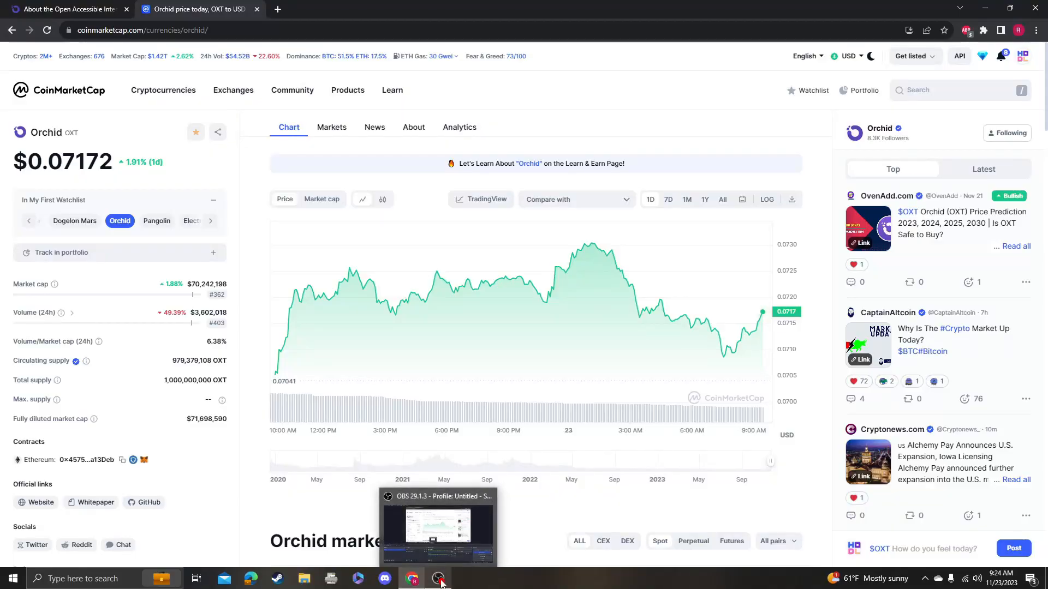
mouse_move(439, 578)
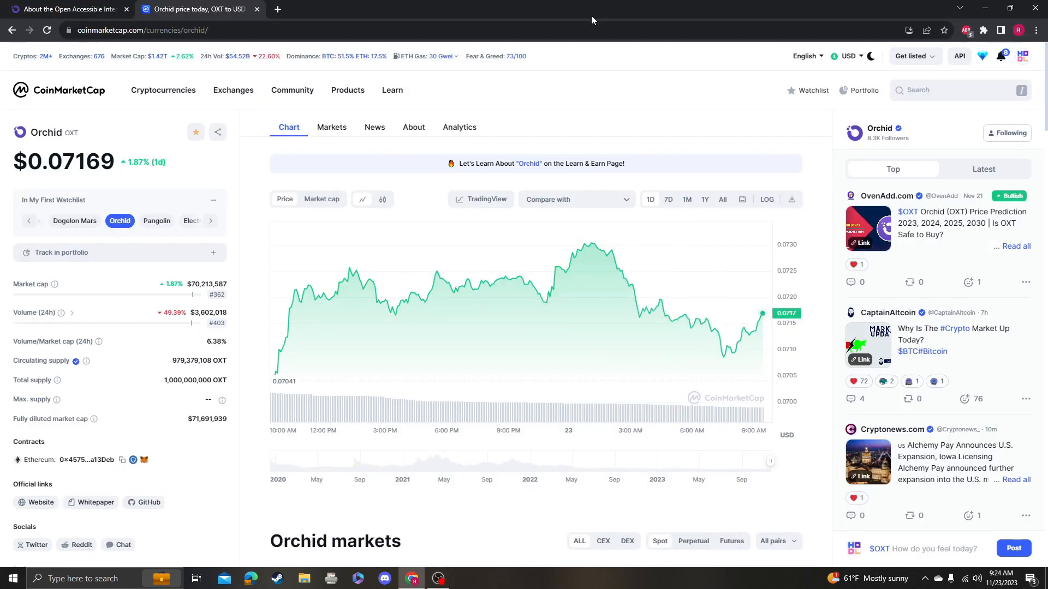
mouse_move(206, 257)
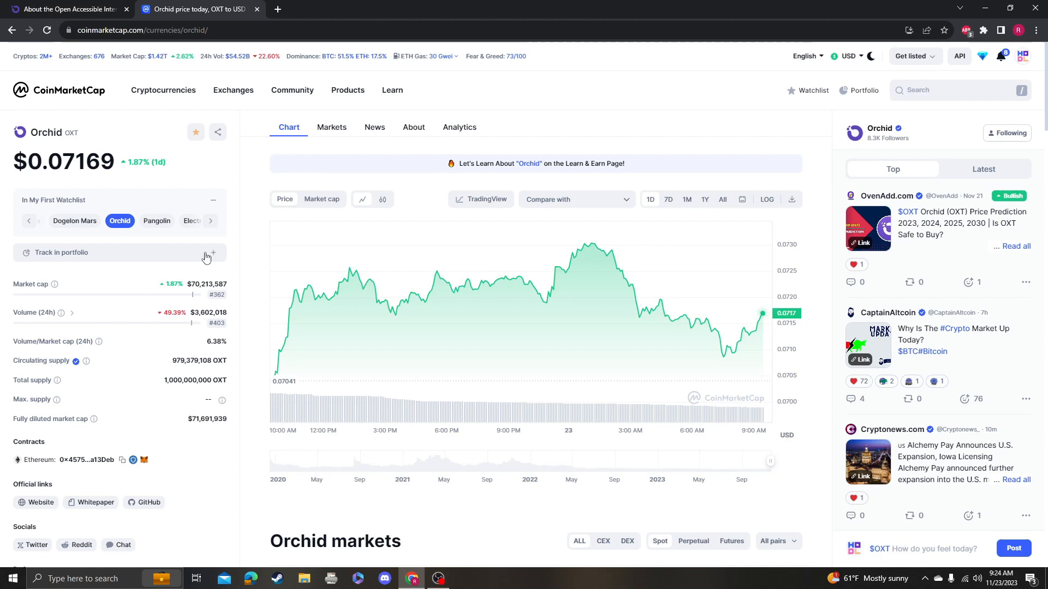
Step: Open Orchid's OXT contract page on Etherscan from CoinMarketCap and browse its transfers
scroll(down, 3)
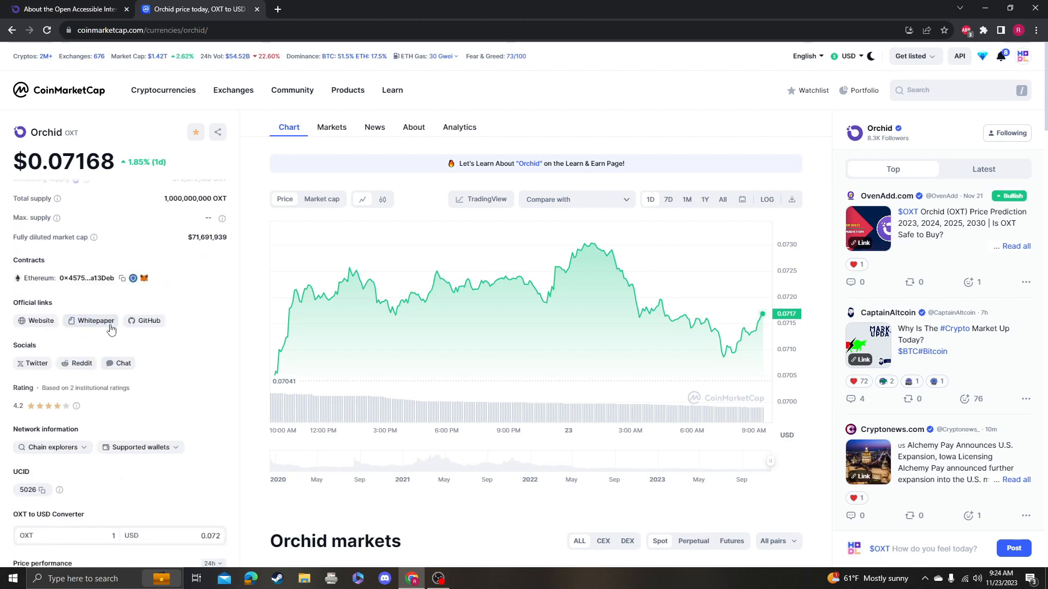
click(277, 9)
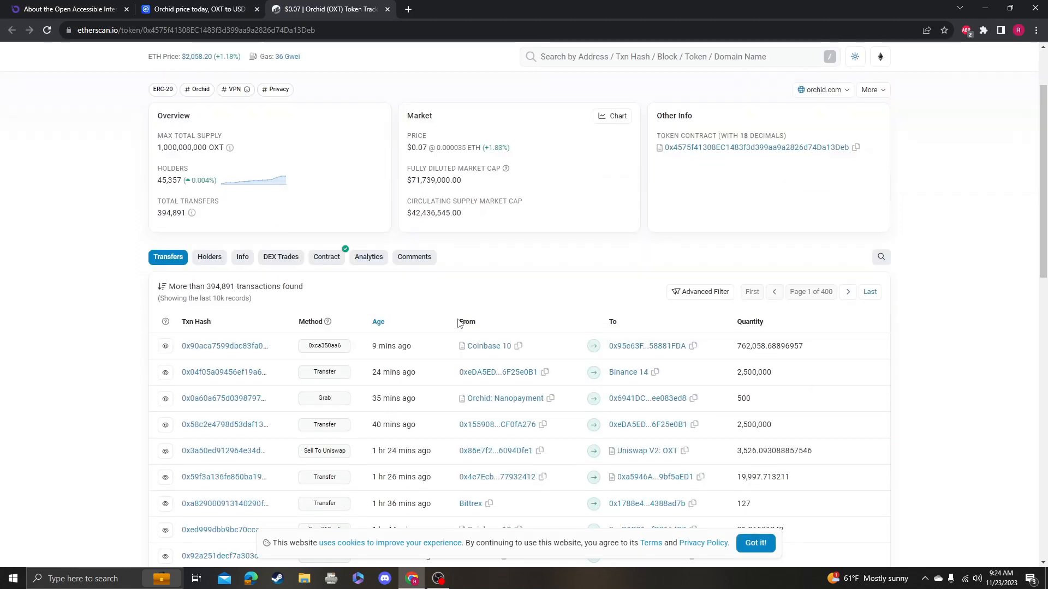
scroll(down, 3)
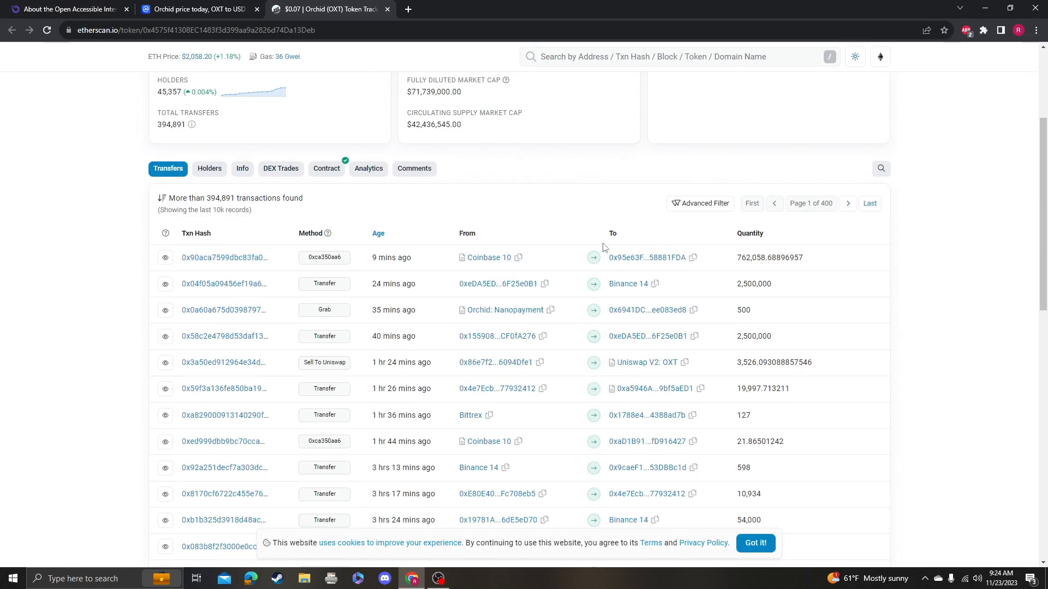
Step: Show OXT's holders list, highlight Binance 28's holding, and scroll through the top holders
click(209, 169)
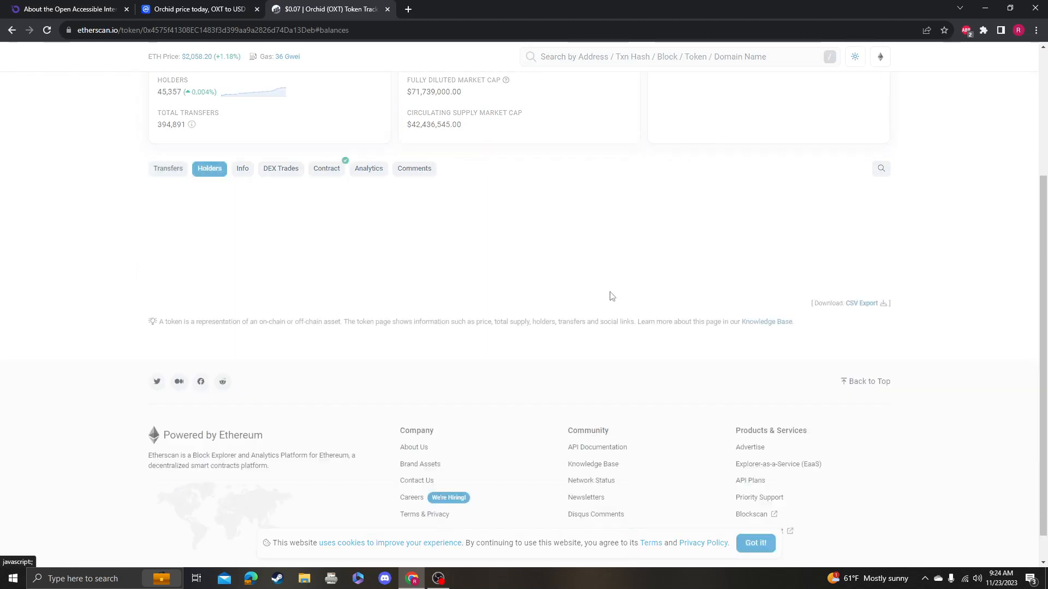
click(209, 169)
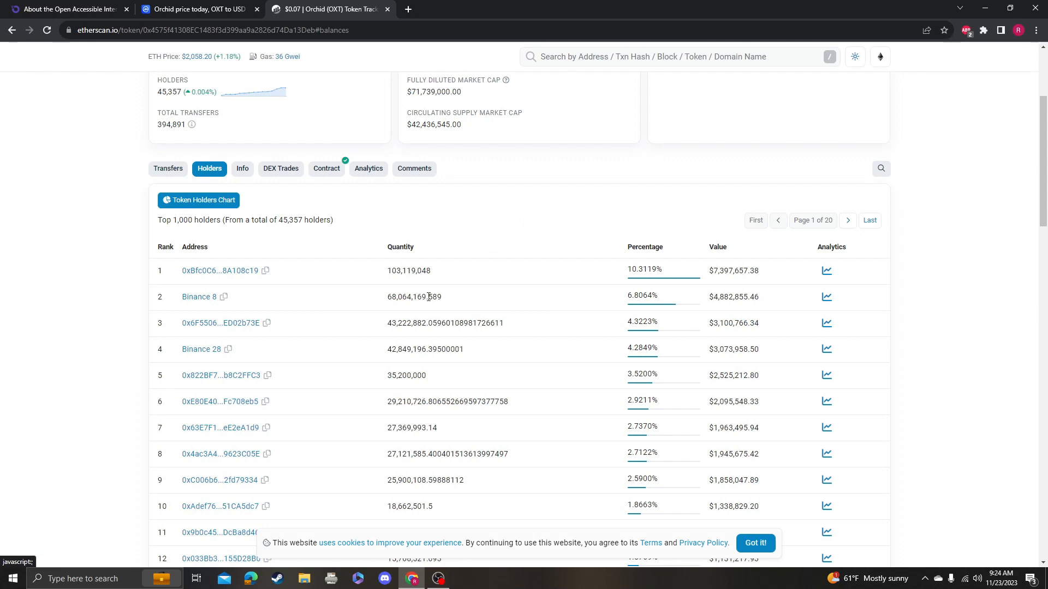
double_click(425, 349)
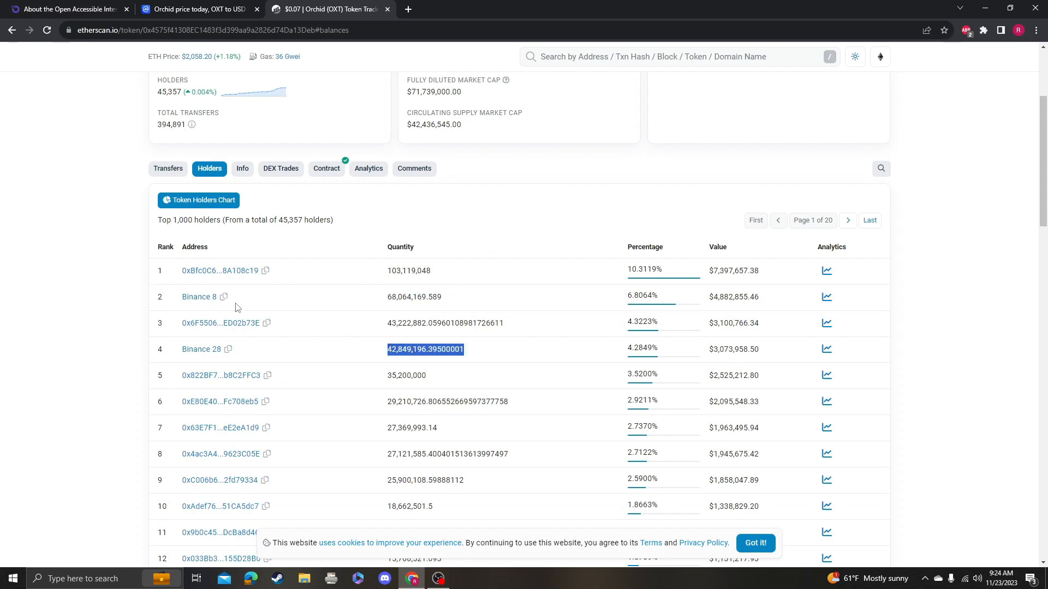
scroll(down, 3)
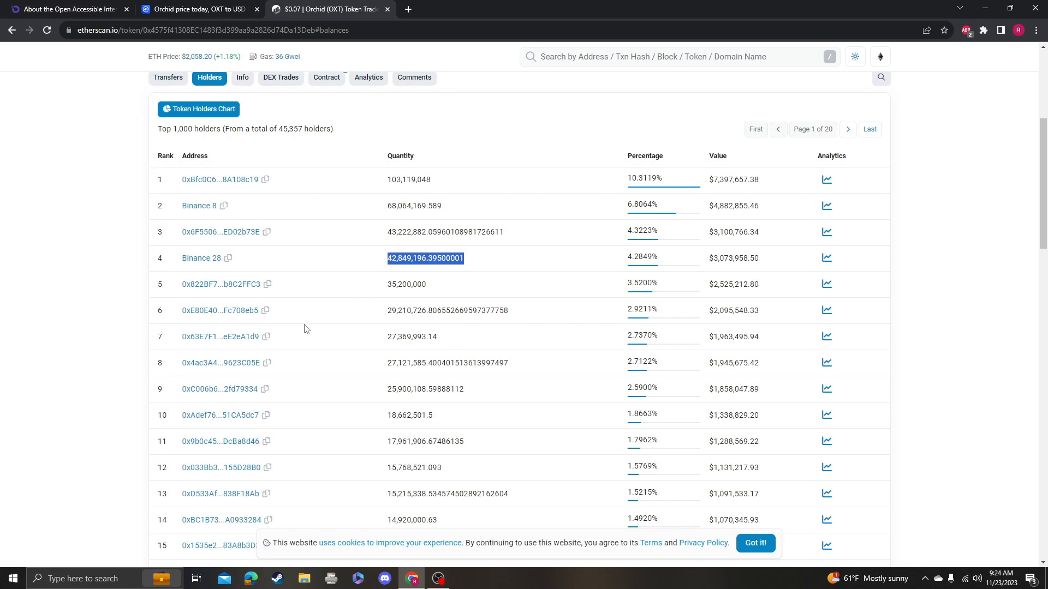
scroll(down, 3)
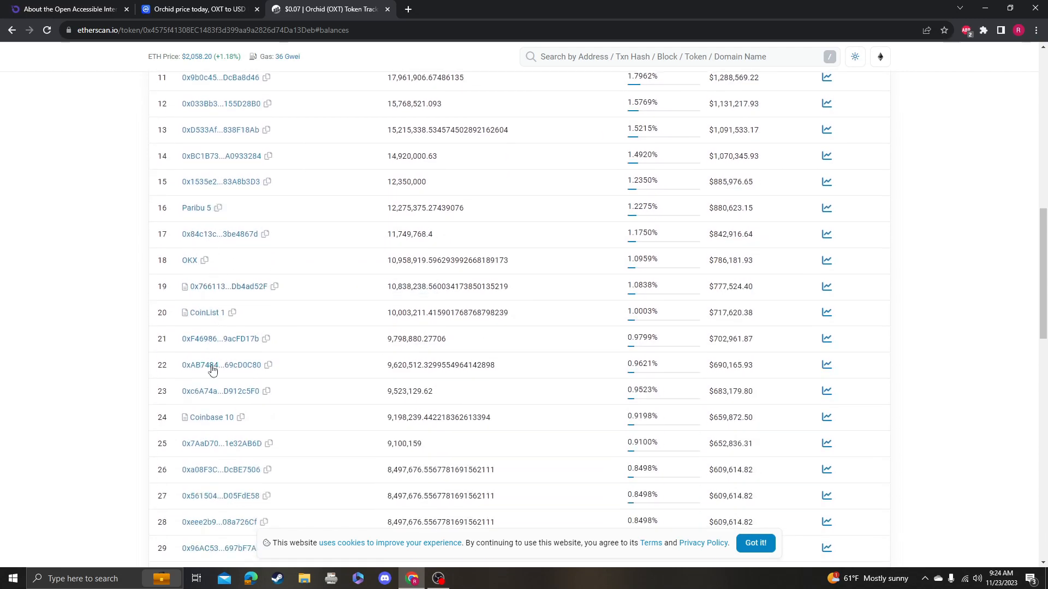
scroll(down, 3)
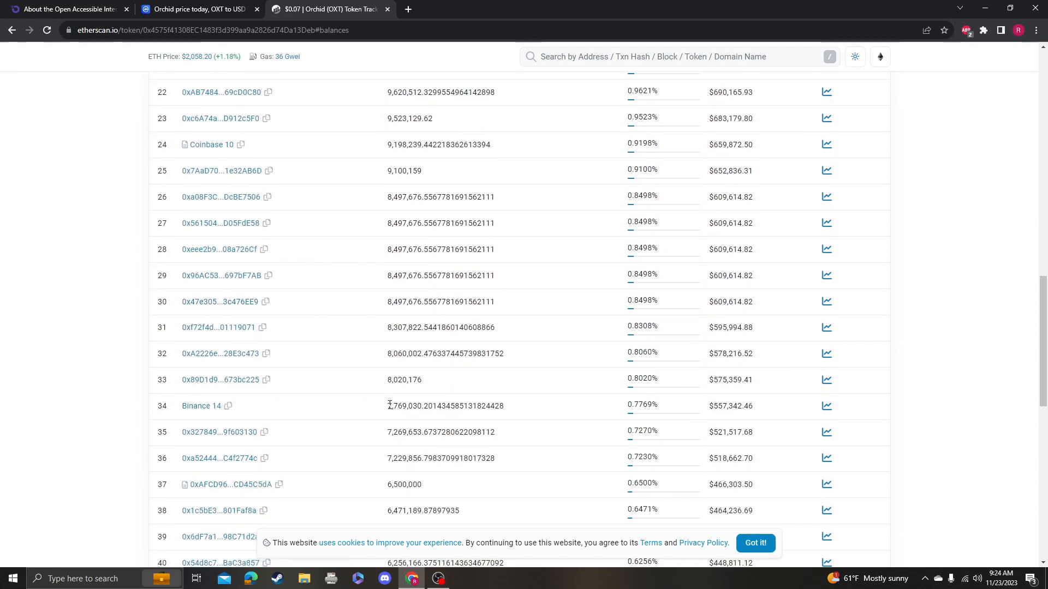
scroll(down, 3)
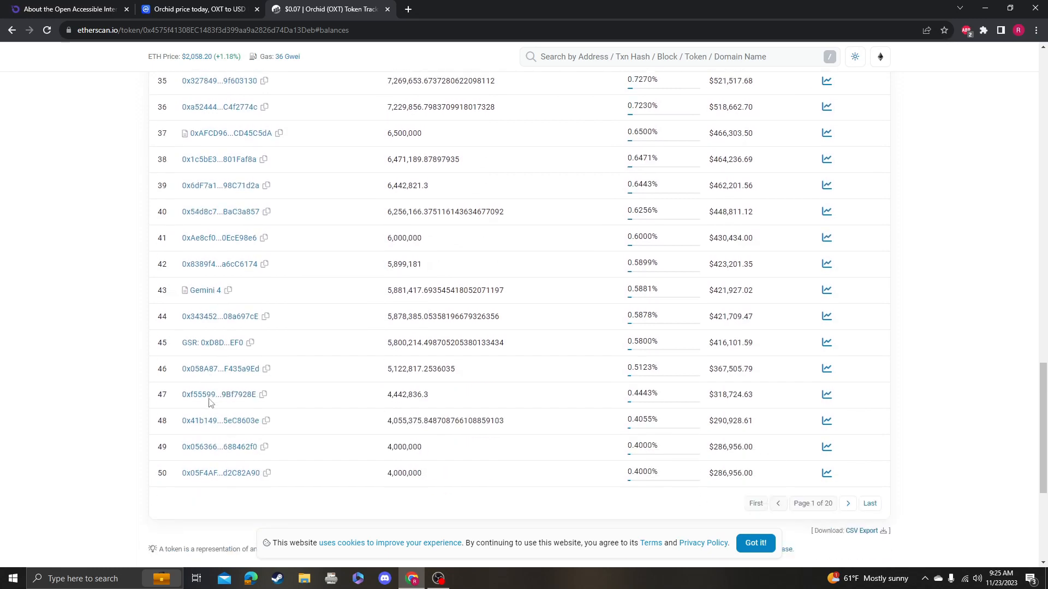
scroll(down, 3)
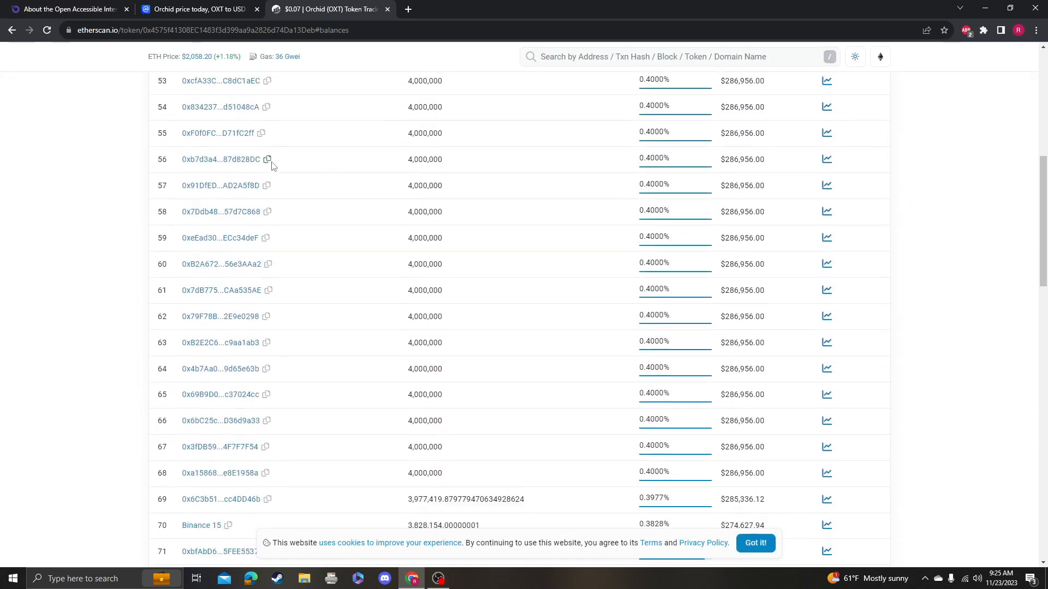
scroll(down, 3)
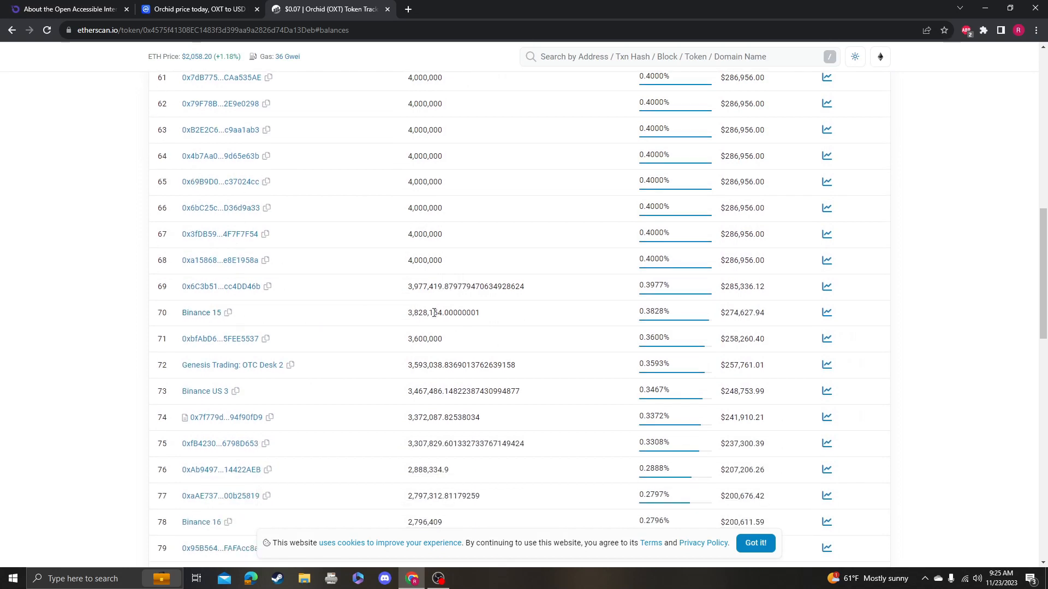
scroll(down, 3)
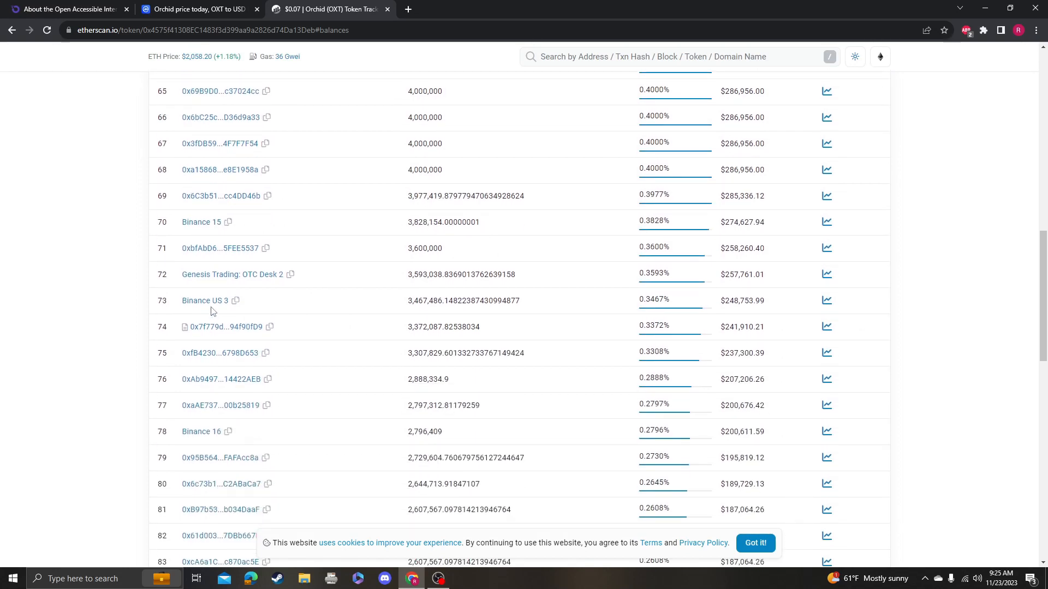
scroll(down, 3)
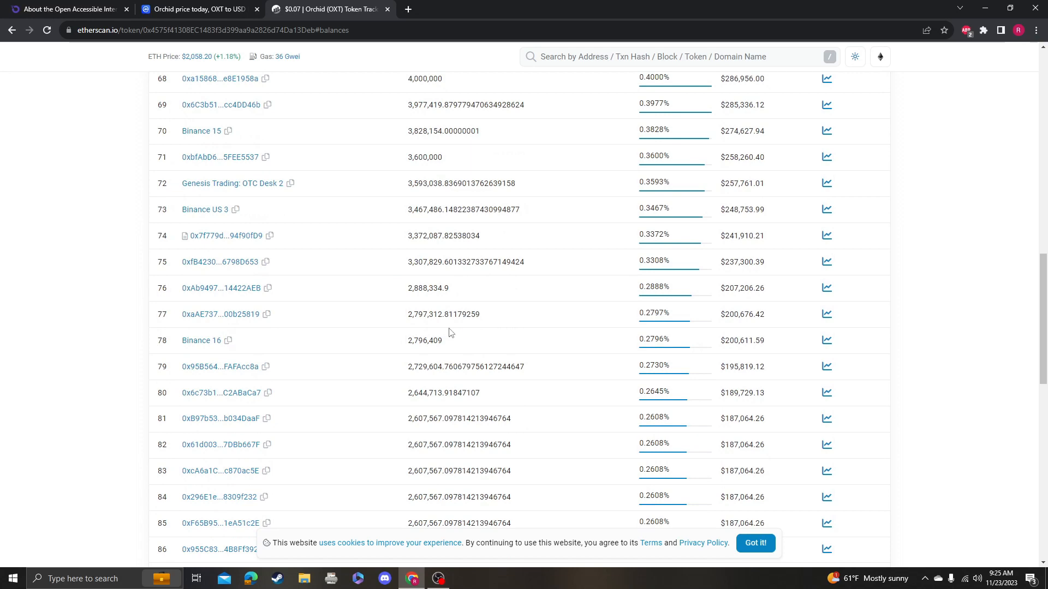
scroll(down, 3)
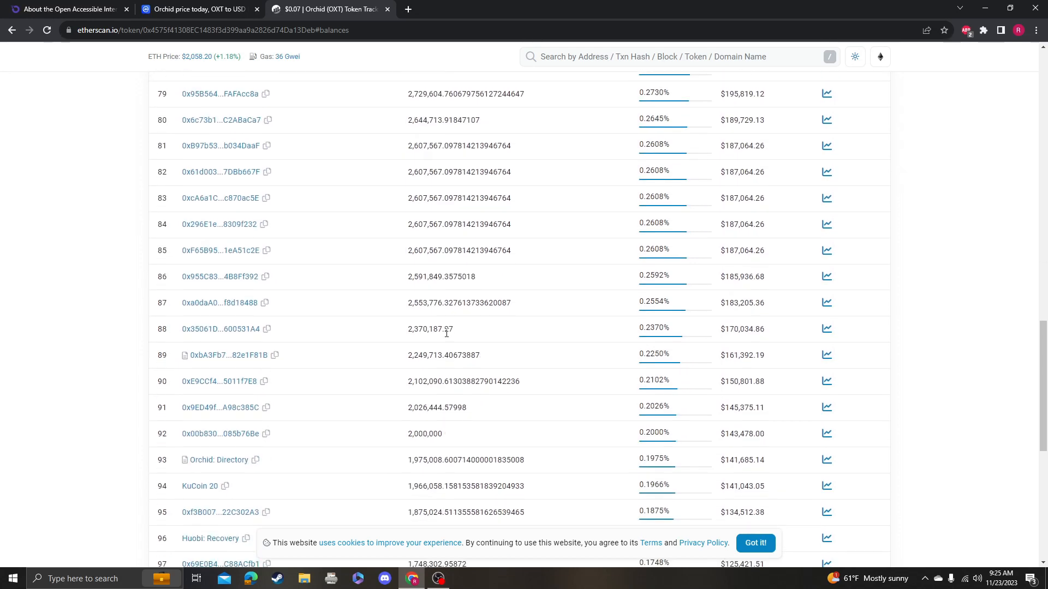
scroll(up, 3)
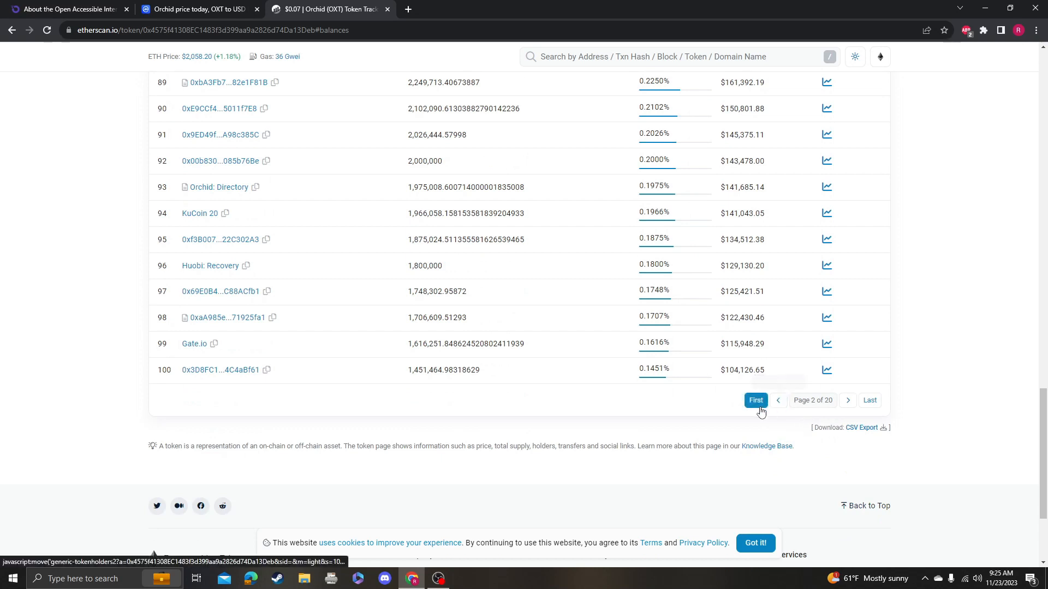
Step: Return to the first holders page and highlight the 1,000,000,000 max total supply
click(756, 400)
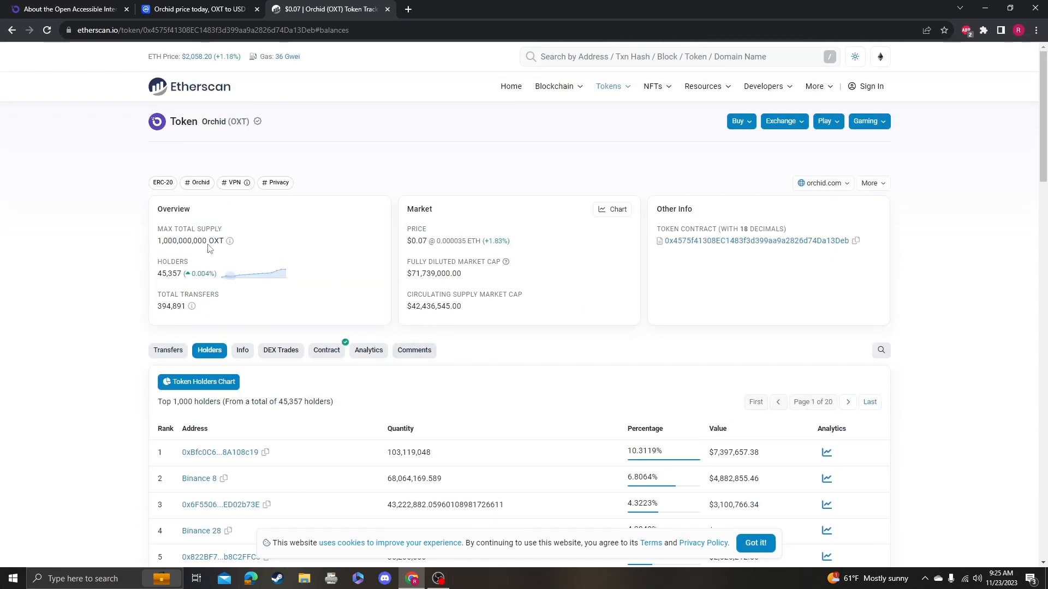
double_click(181, 240)
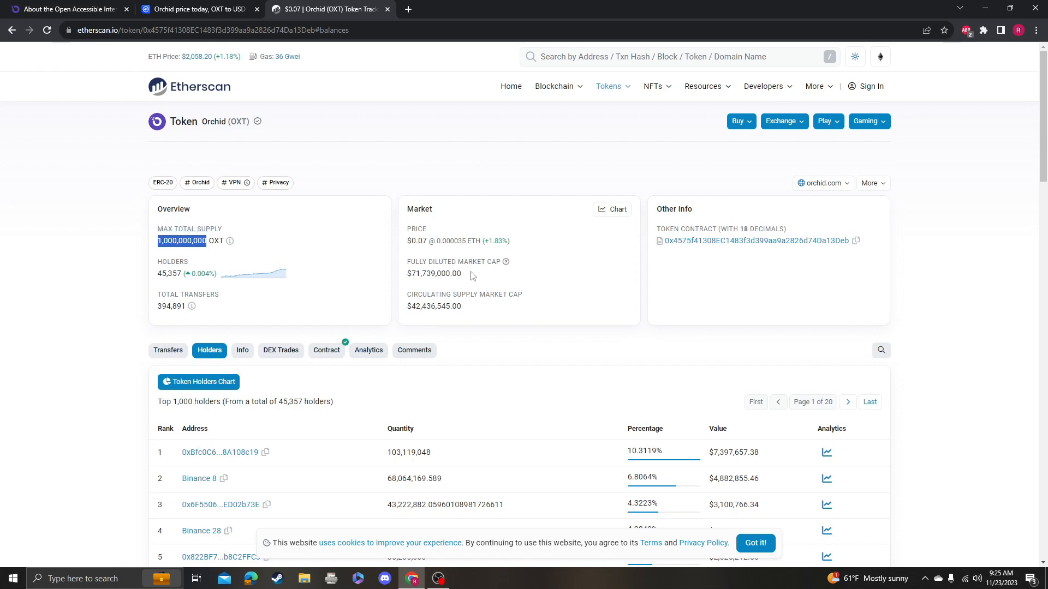
scroll(down, 3)
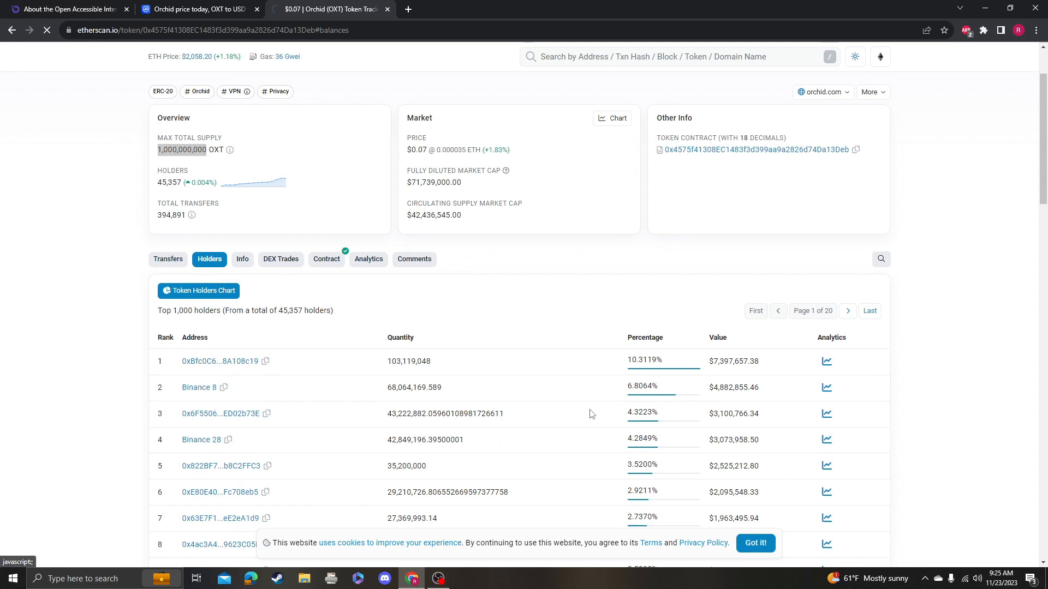
Step: Check the top holder's single 103,119,048 OXT transfer, then reopen the holders list
click(220, 361)
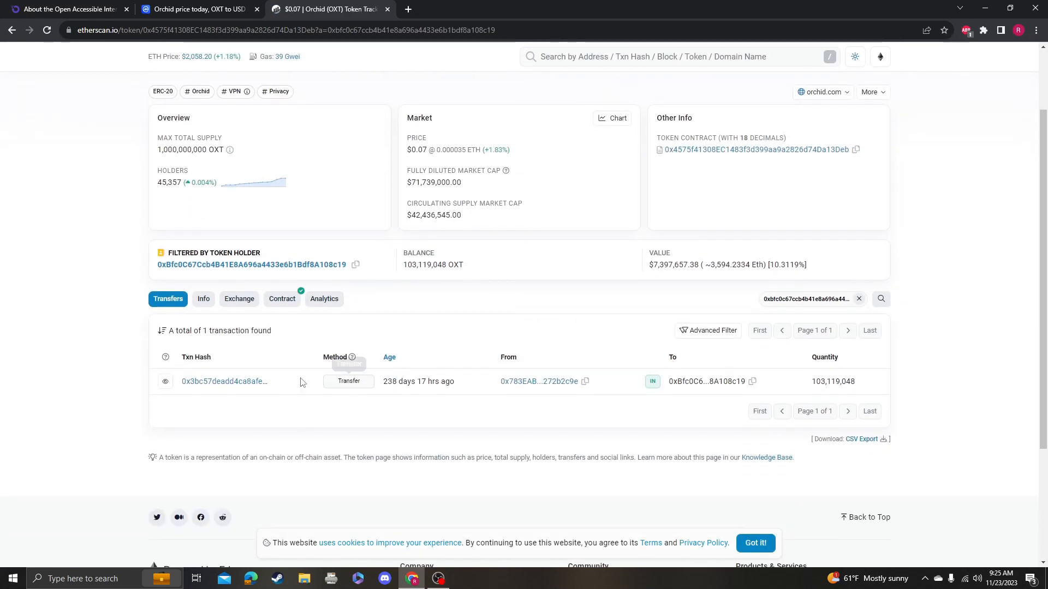
mouse_move(348, 381)
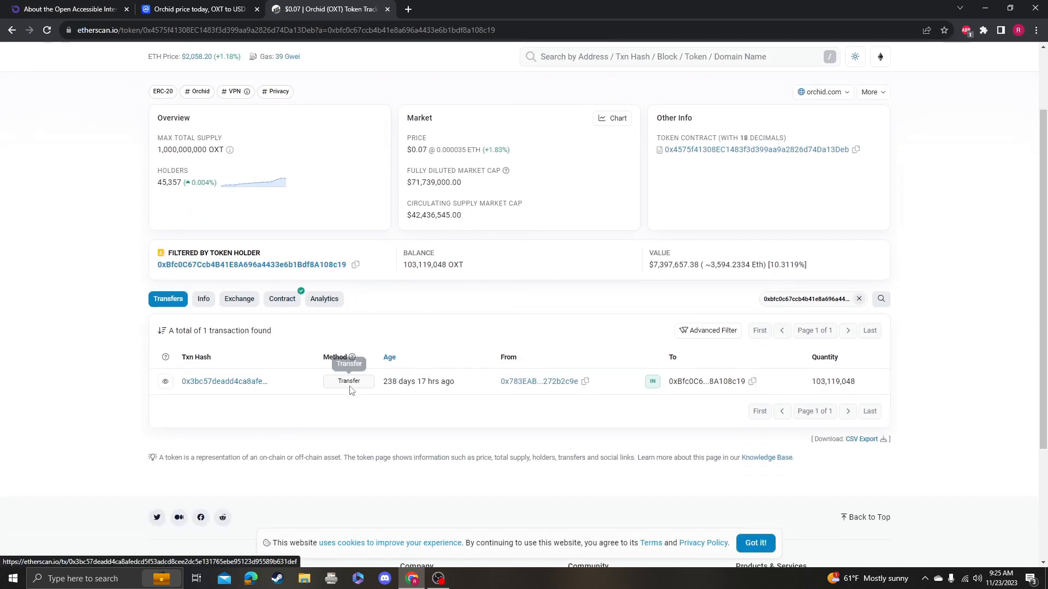
mouse_move(346, 393)
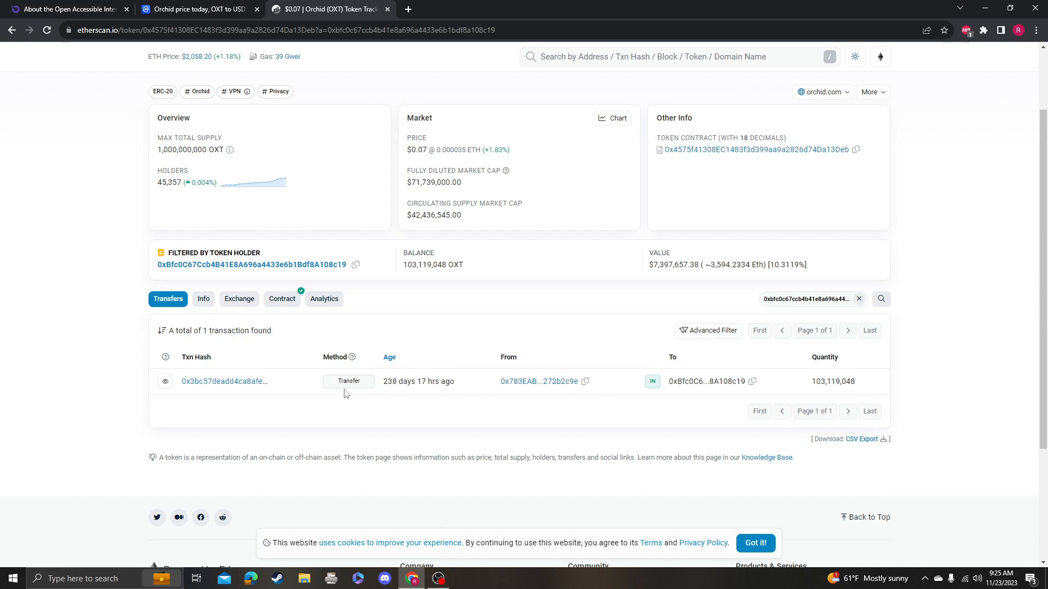
mouse_move(369, 394)
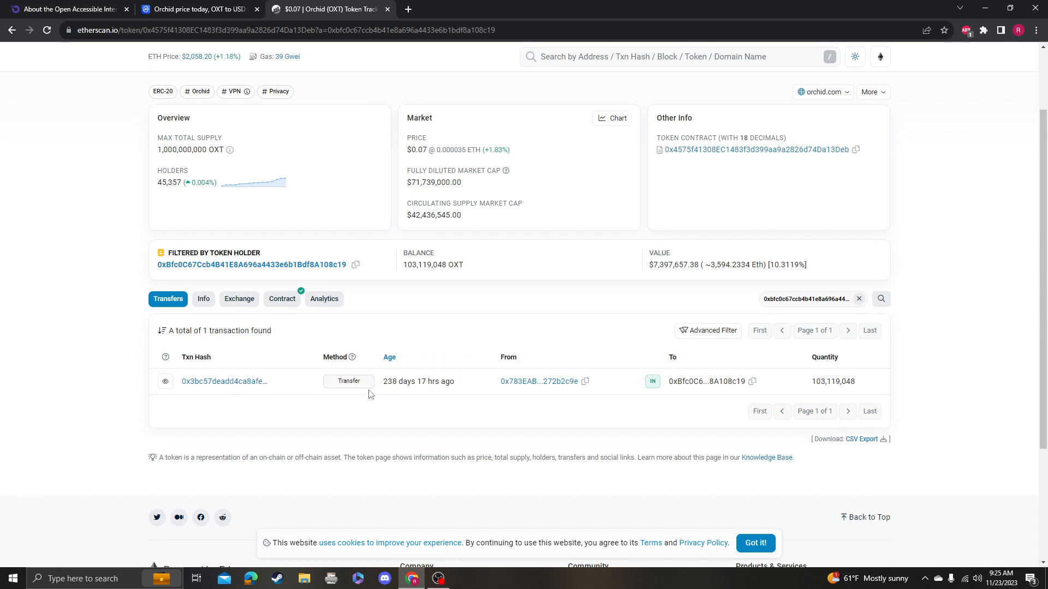
mouse_move(383, 366)
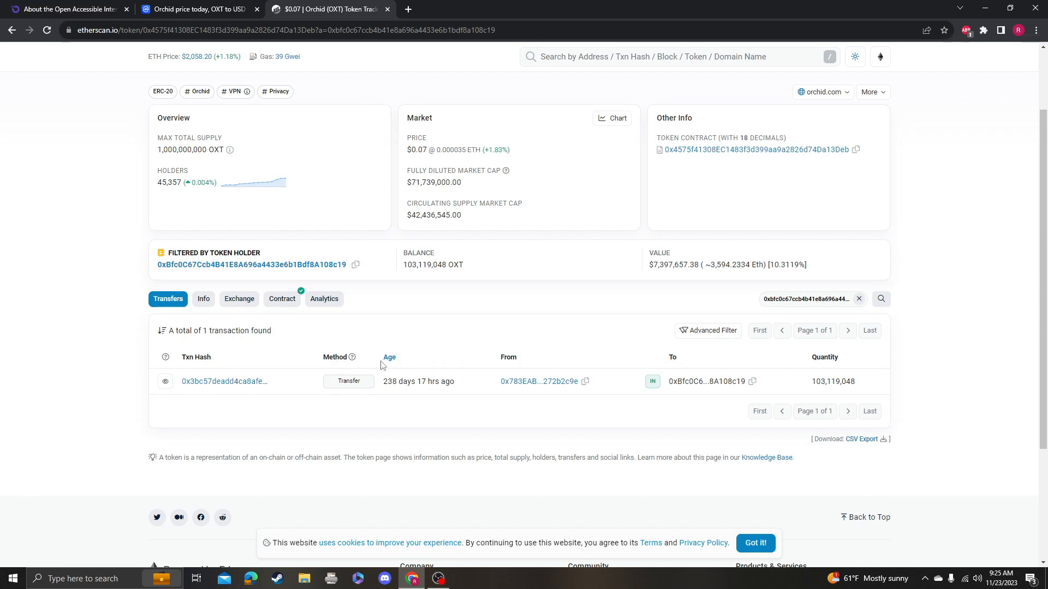
double_click(833, 381)
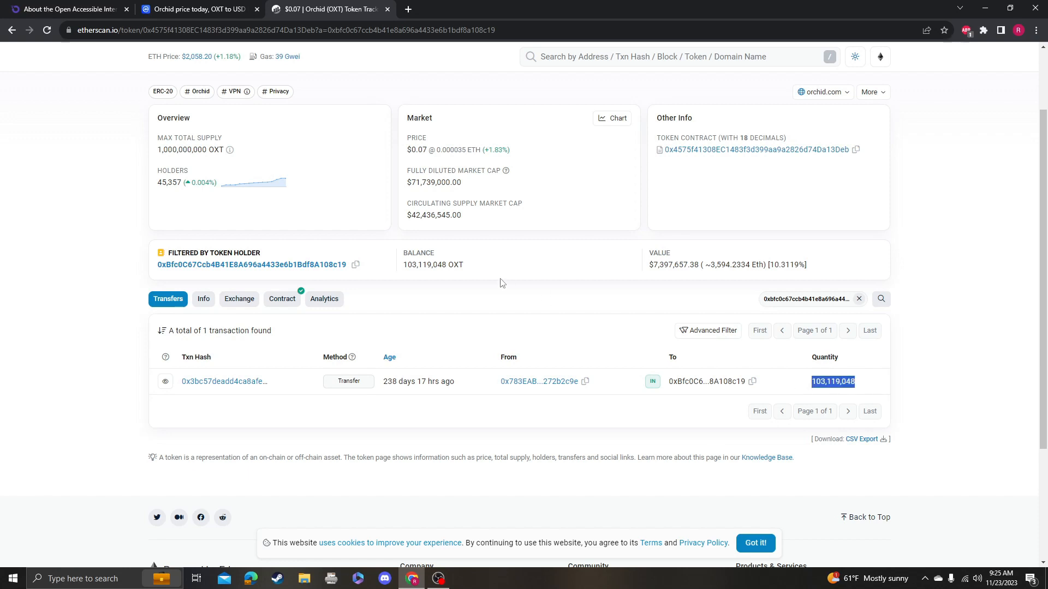
mouse_move(670, 262)
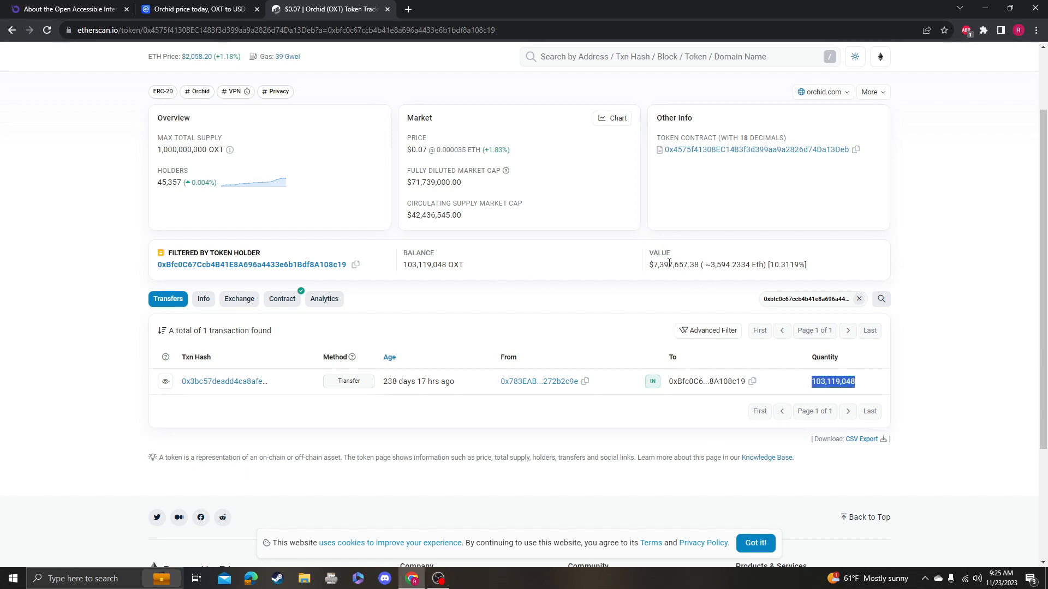
mouse_move(421, 227)
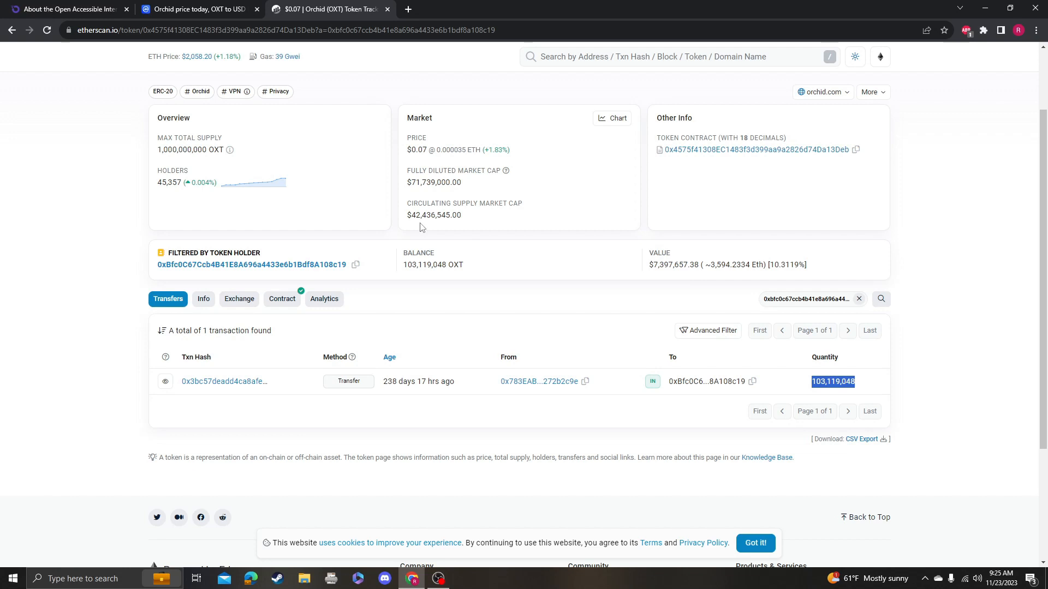
scroll(up, 3)
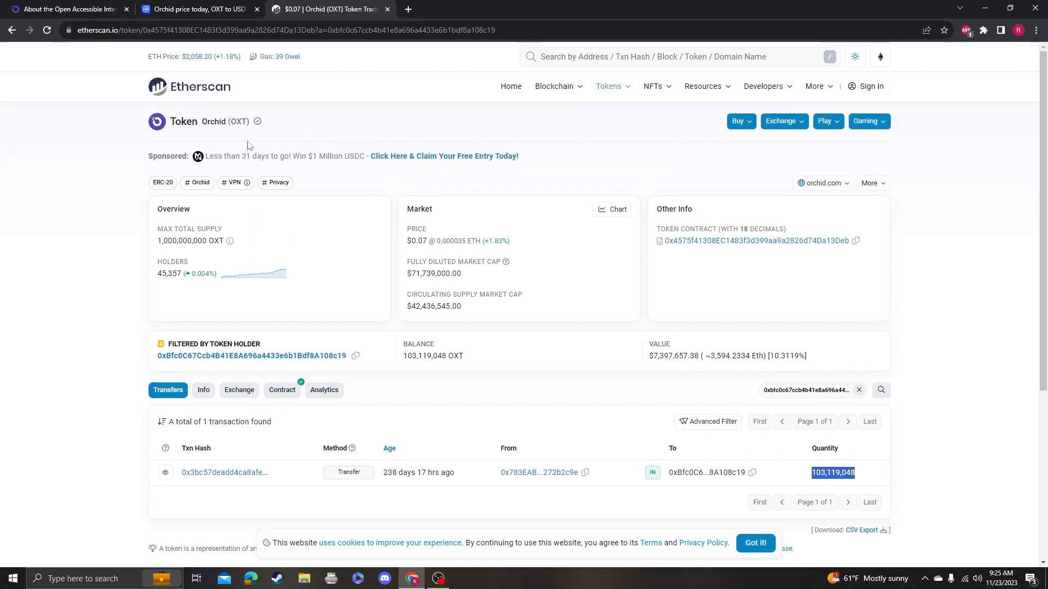
click(209, 258)
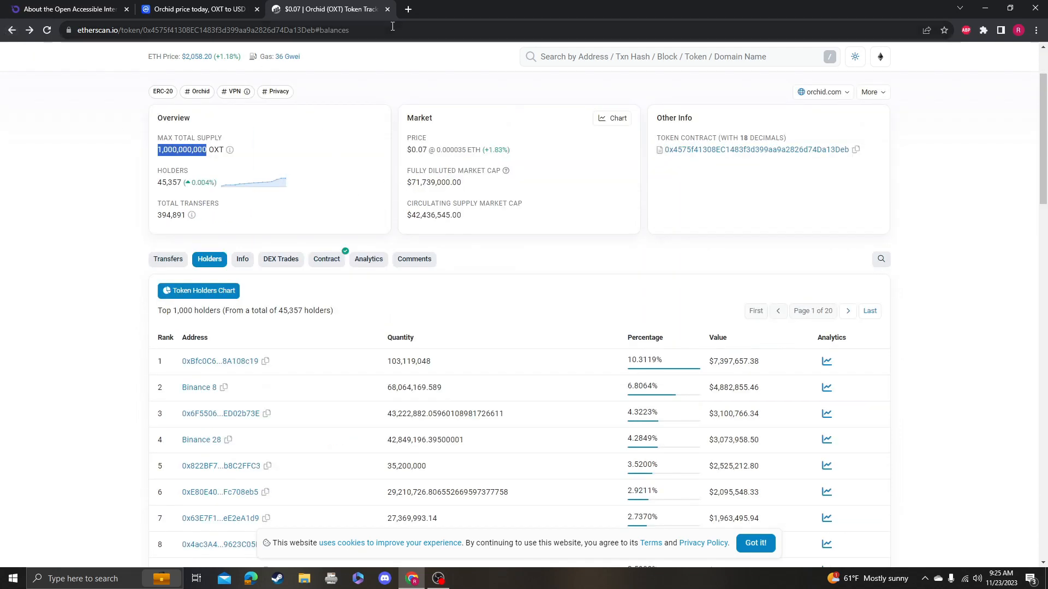
Step: Return to CoinMarketCap's Orchid (OXT) price page showing $0.07169
click(386, 9)
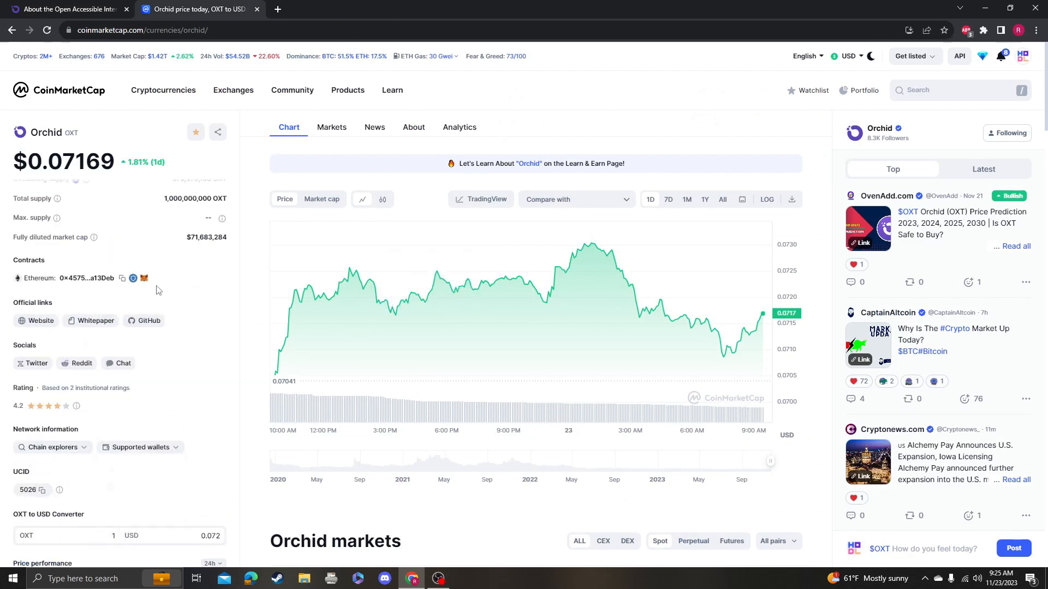
mouse_move(736, 206)
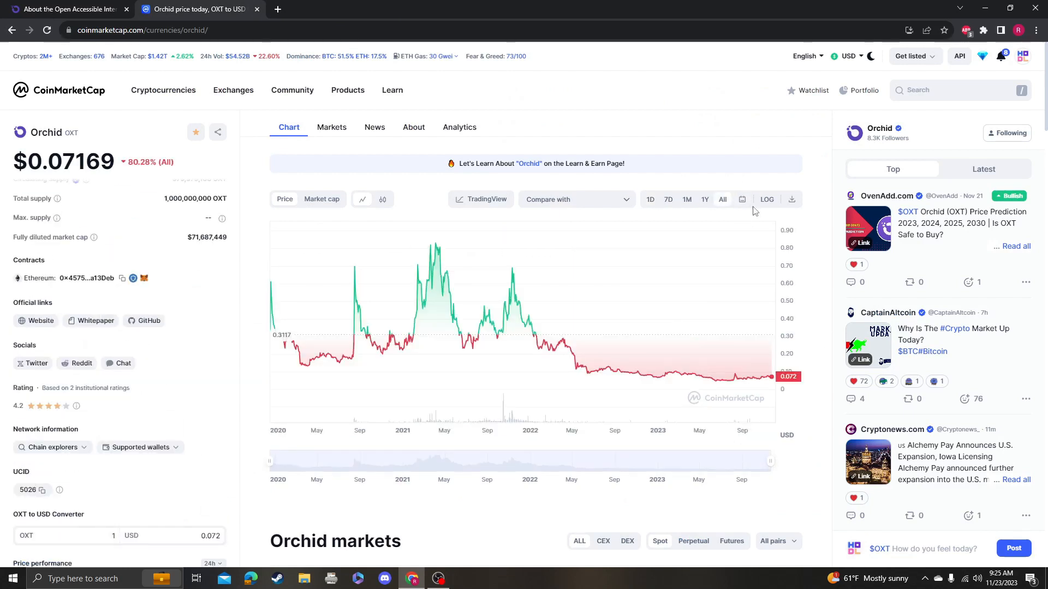
mouse_move(539, 204)
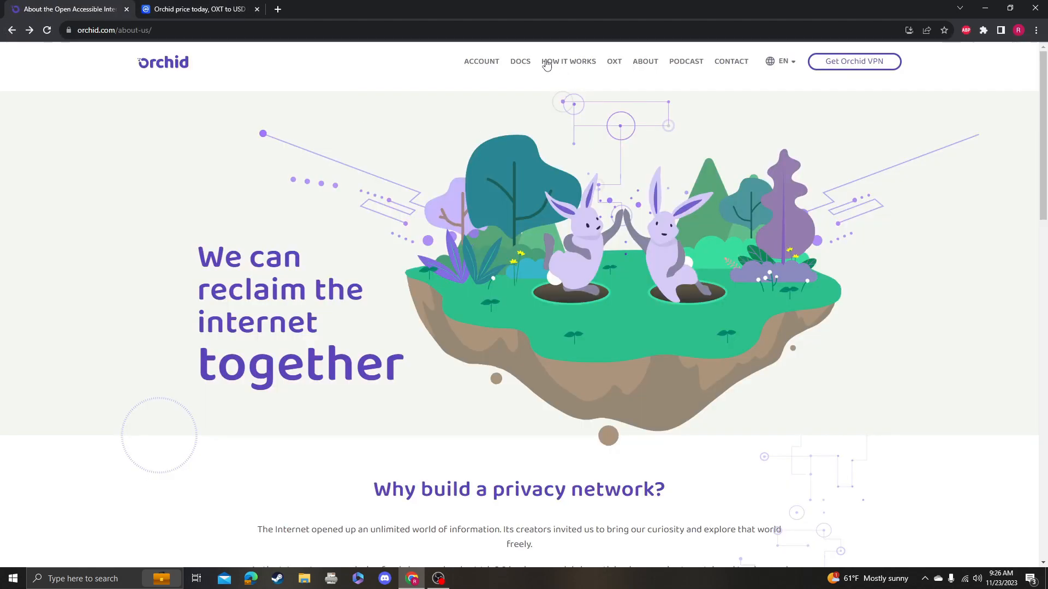
mouse_move(539, 91)
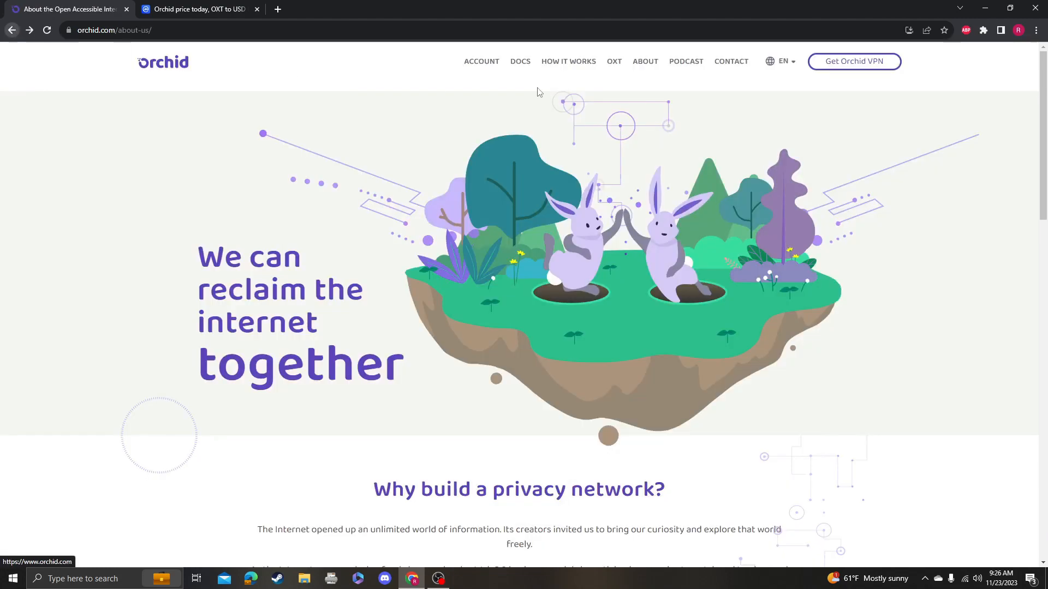
Step: Open Orchid's About Us page and scroll down to its Delaware c-corp corporate info
click(613, 61)
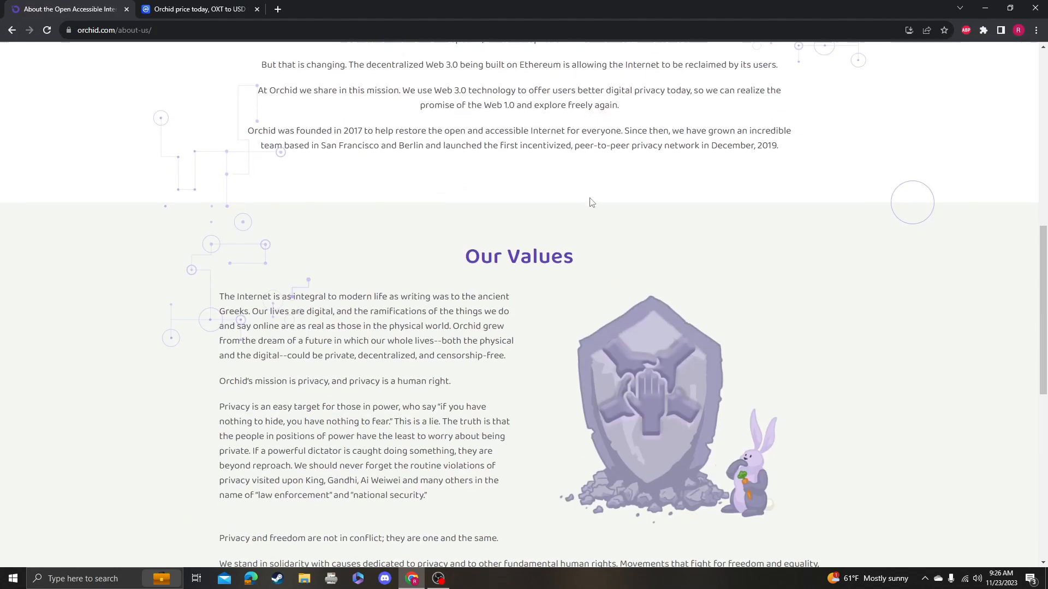
scroll(down, 3)
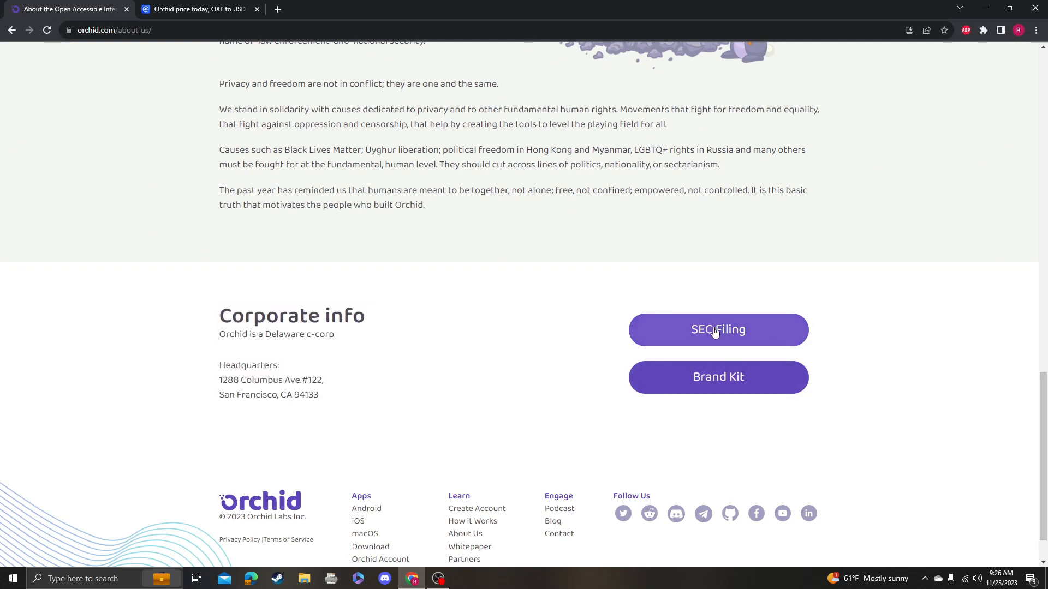
Step: Open Orchid Labs' SEC Form D and scroll through its issuer identity and related persons
click(717, 330)
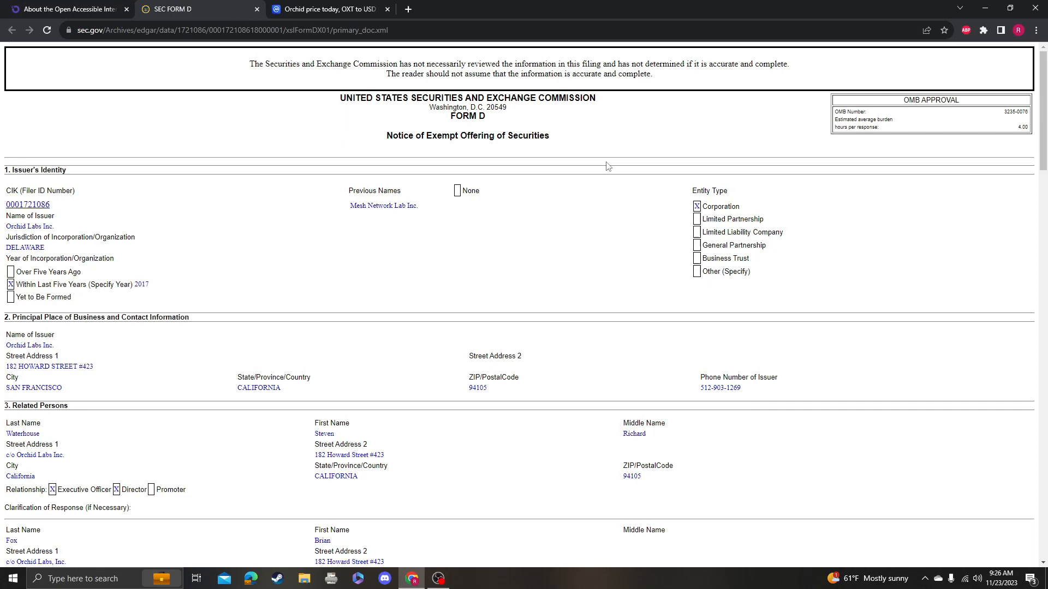
scroll(down, 3)
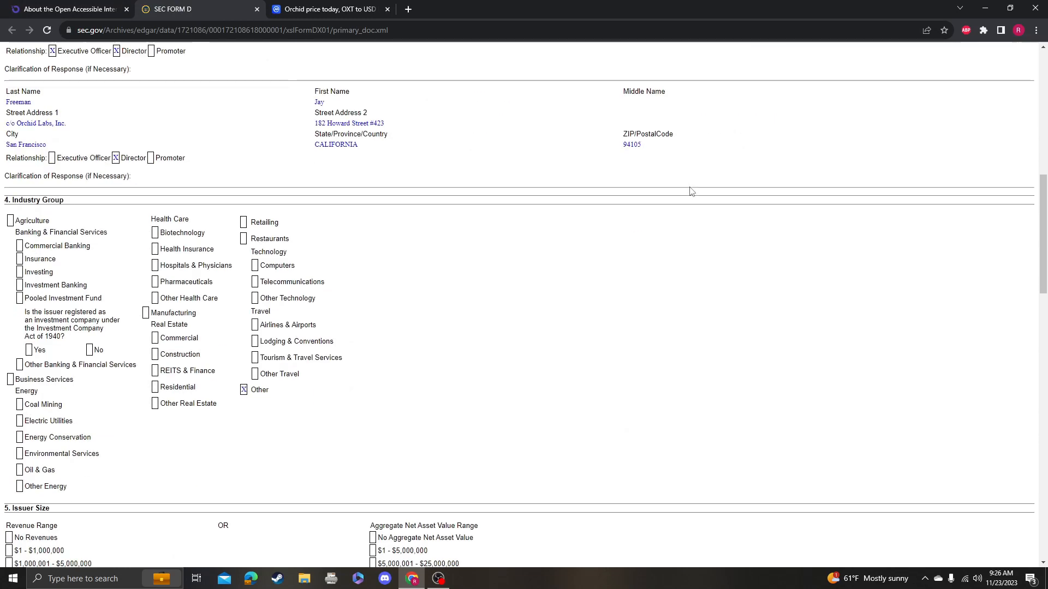
scroll(up, 3)
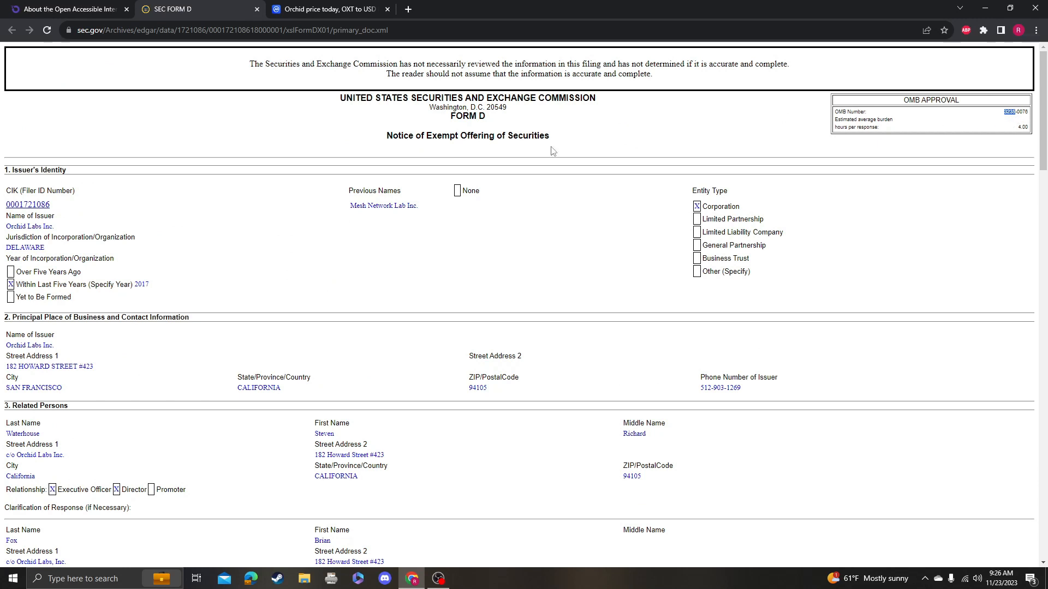
mouse_move(31, 219)
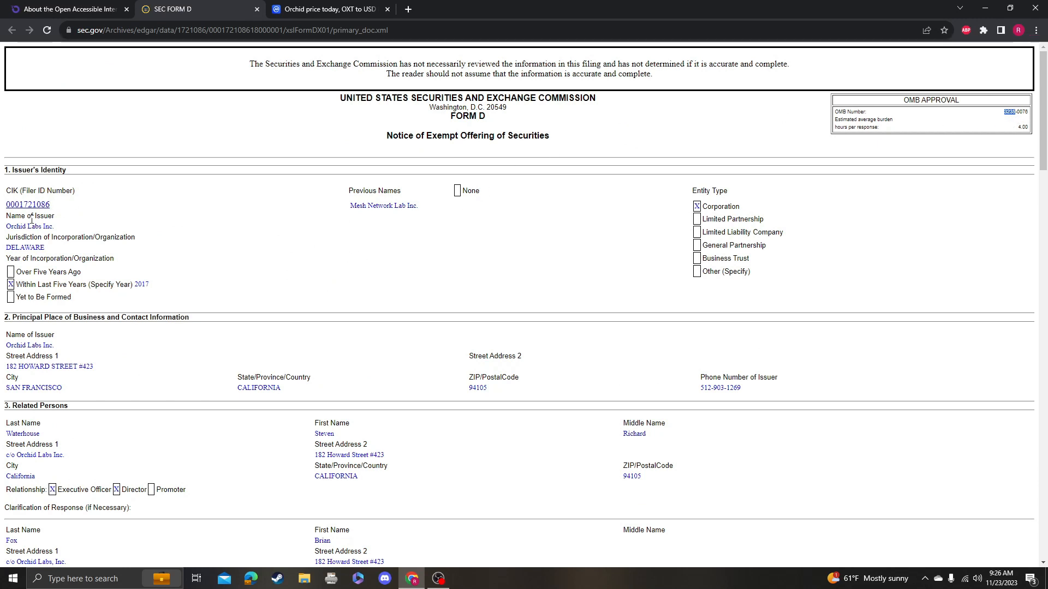
mouse_move(39, 248)
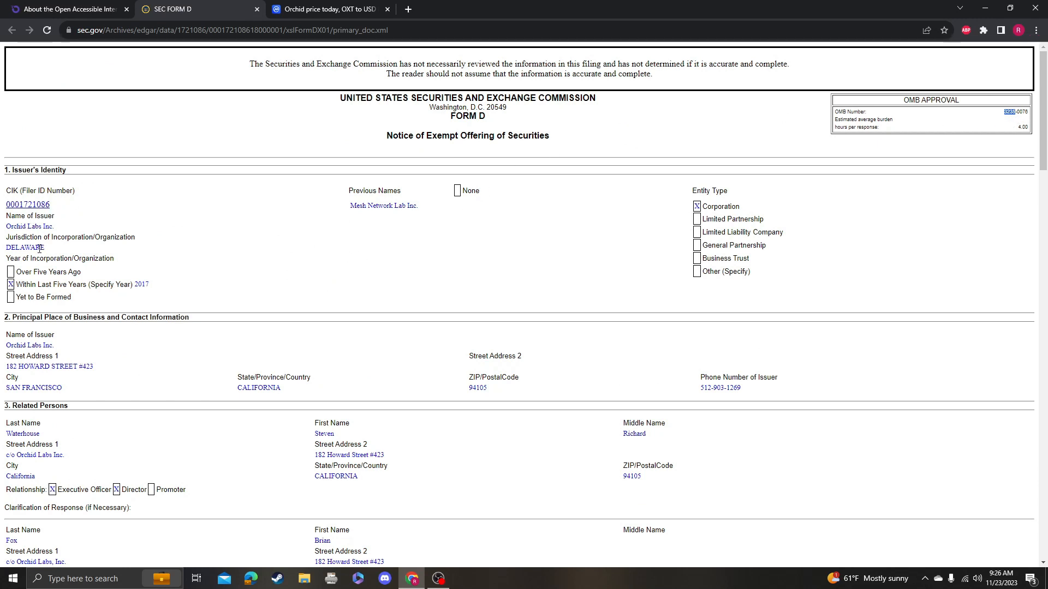
scroll(down, 3)
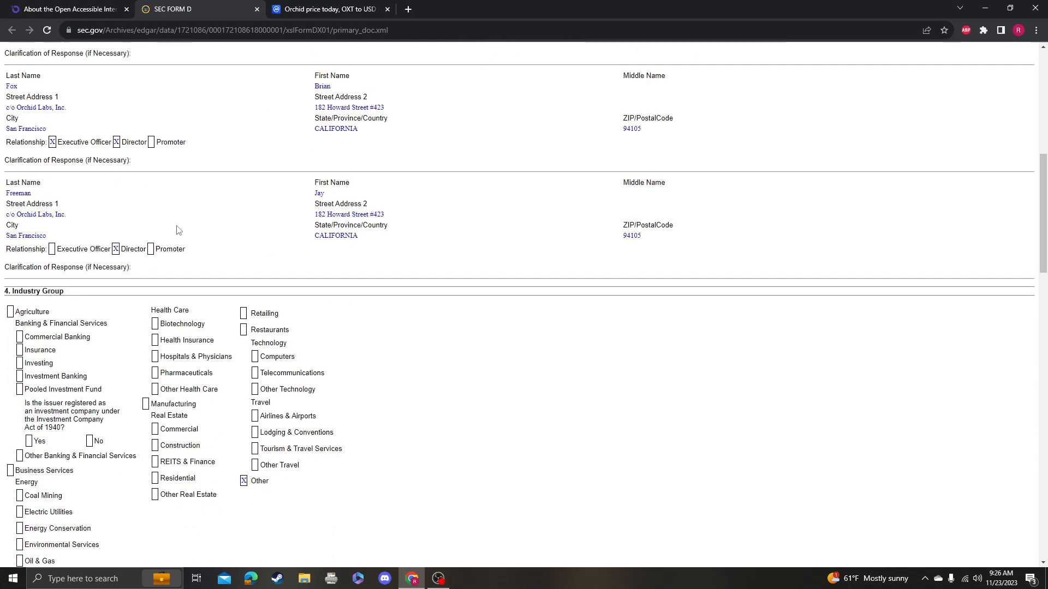
scroll(up, 3)
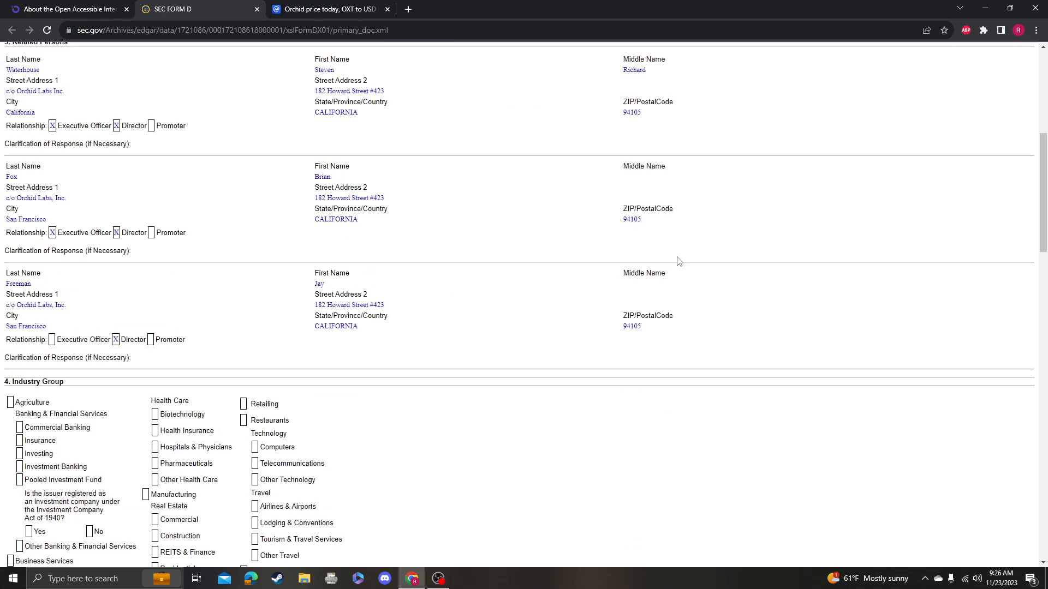
Step: Close the Form D tab and rescroll About Us through its values to corporate info
click(256, 9)
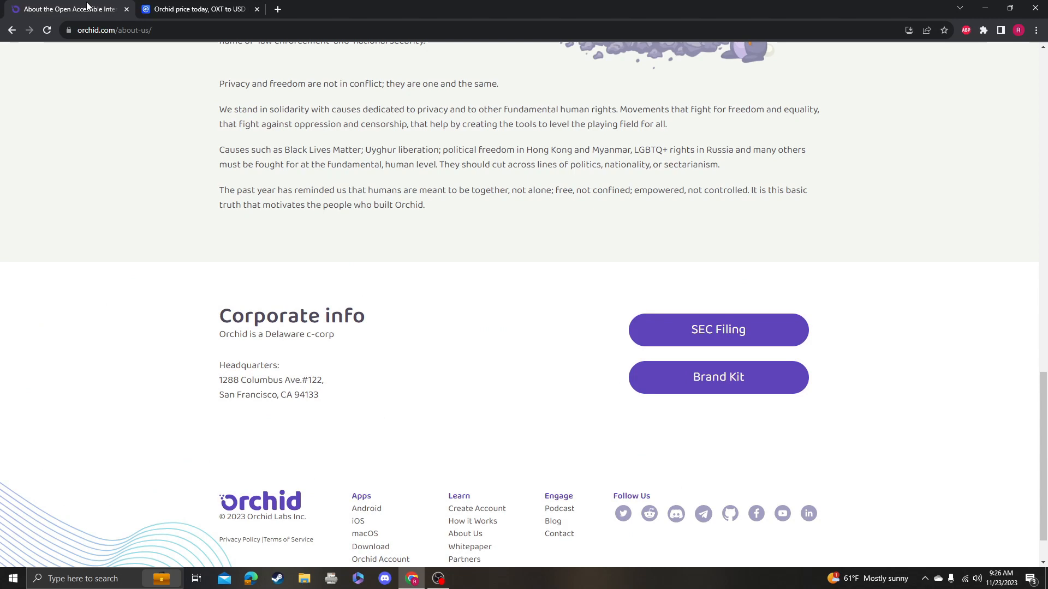
scroll(up, 3)
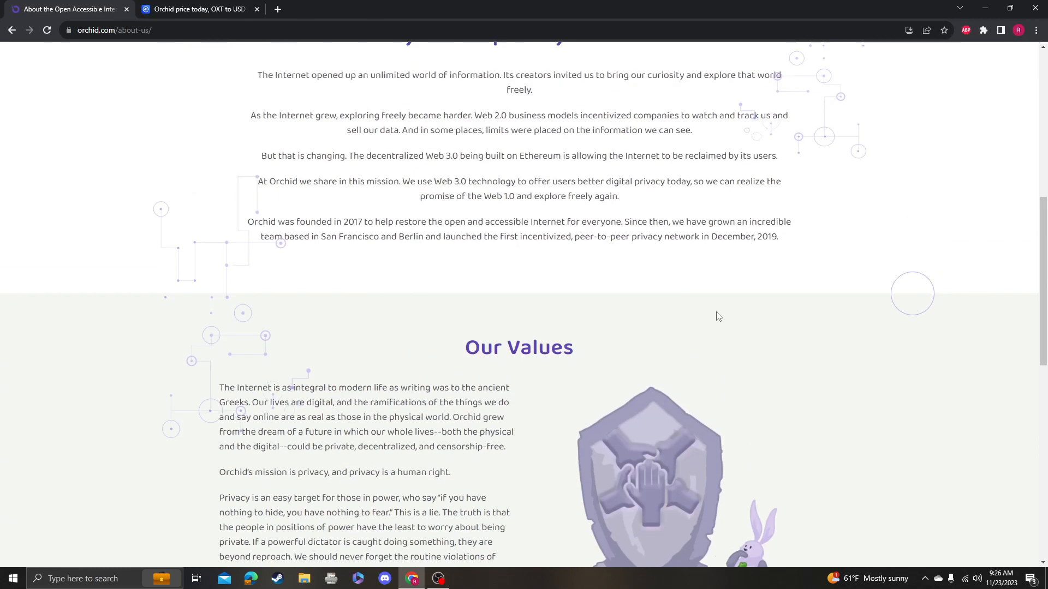
scroll(up, 3)
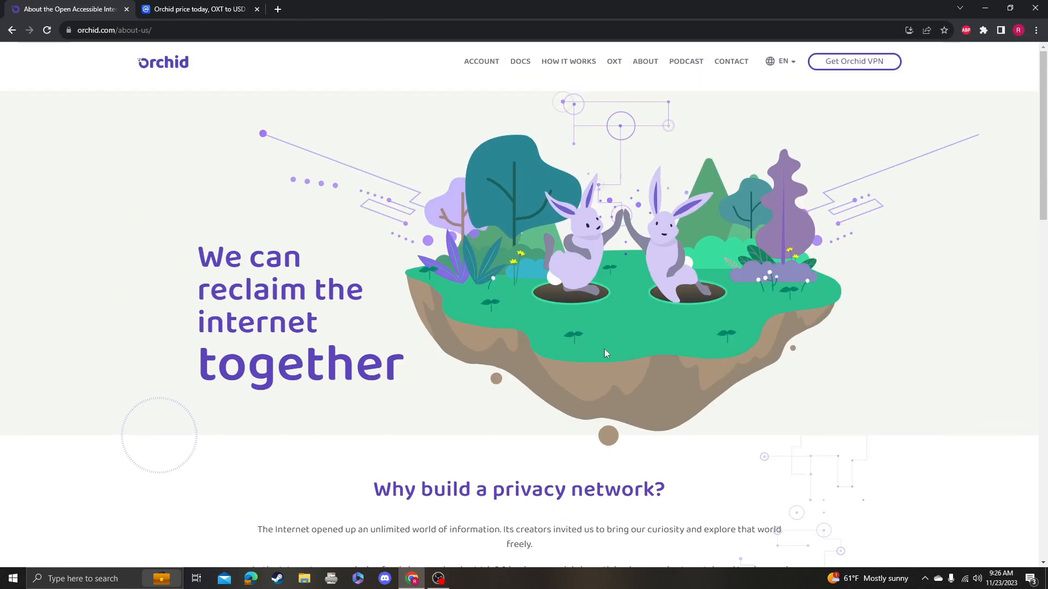
mouse_move(610, 238)
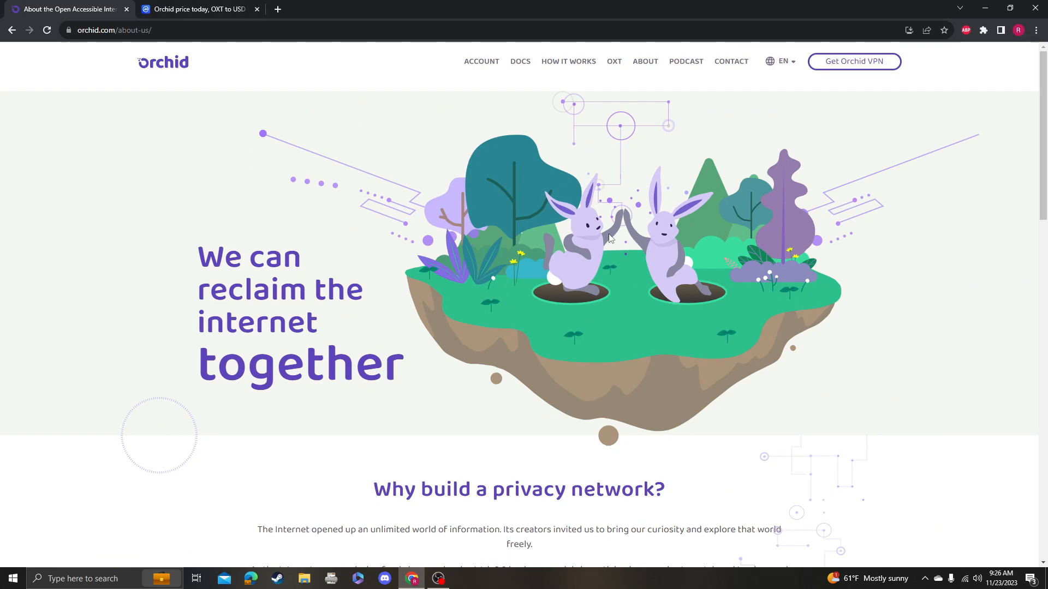
scroll(down, 3)
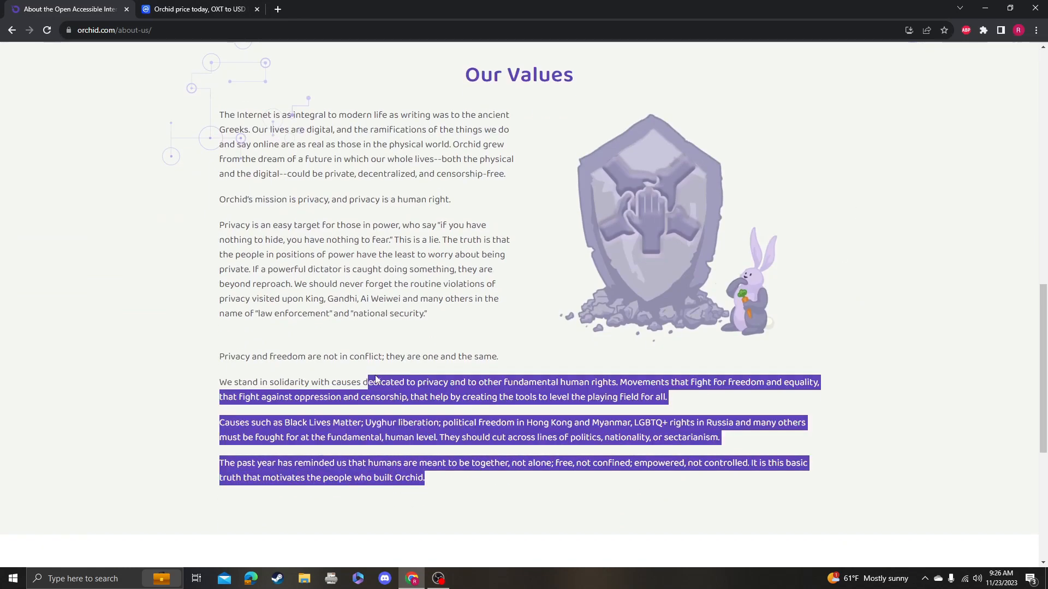
click(194, 9)
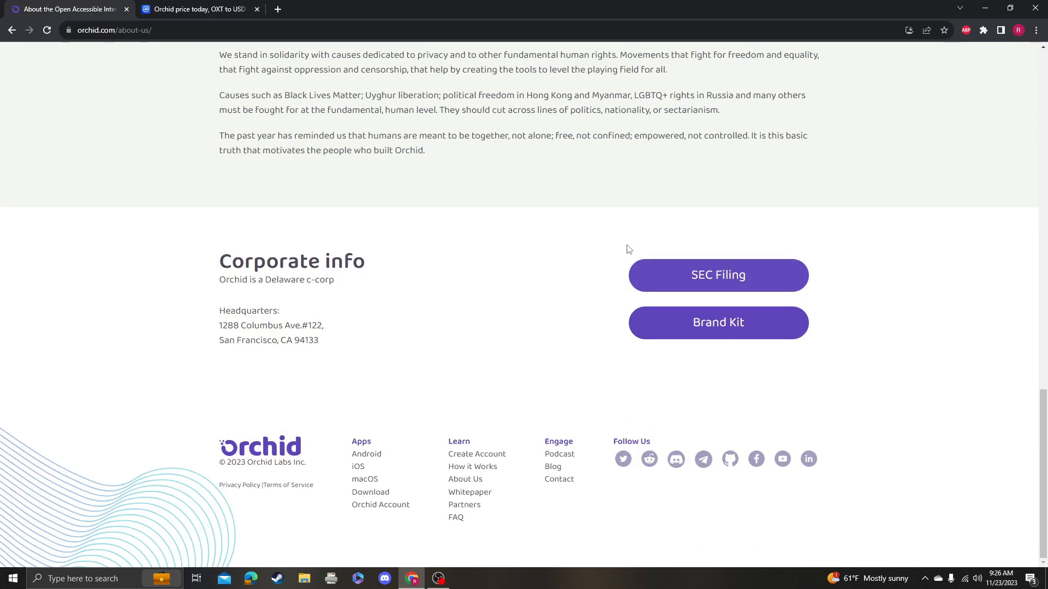
mouse_move(462, 181)
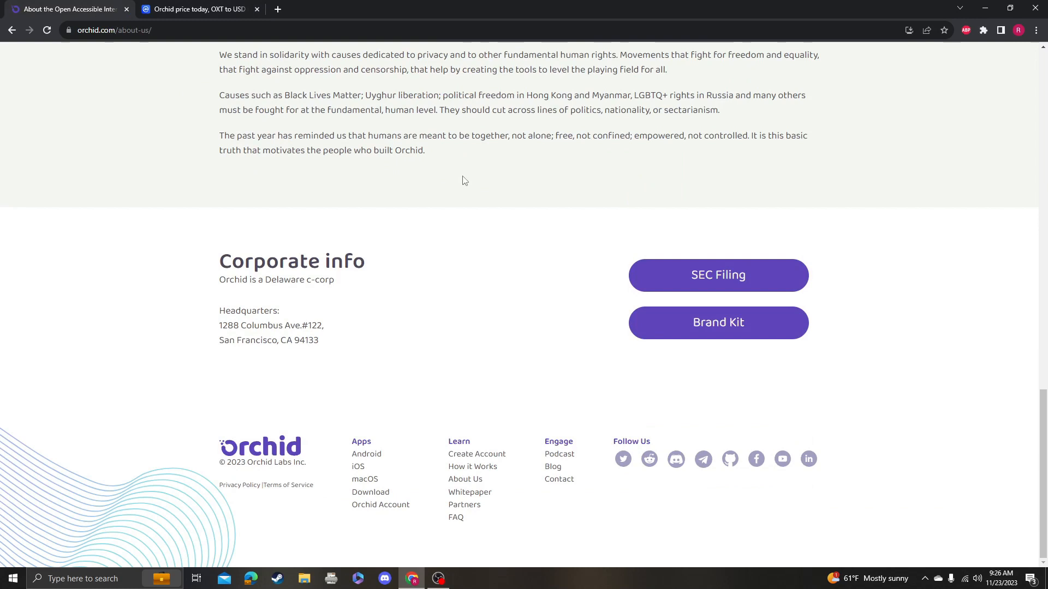
mouse_move(449, 245)
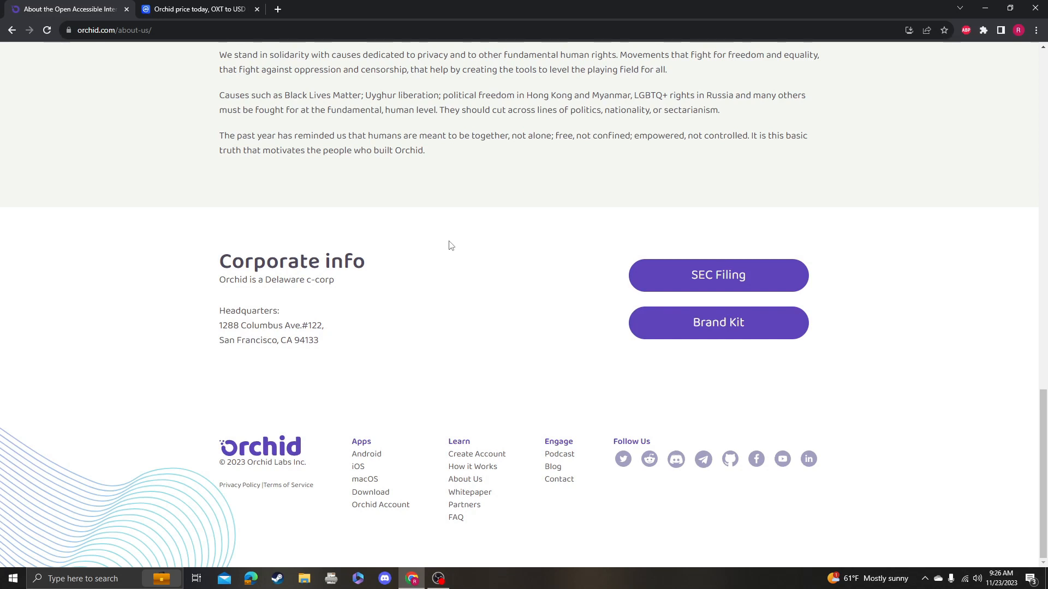
mouse_move(459, 237)
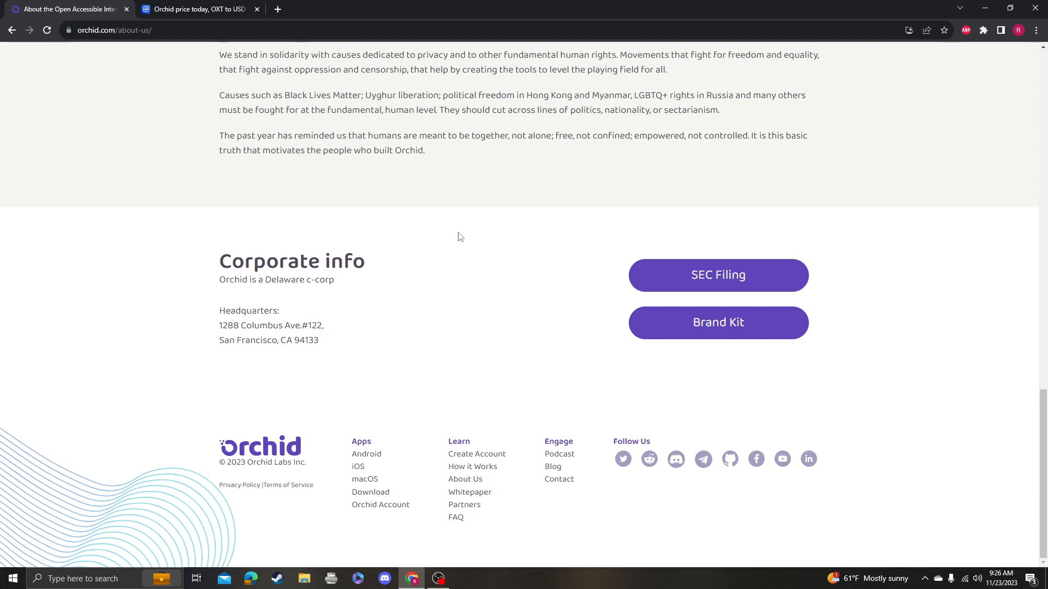
mouse_move(744, 267)
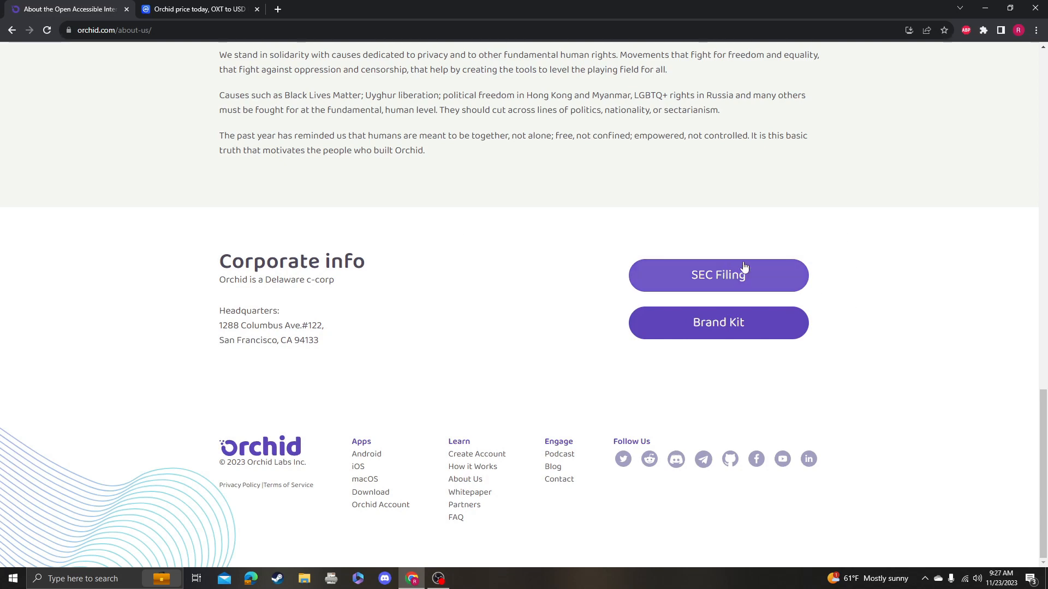
click(196, 9)
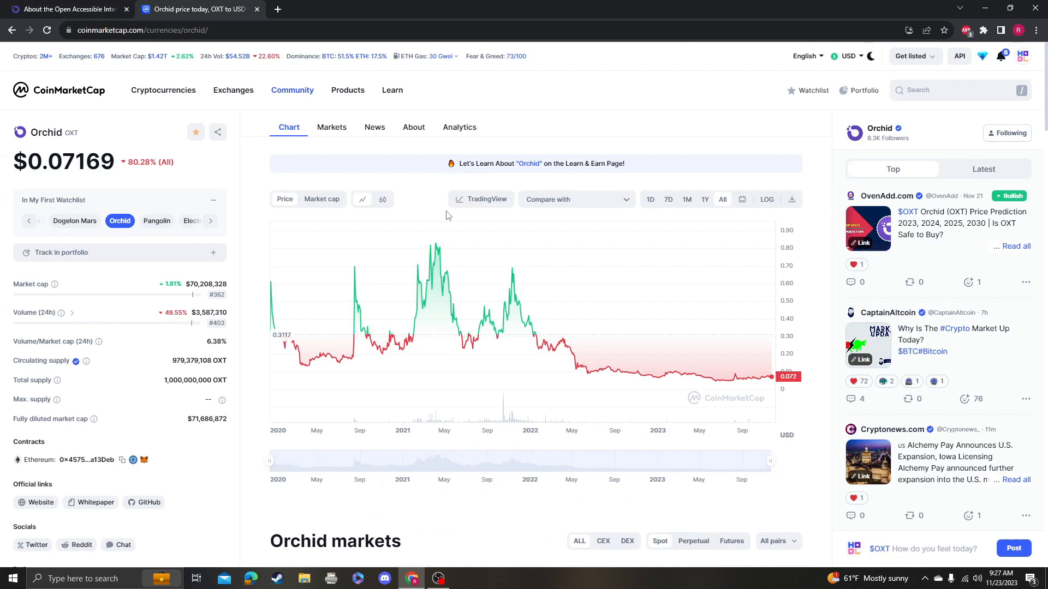
mouse_move(419, 306)
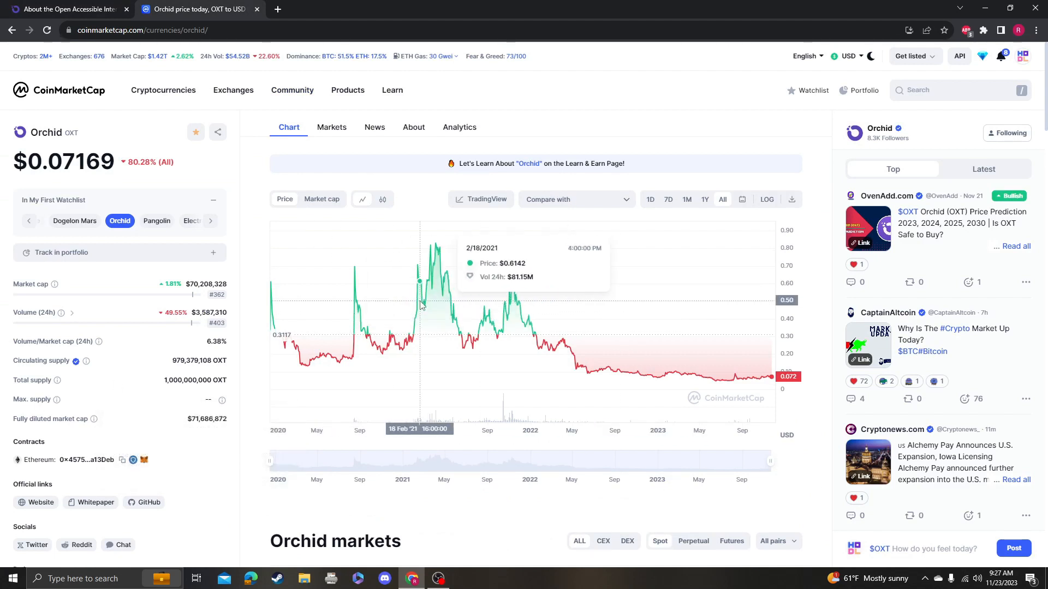
mouse_move(642, 374)
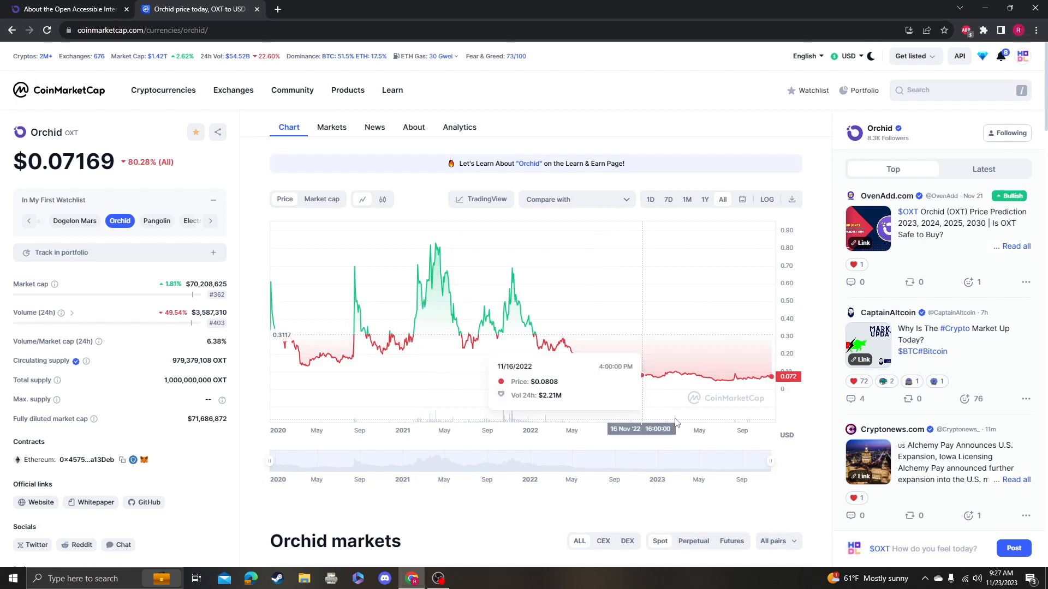
mouse_move(378, 234)
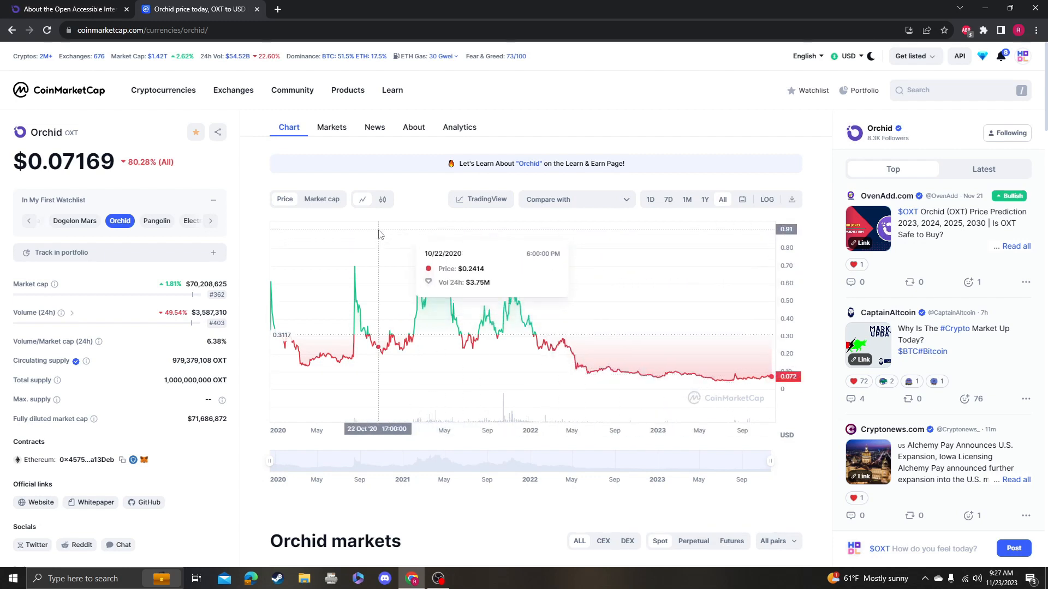
mouse_move(509, 334)
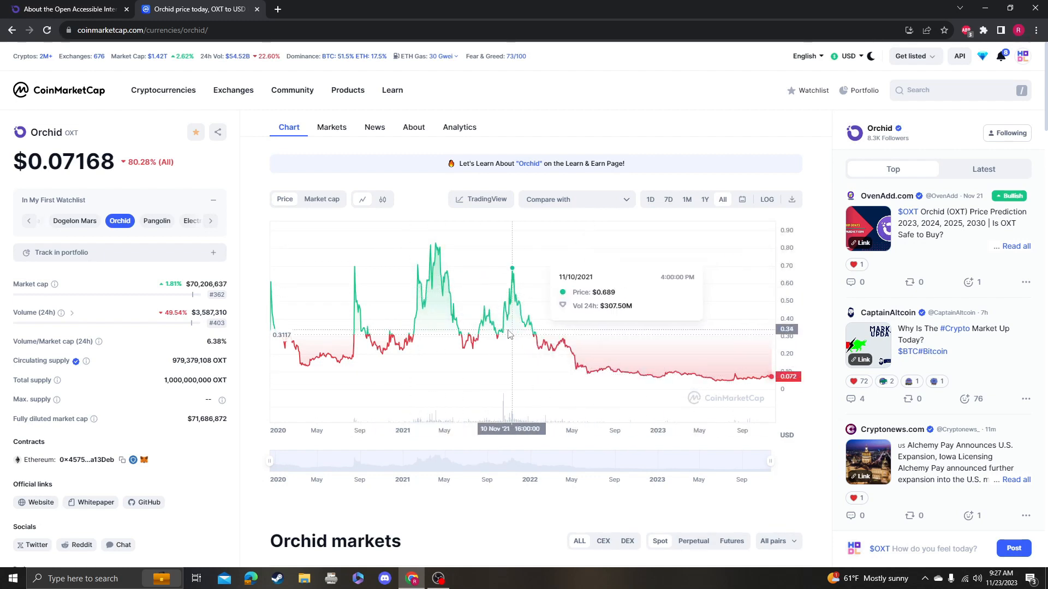
mouse_move(433, 323)
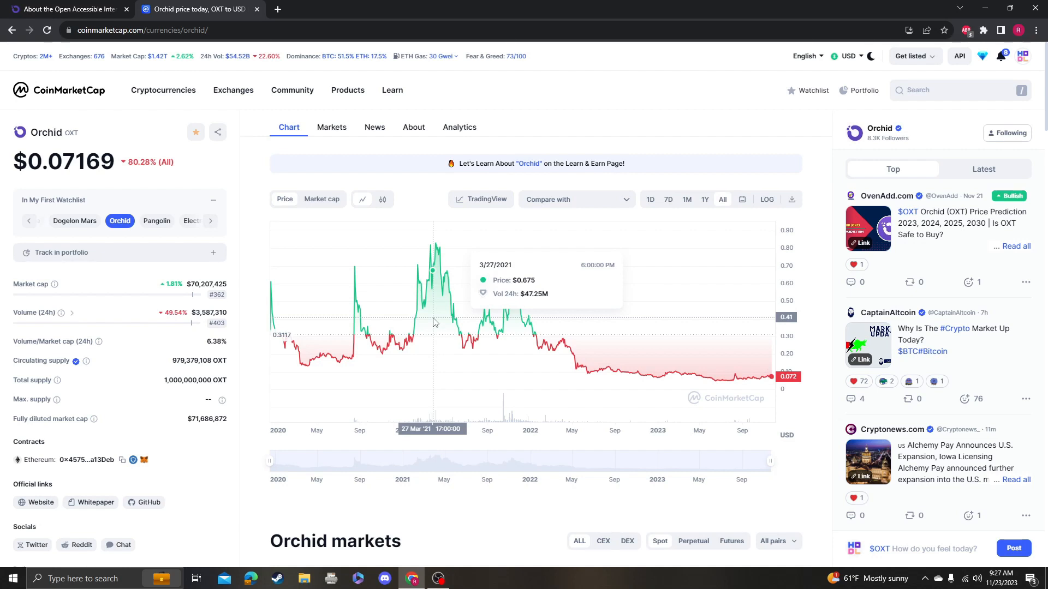
mouse_move(438, 327)
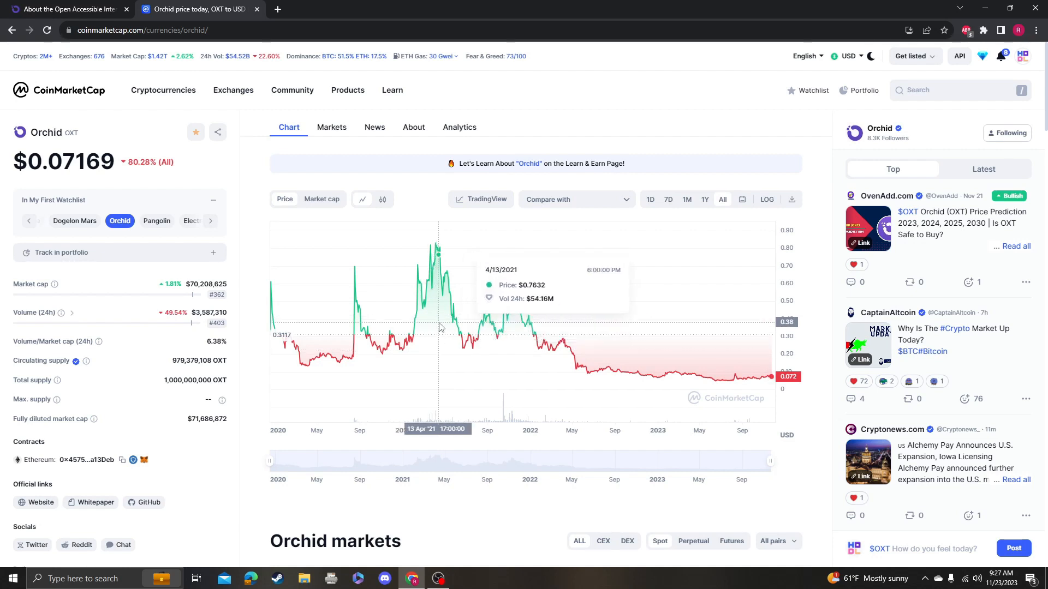
mouse_move(548, 260)
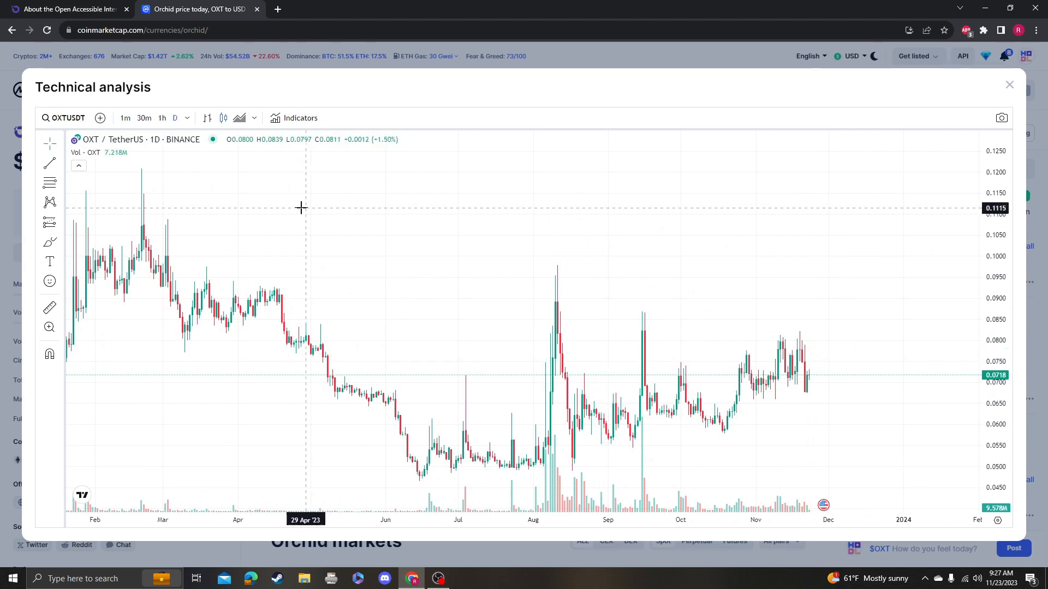
mouse_move(825, 393)
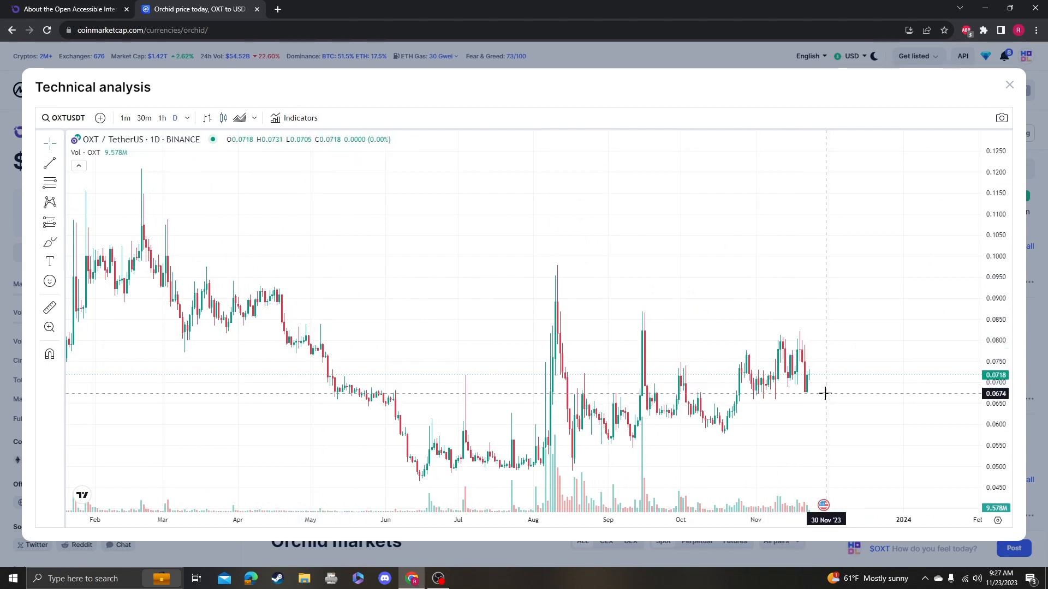
mouse_move(842, 398)
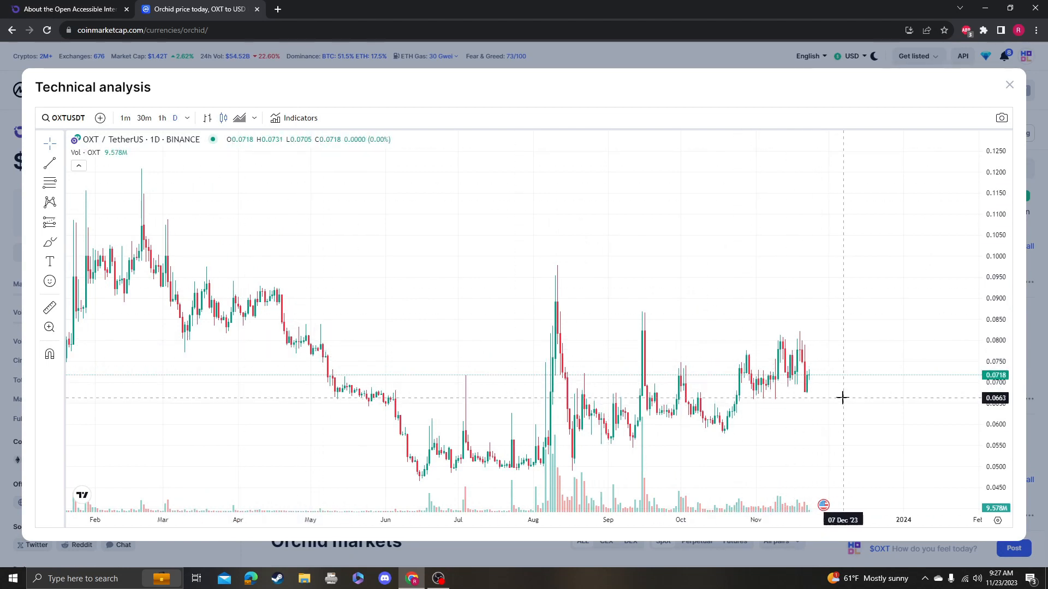
mouse_move(240, 128)
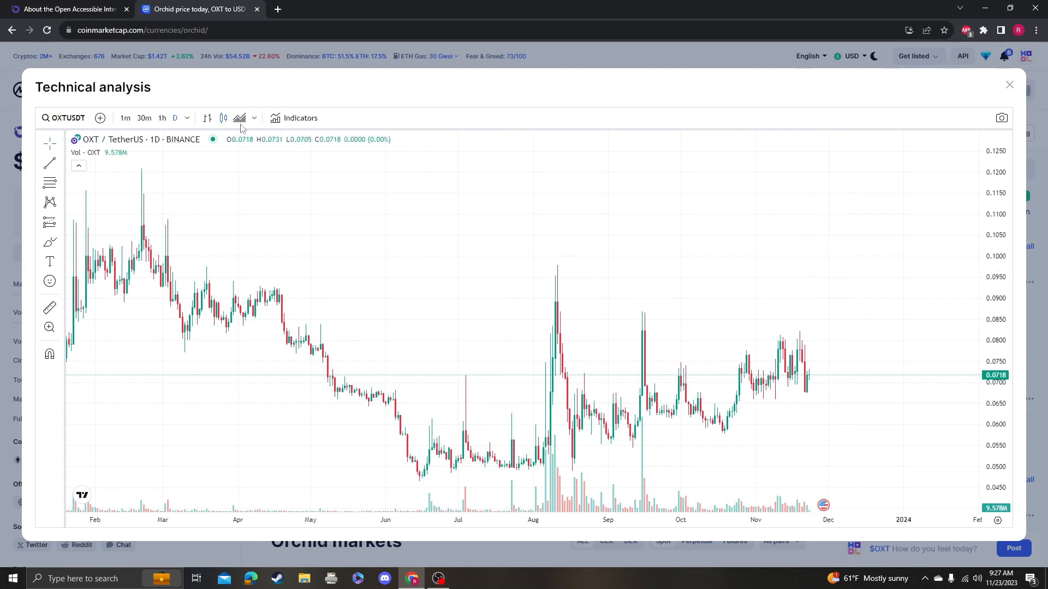
Step: Open CoinMarketCap's TradingView technical analysis window for the daily OXT/USDT chart
click(300, 118)
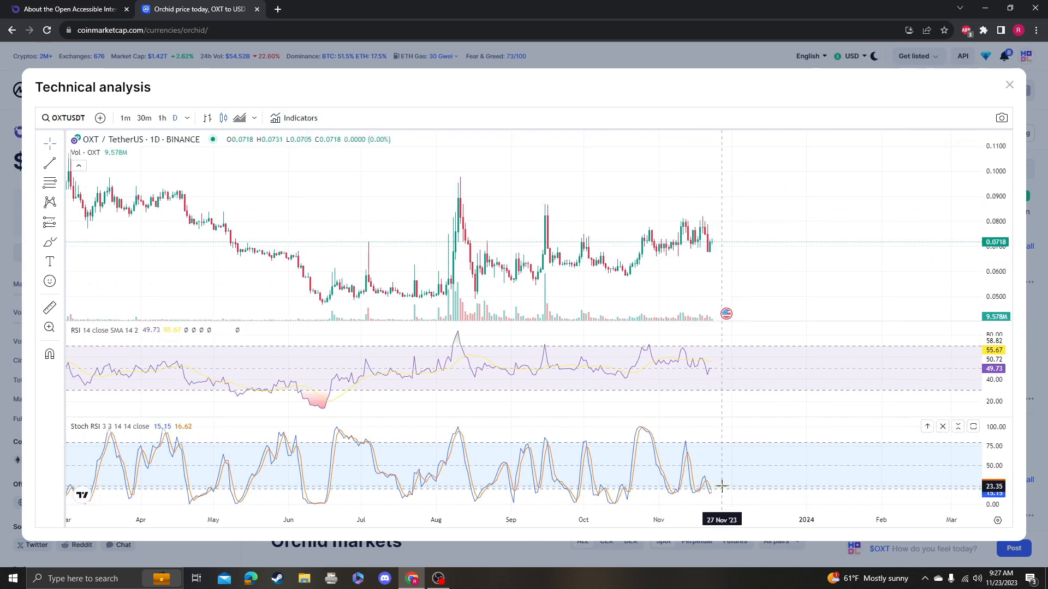
mouse_move(548, 262)
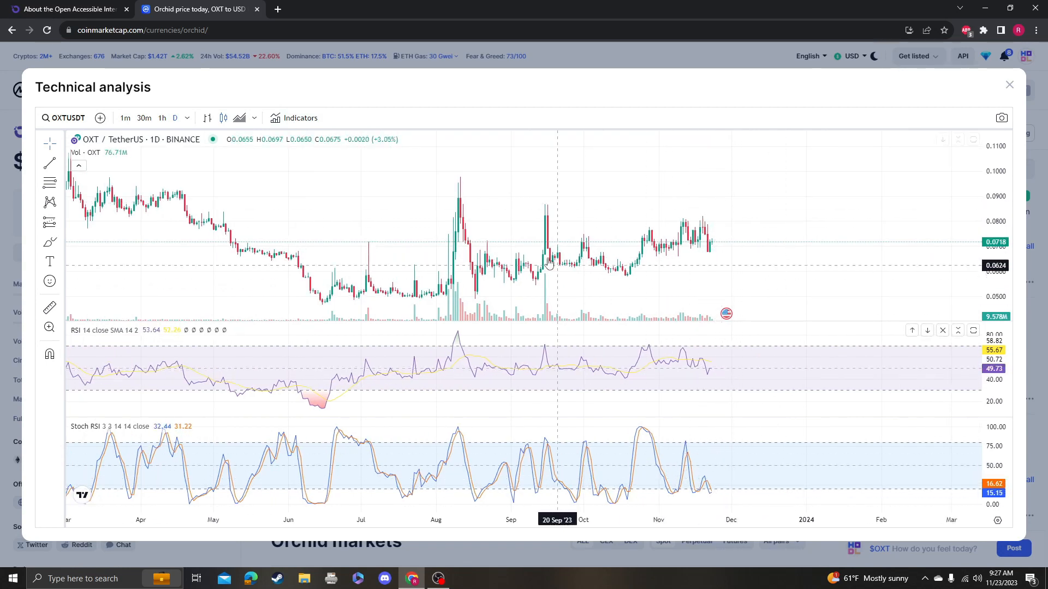
mouse_move(226, 208)
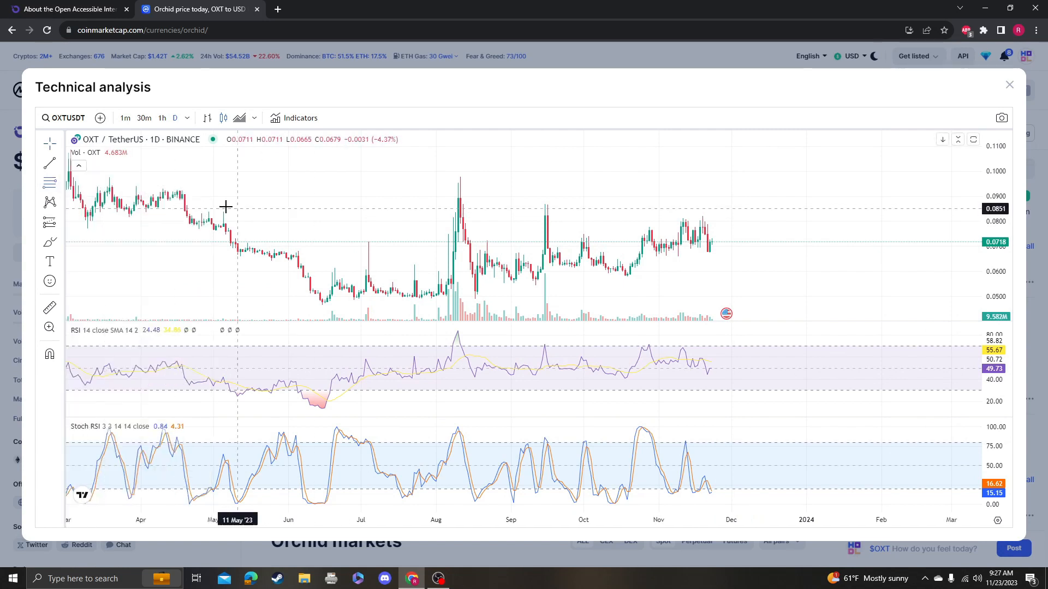
mouse_move(194, 177)
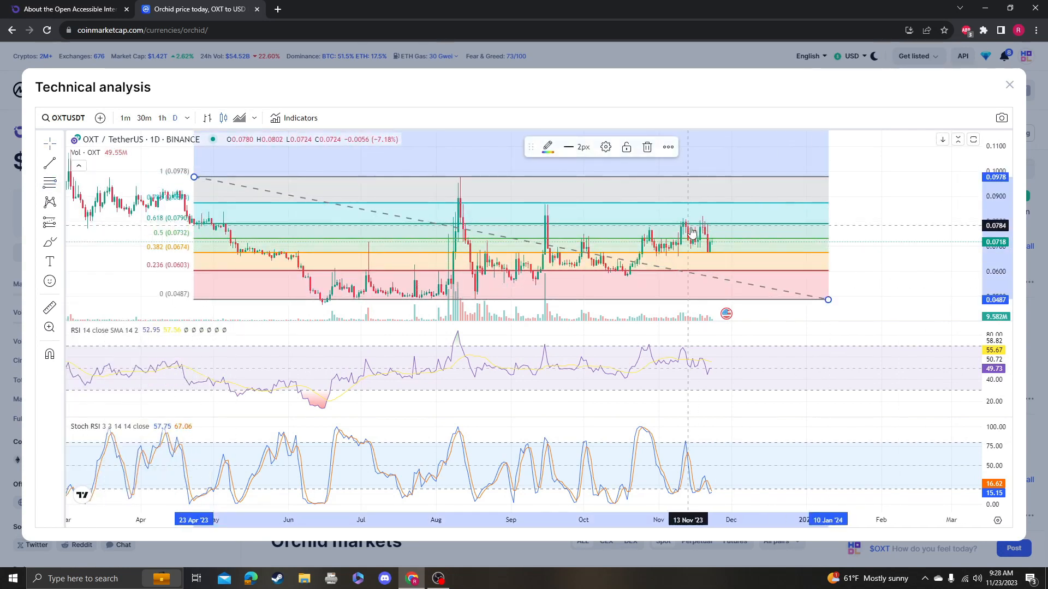
mouse_move(161, 255)
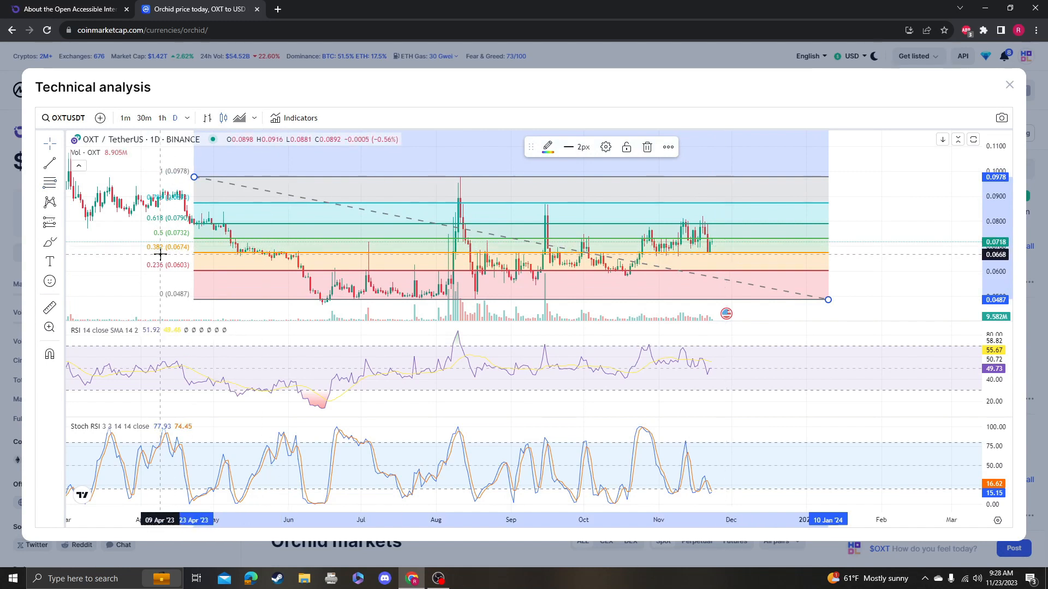
mouse_move(655, 256)
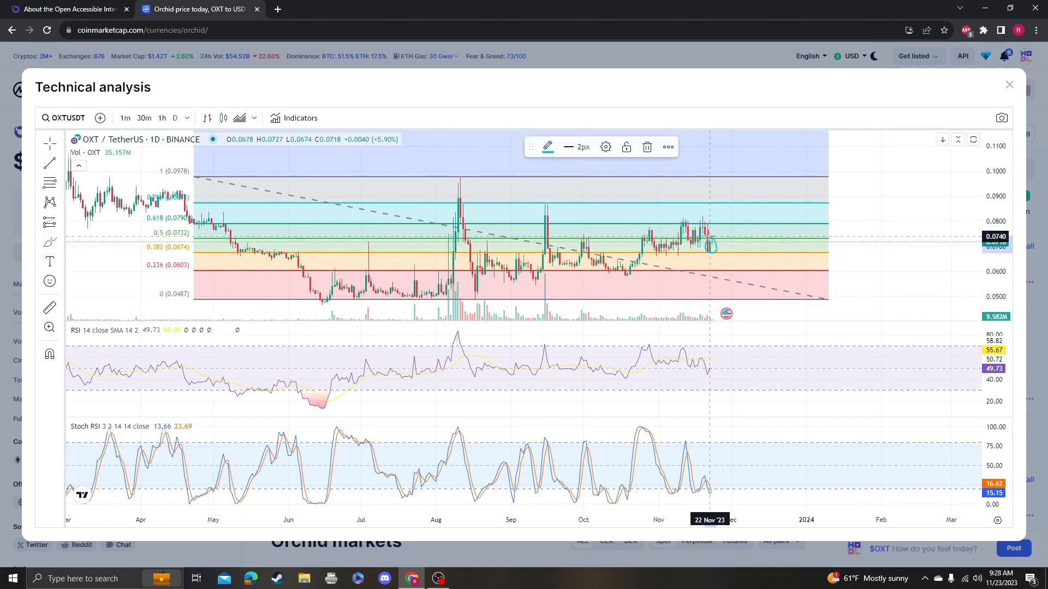
mouse_move(679, 249)
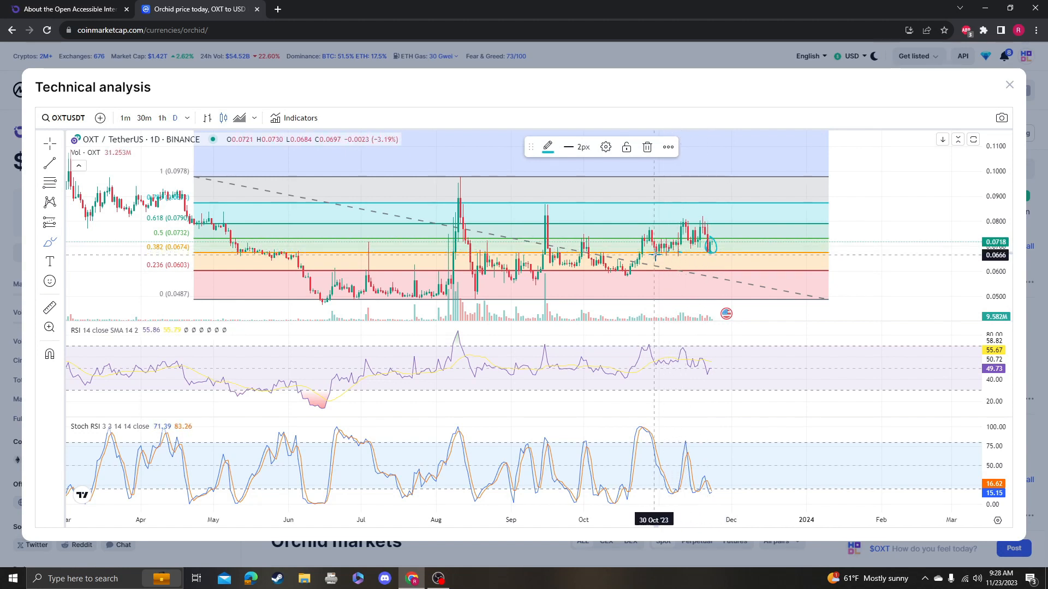
mouse_move(712, 251)
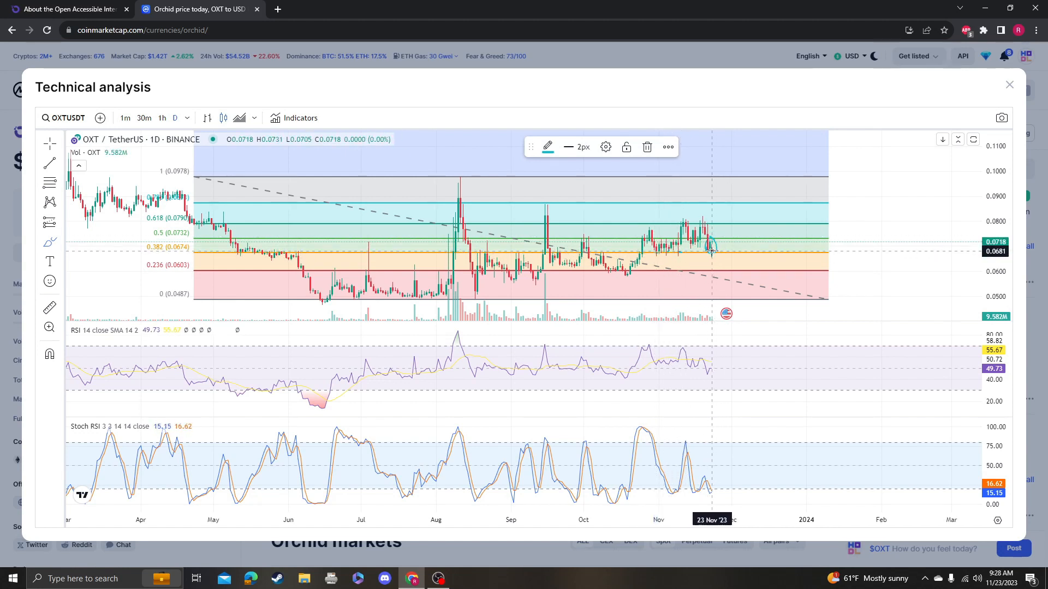
mouse_move(447, 251)
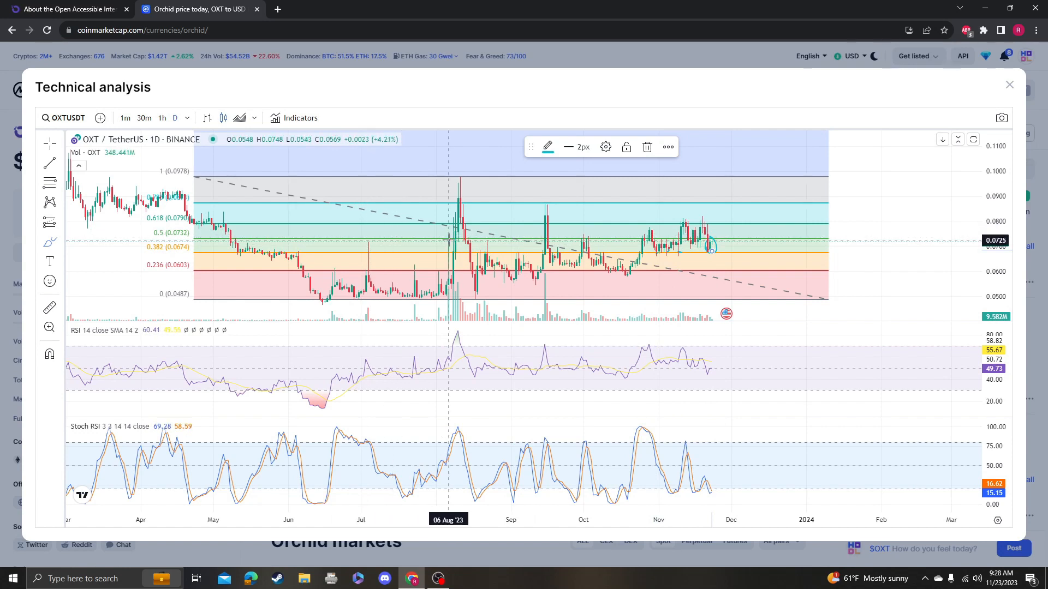
mouse_move(176, 239)
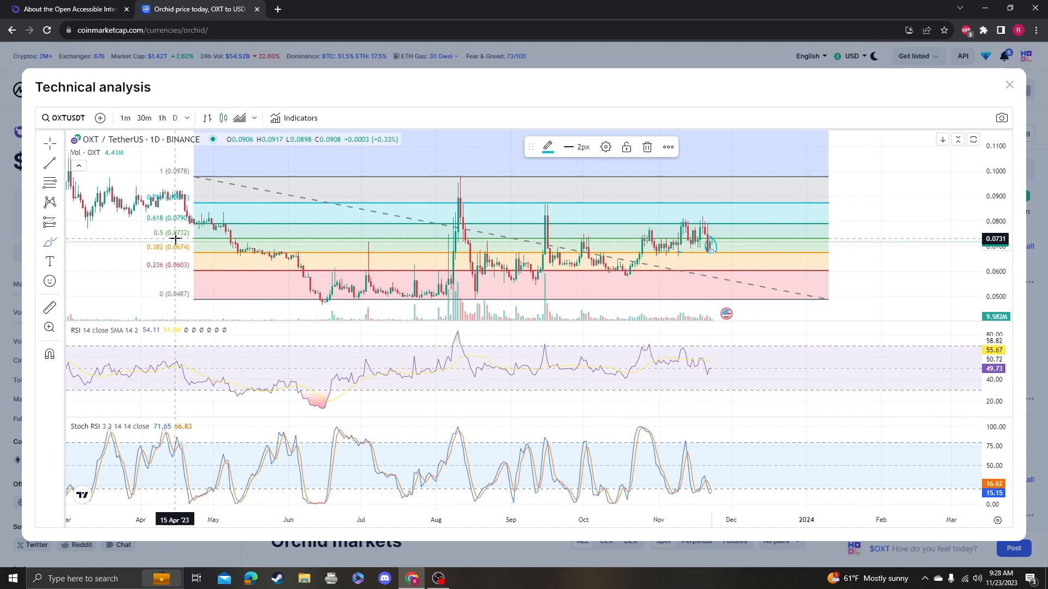
mouse_move(711, 239)
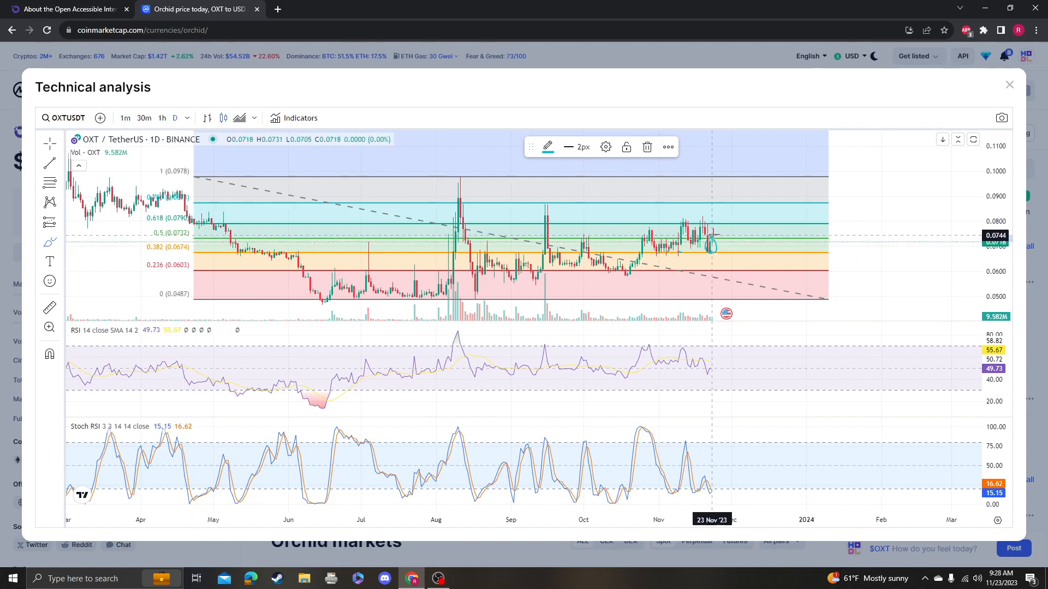
mouse_move(722, 249)
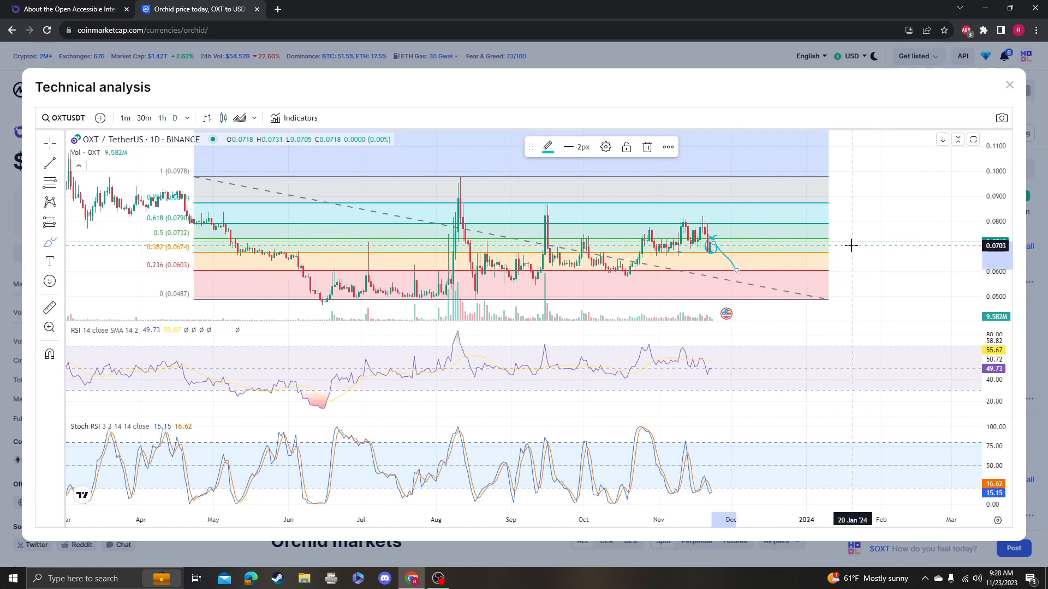
mouse_move(842, 236)
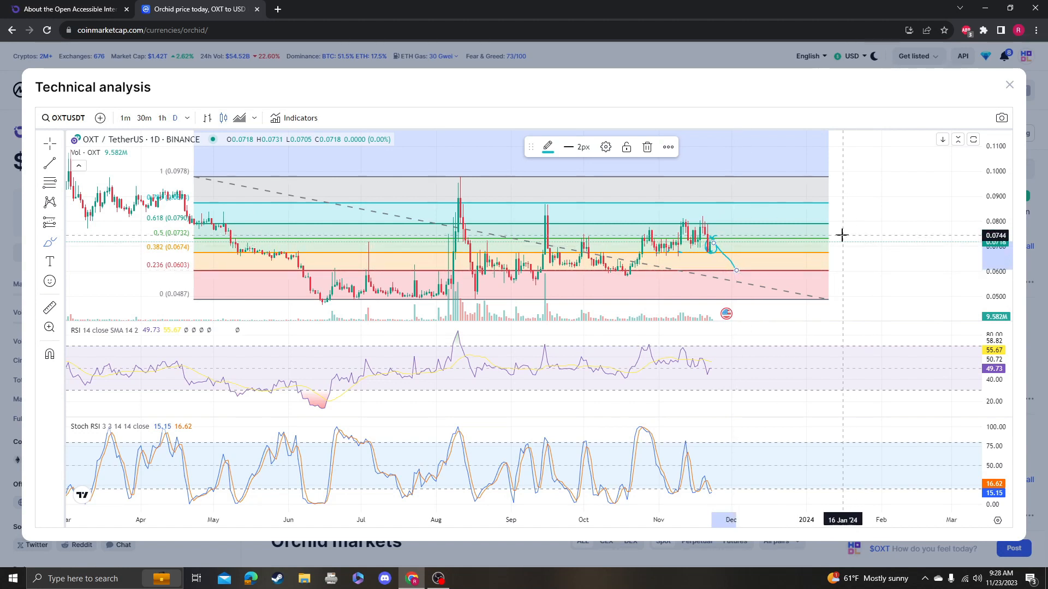
mouse_move(808, 381)
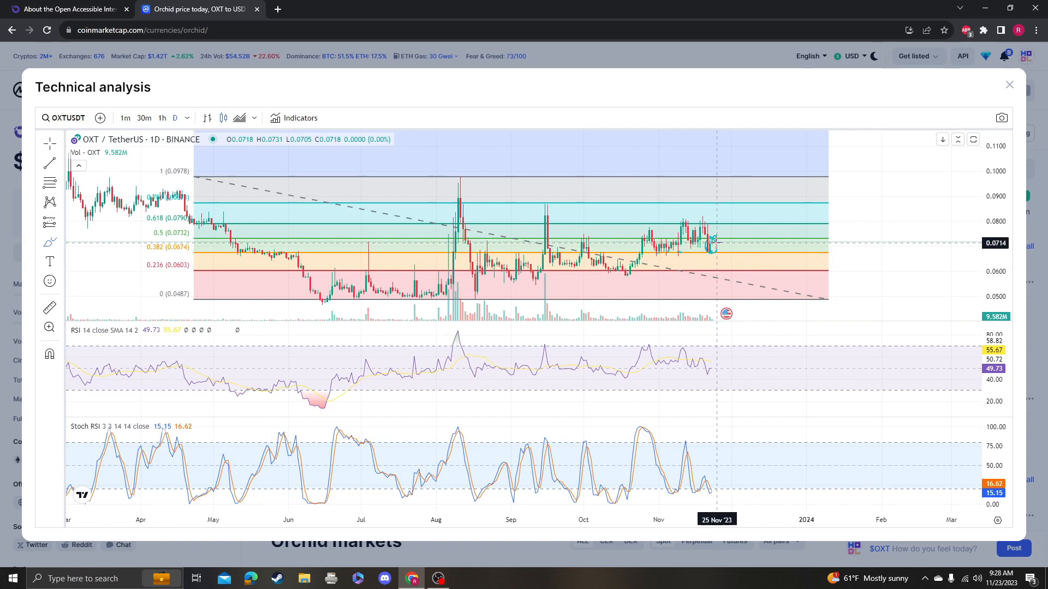
mouse_move(145, 148)
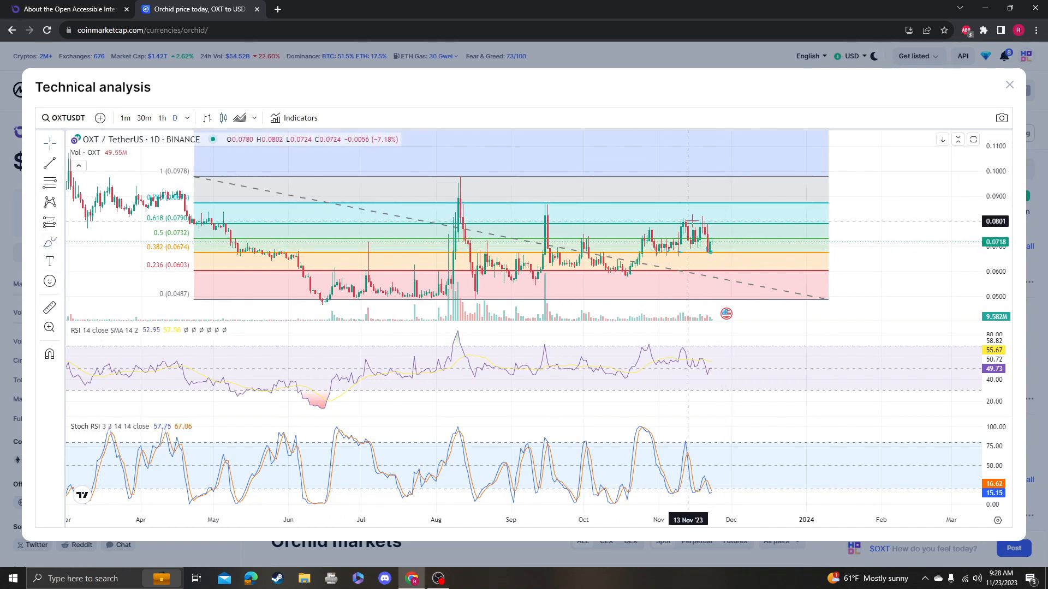
mouse_move(718, 242)
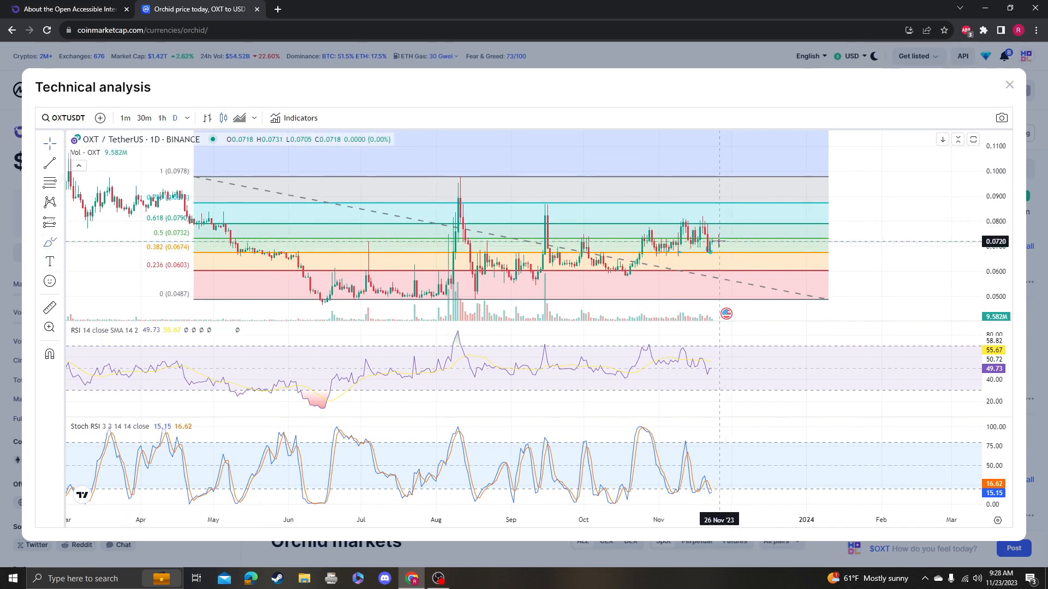
mouse_move(722, 249)
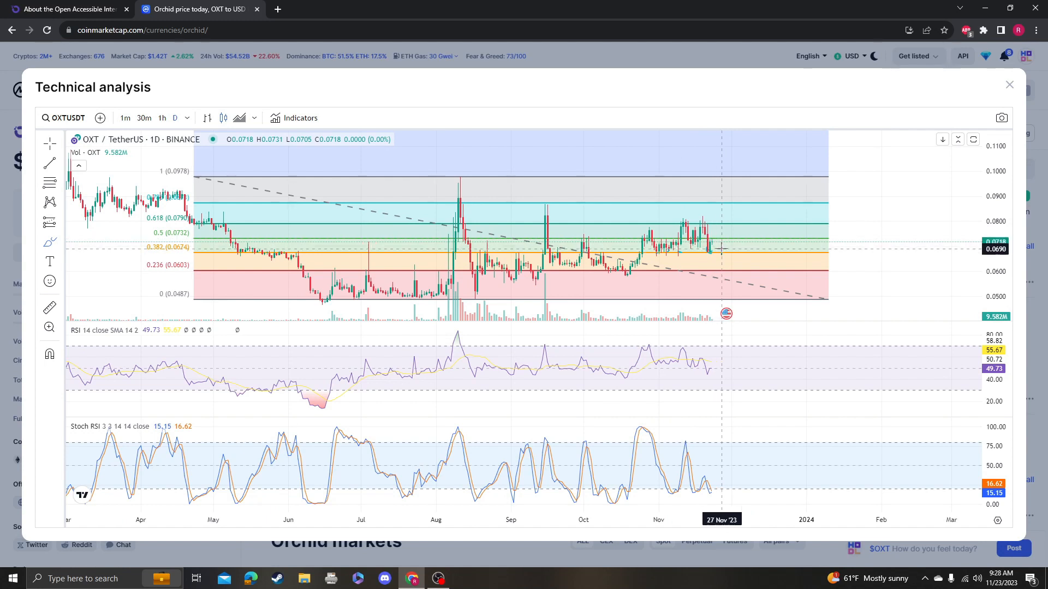
mouse_move(715, 247)
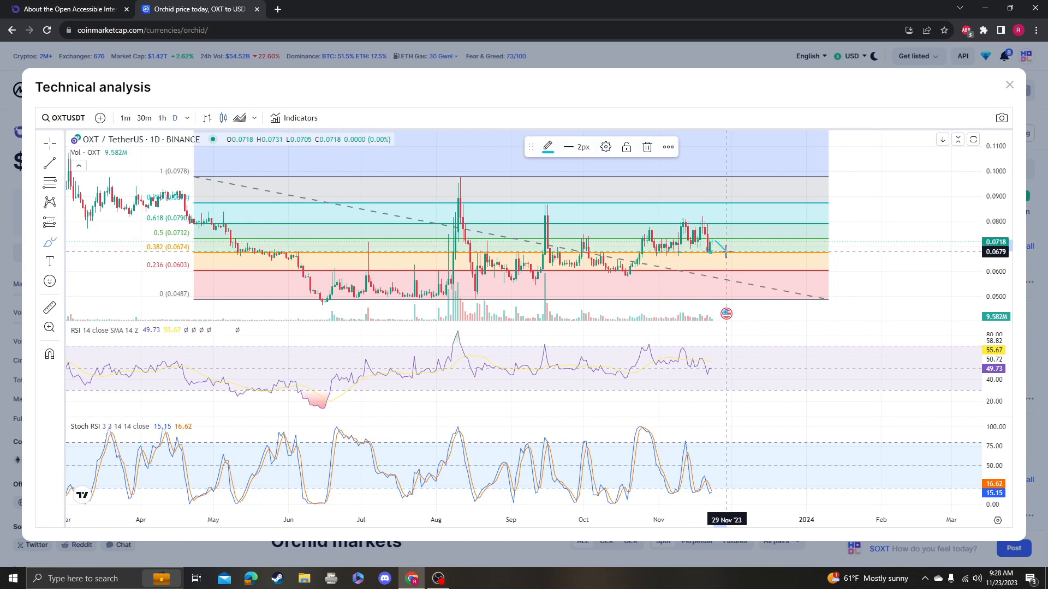
mouse_move(726, 253)
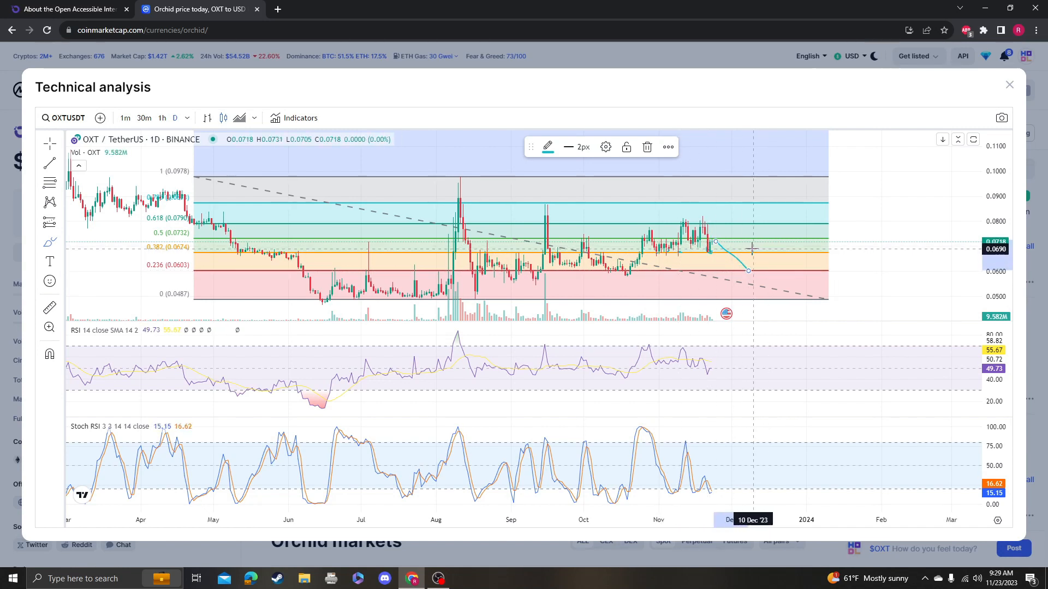
mouse_move(580, 241)
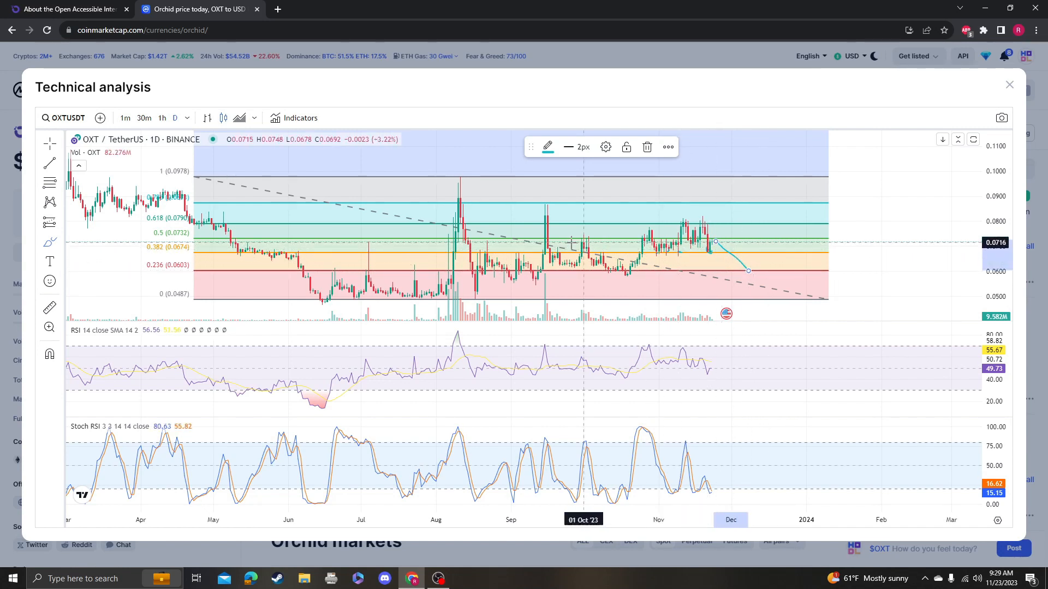
mouse_move(188, 257)
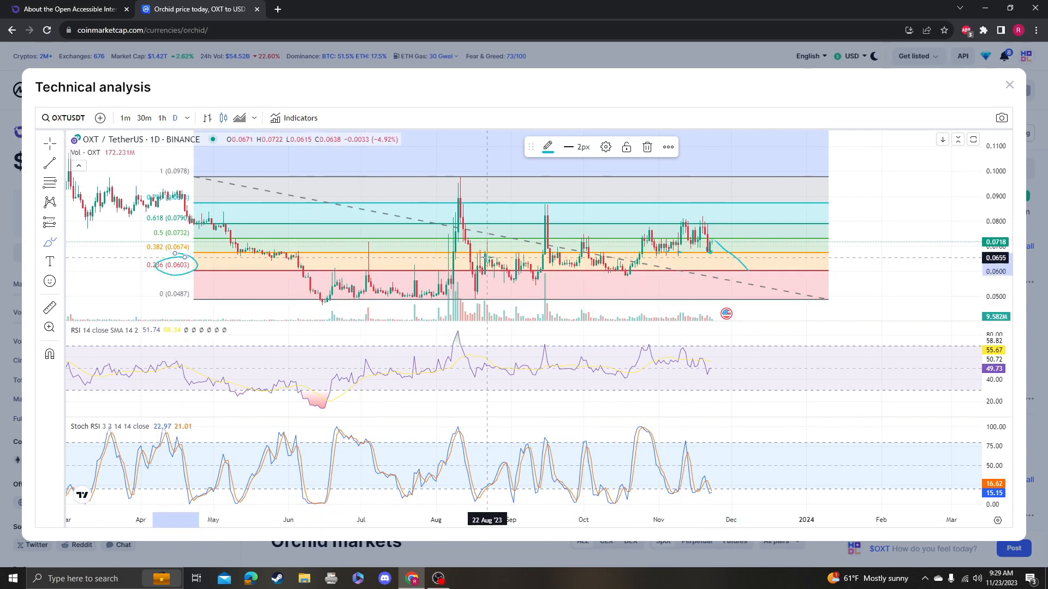
mouse_move(203, 262)
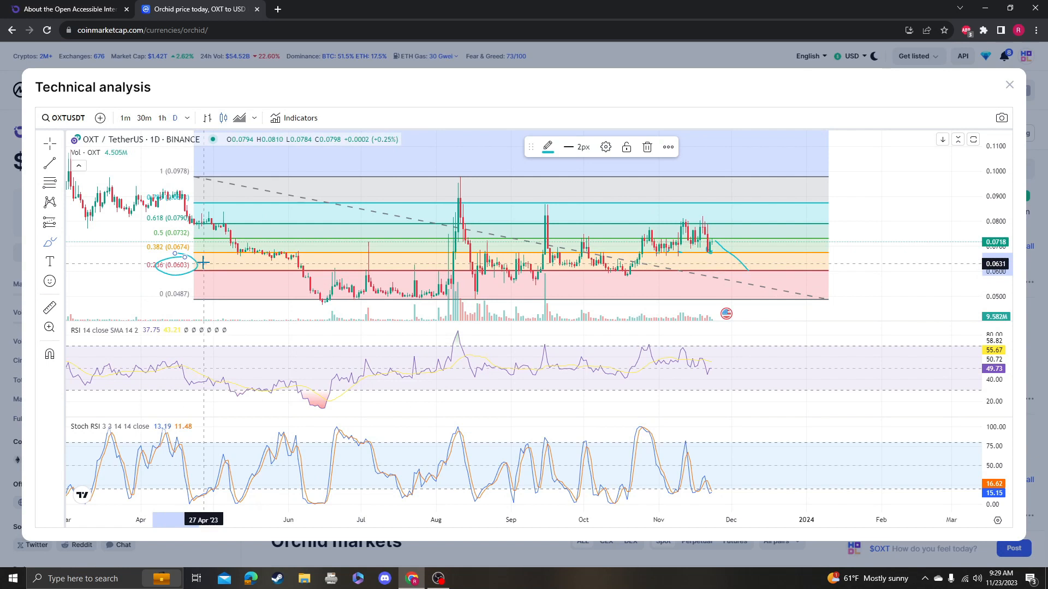
mouse_move(209, 259)
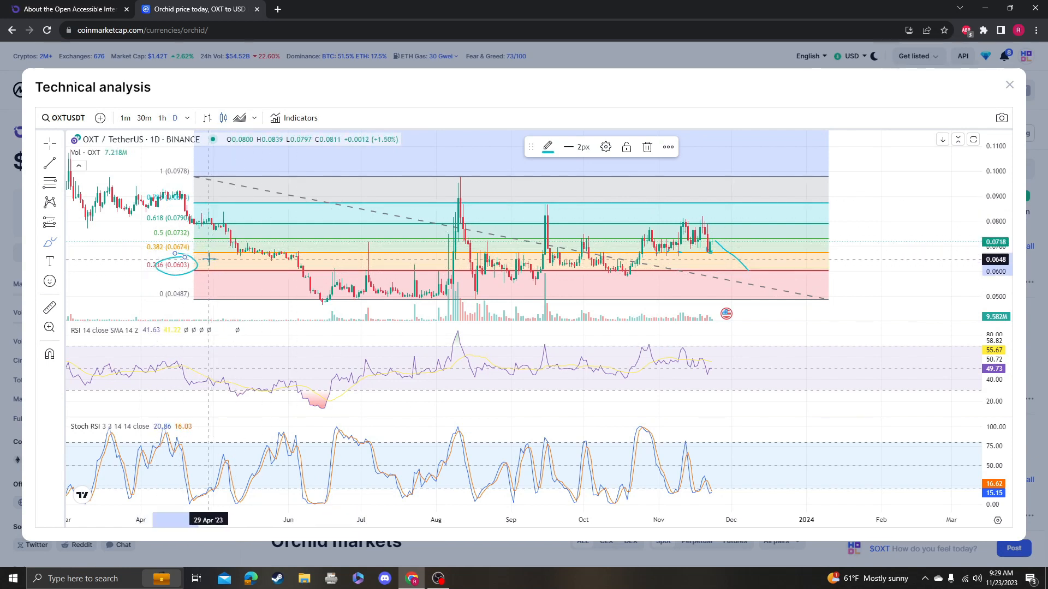
mouse_move(194, 265)
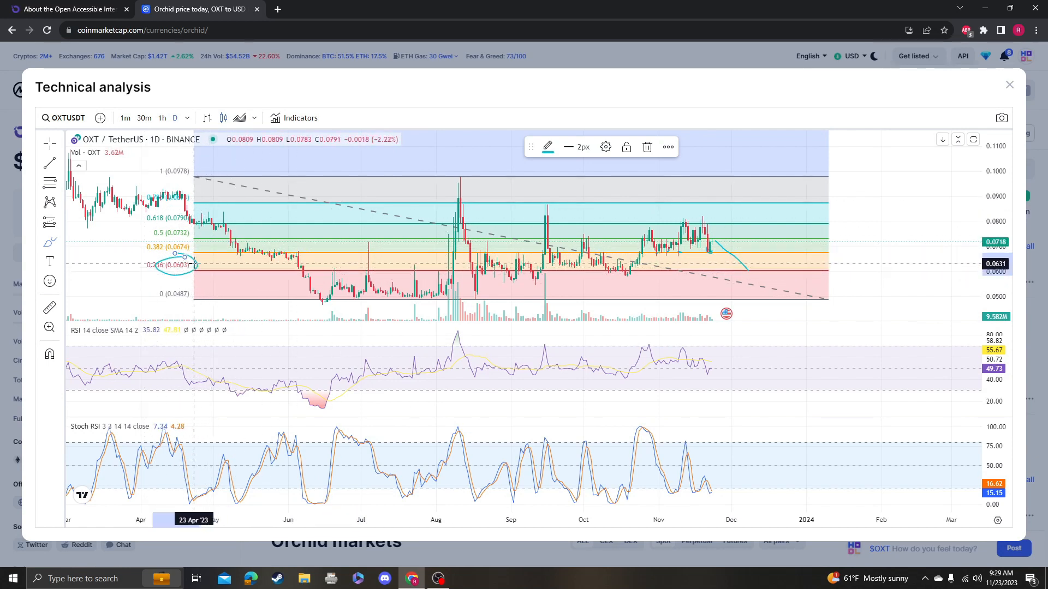
mouse_move(711, 261)
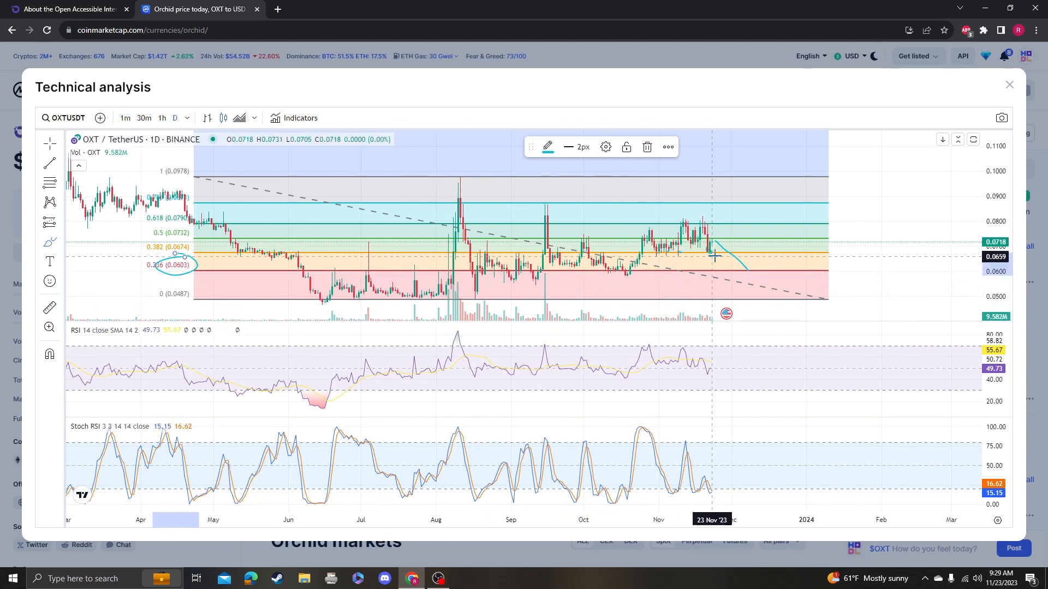
mouse_move(807, 201)
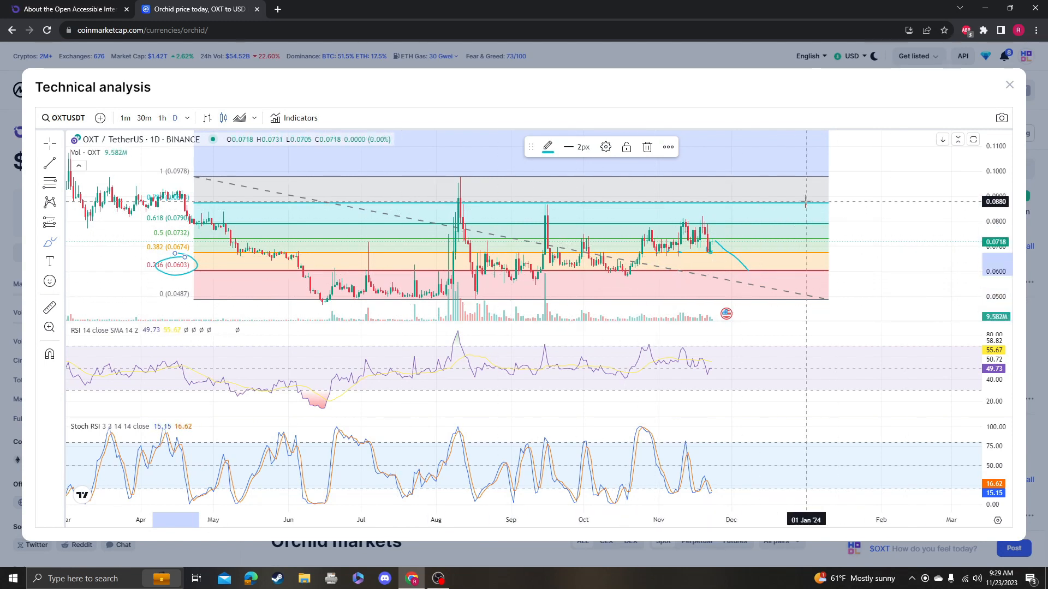
mouse_move(760, 272)
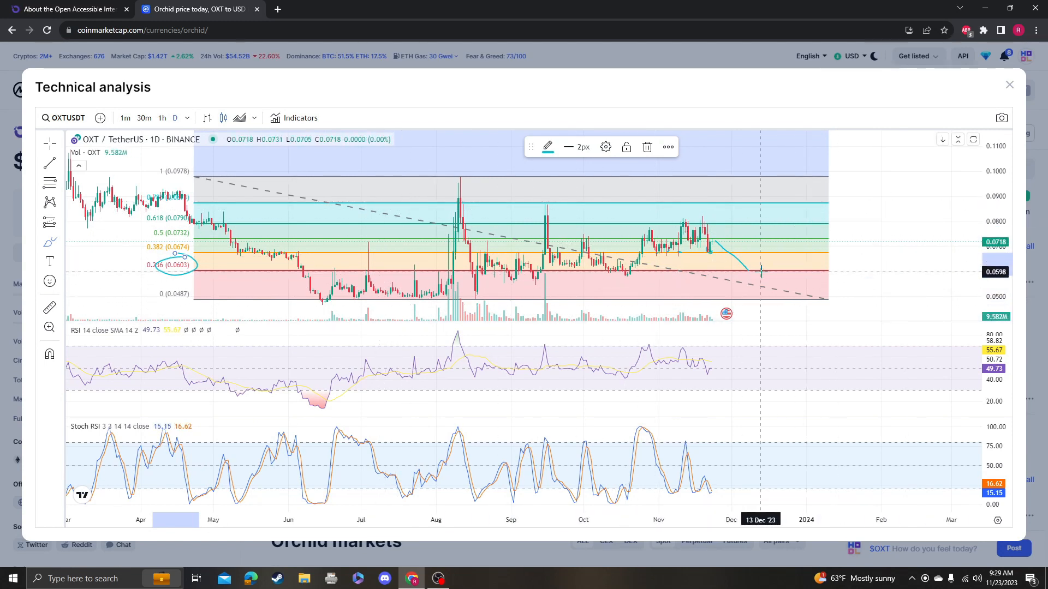
mouse_move(700, 324)
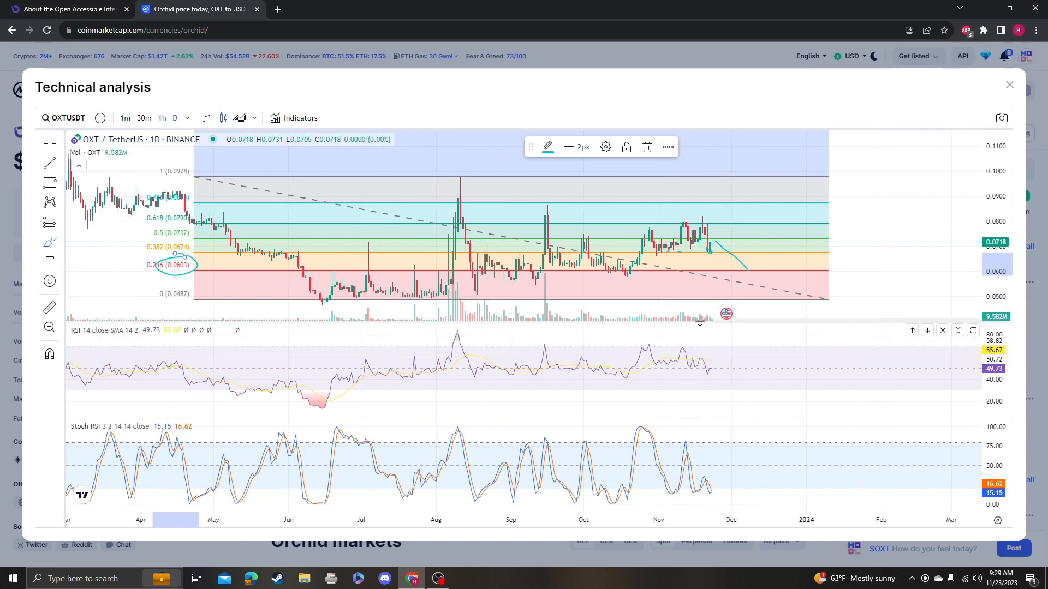
mouse_move(298, 255)
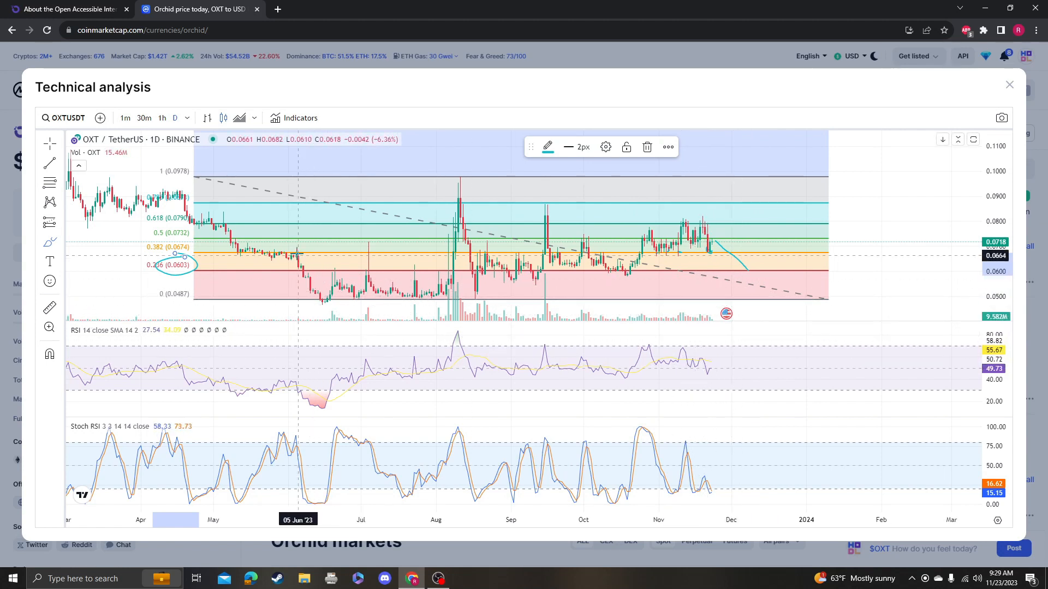
mouse_move(316, 232)
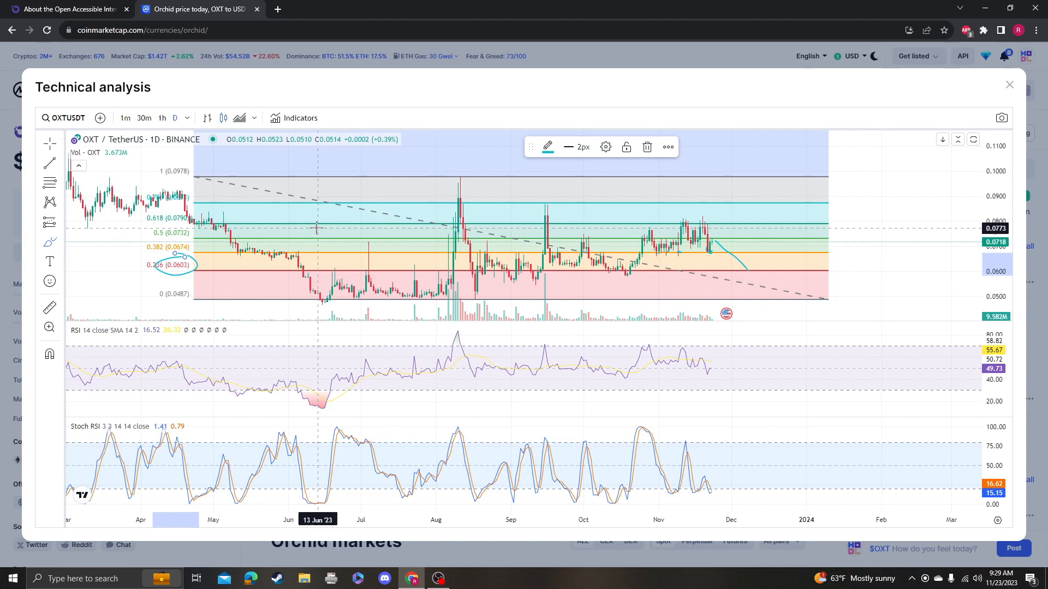
mouse_move(747, 211)
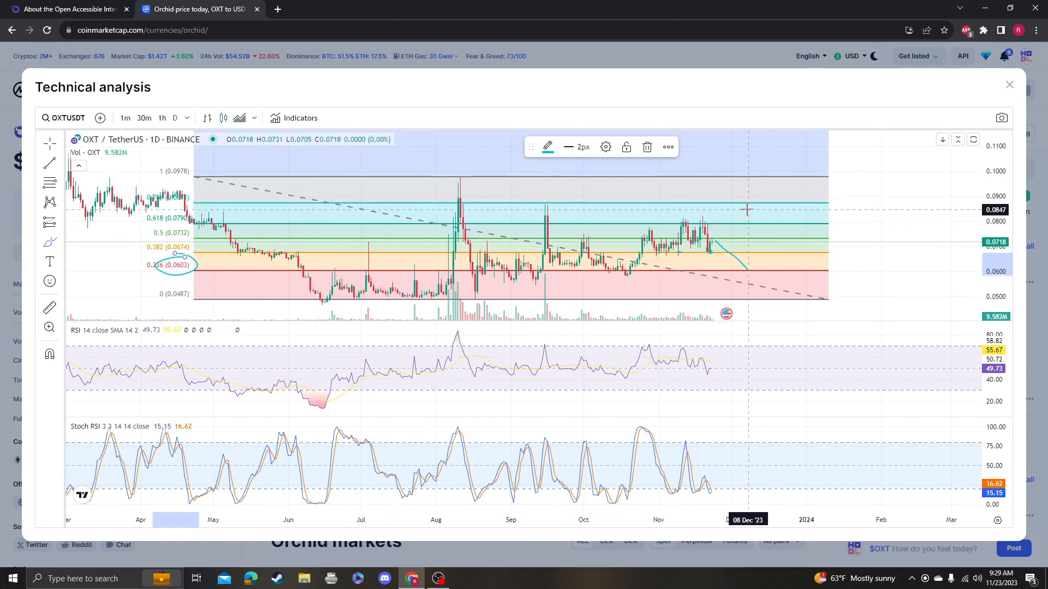
mouse_move(476, 194)
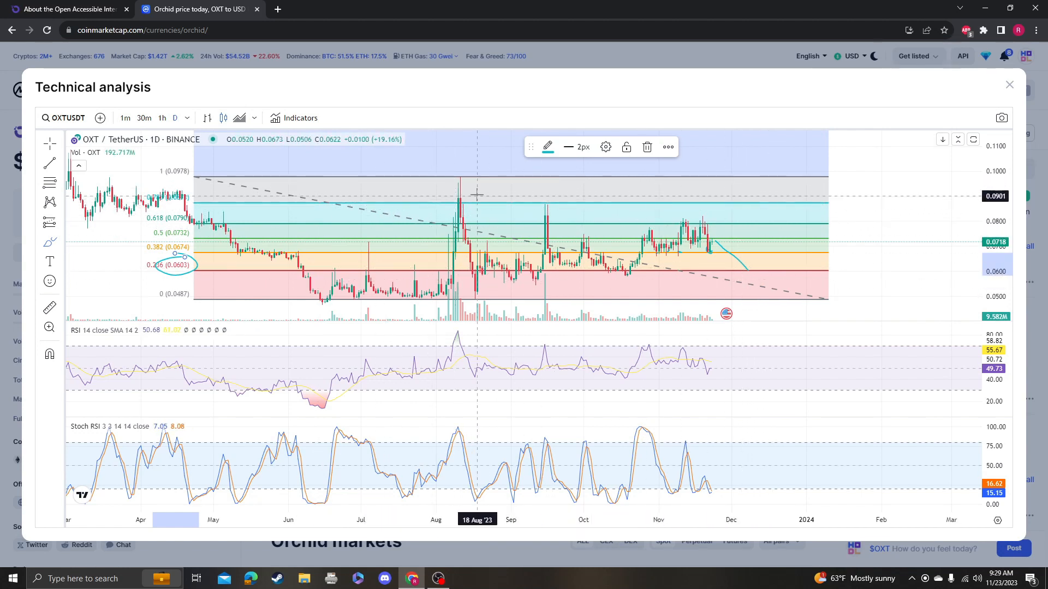
mouse_move(786, 261)
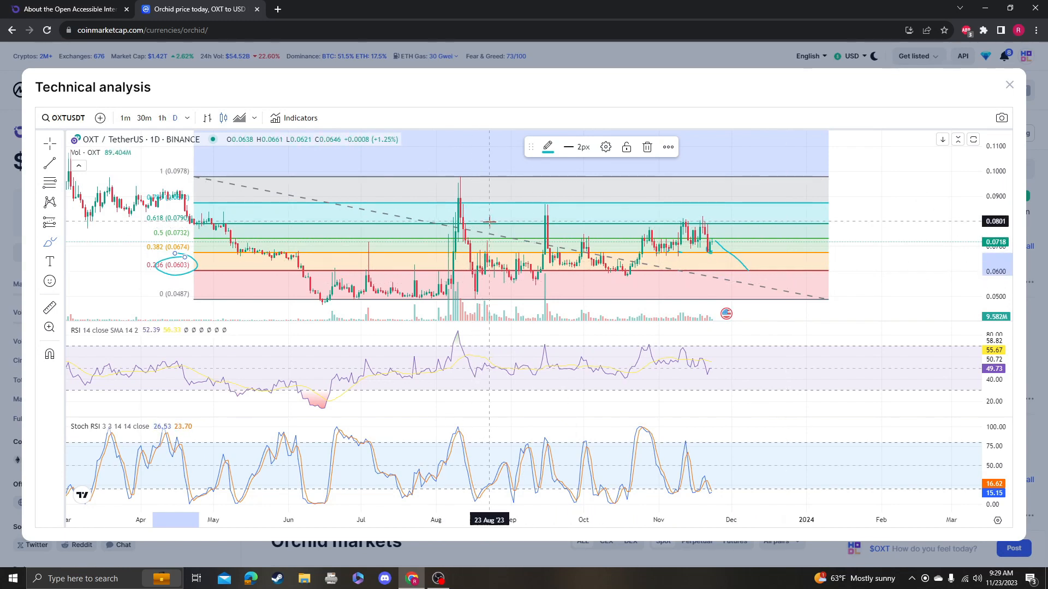
mouse_move(789, 277)
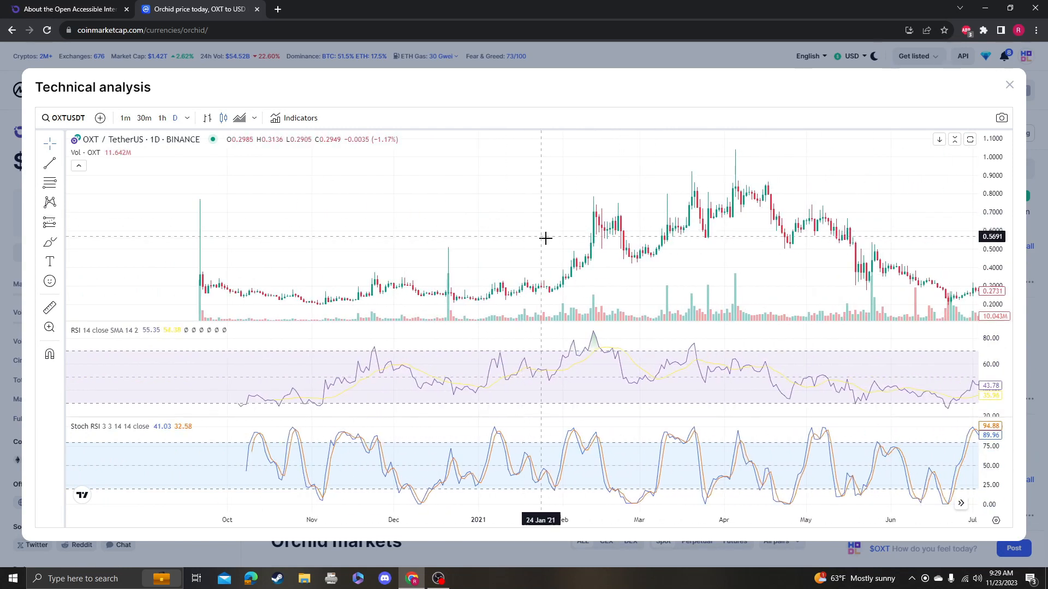
mouse_move(581, 235)
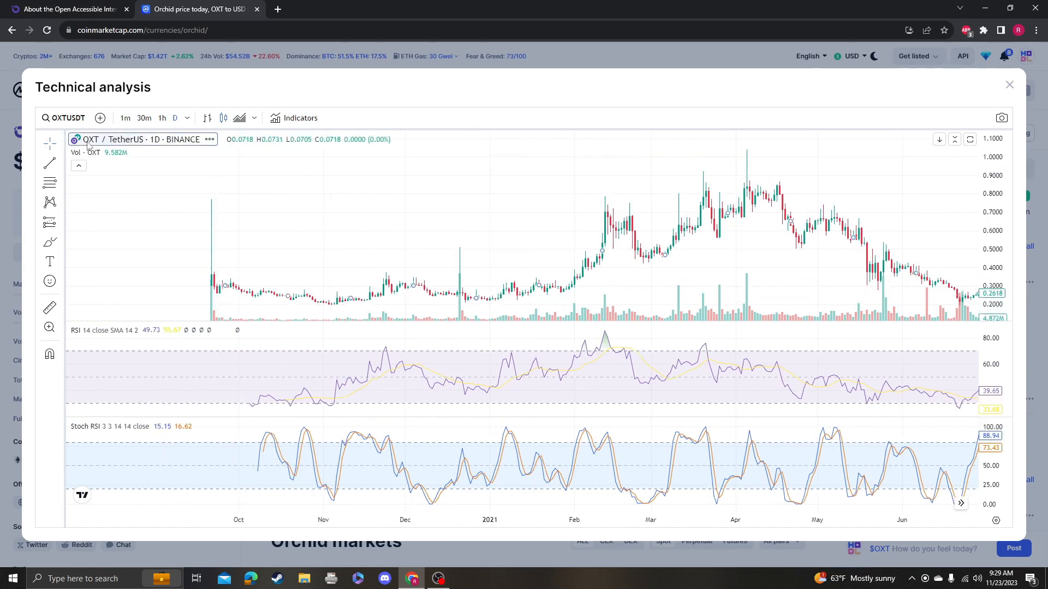
Step: Switch the chart symbol to OXTUSD on Coinbase
click(65, 118)
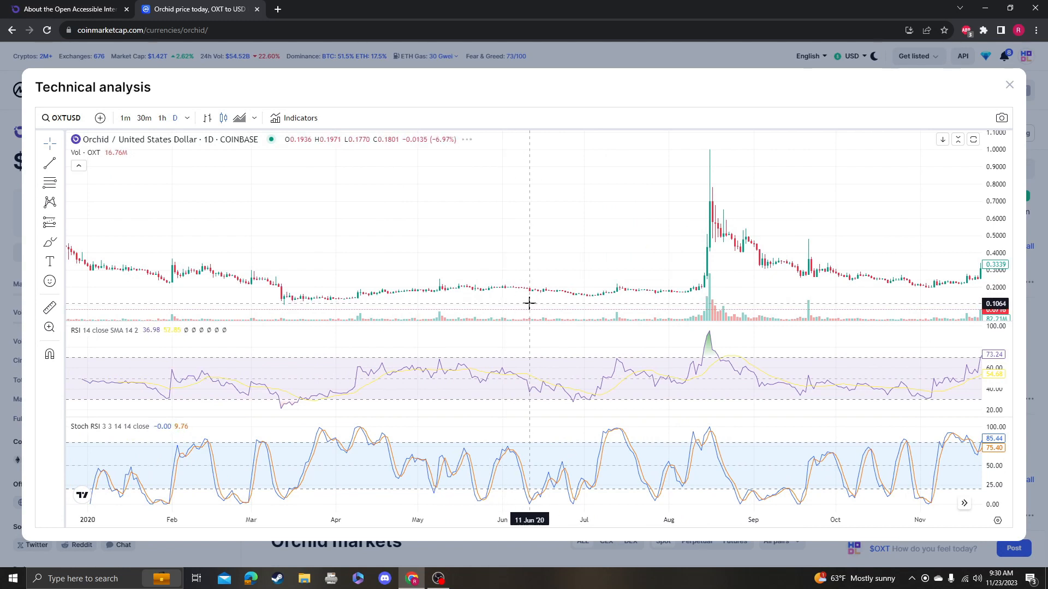
mouse_move(289, 306)
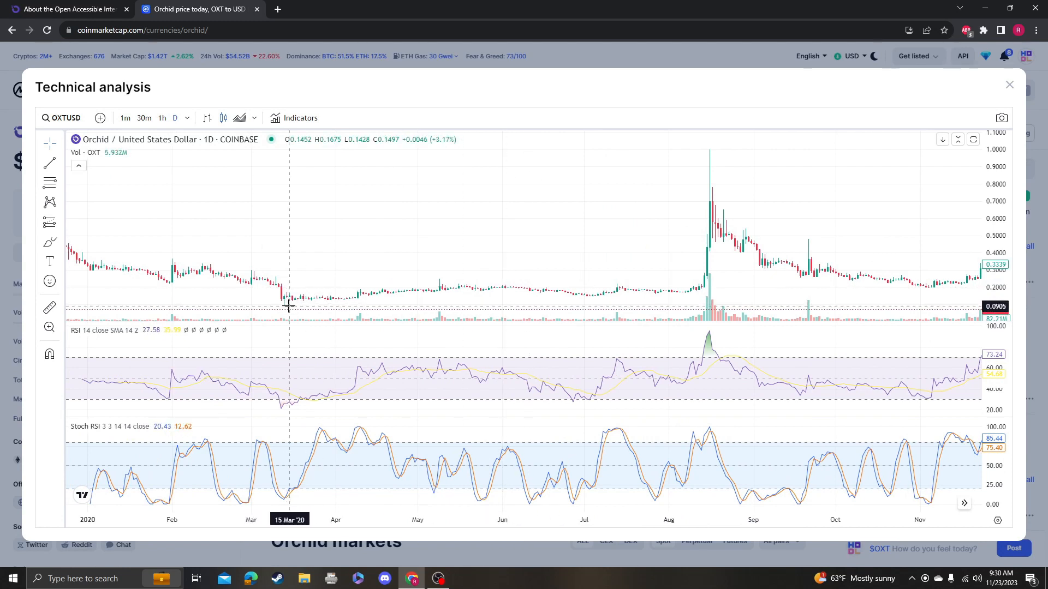
mouse_move(712, 149)
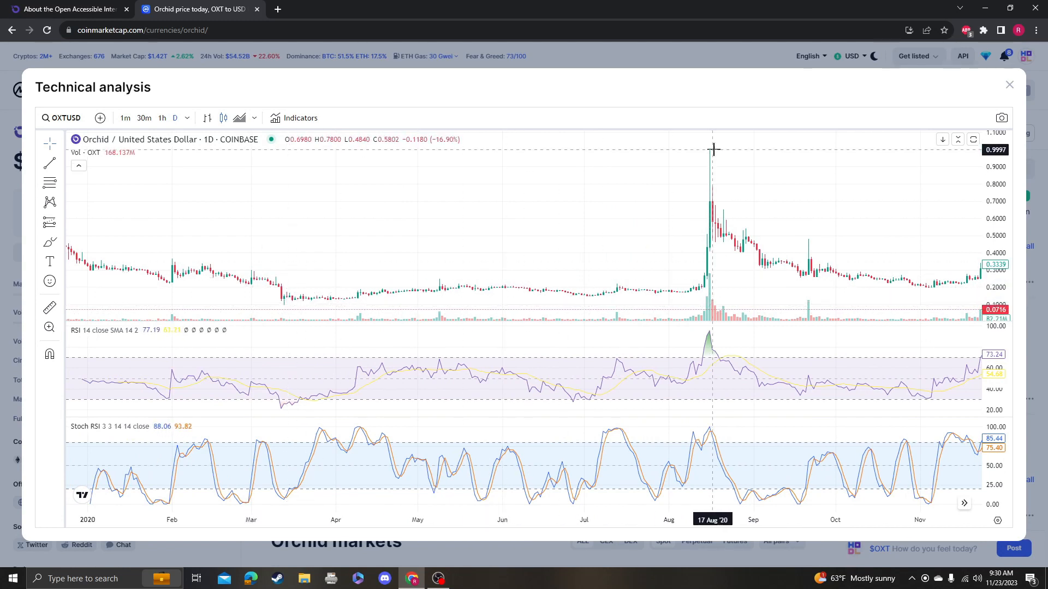
mouse_move(545, 282)
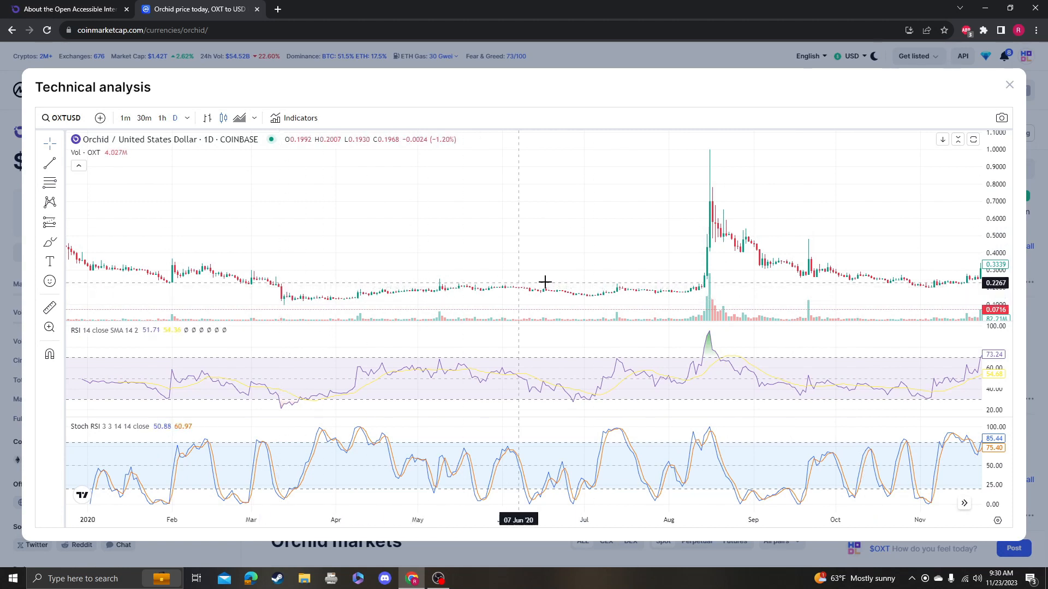
mouse_move(709, 258)
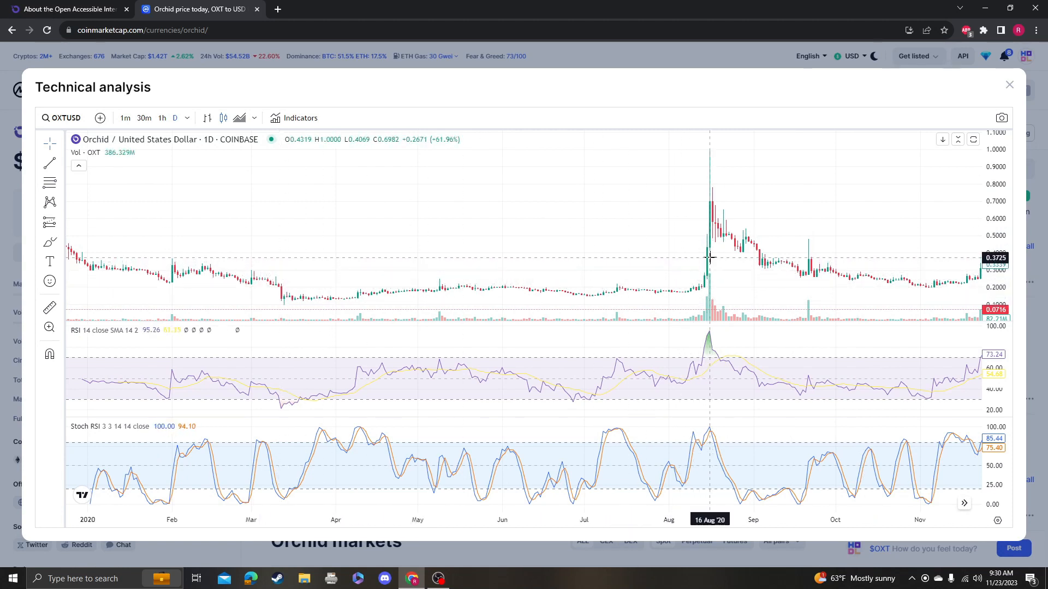
mouse_move(851, 136)
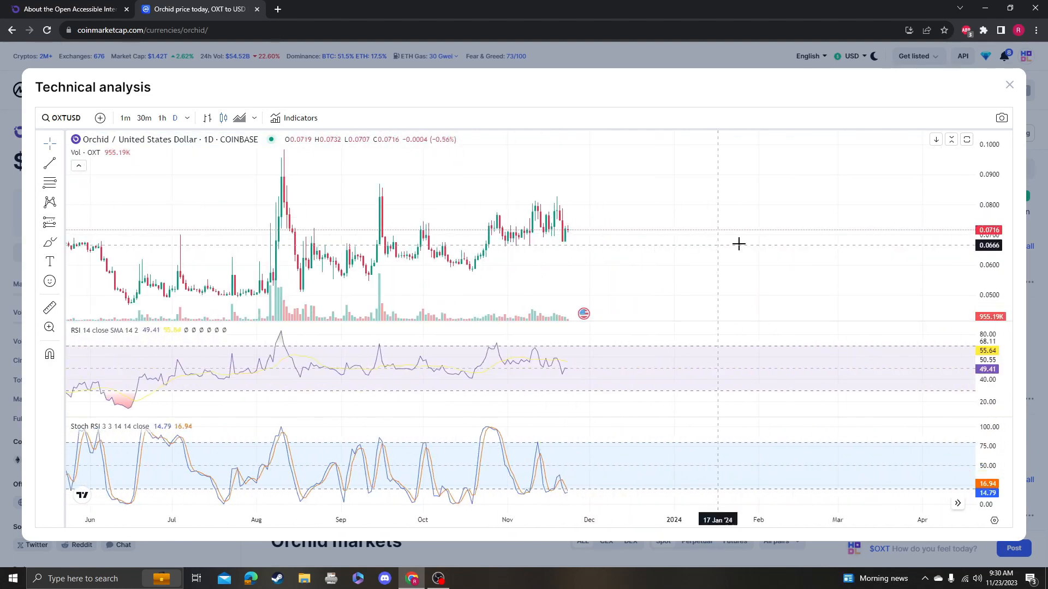
mouse_move(1004, 86)
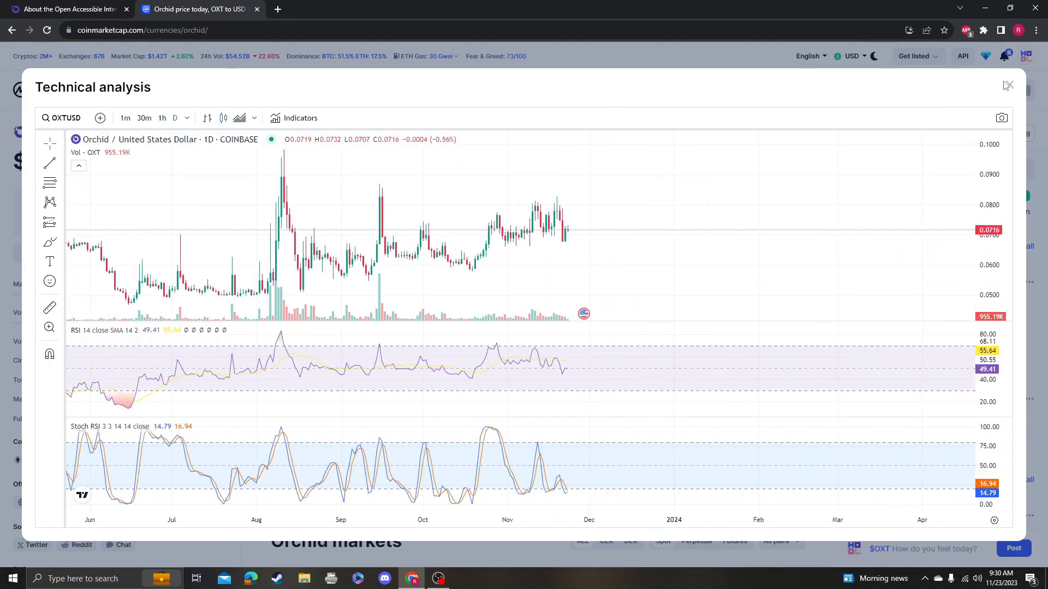
Step: Close the Technical analysis dialog, returning to Orchid's all-time chart at $0.07166
click(1008, 86)
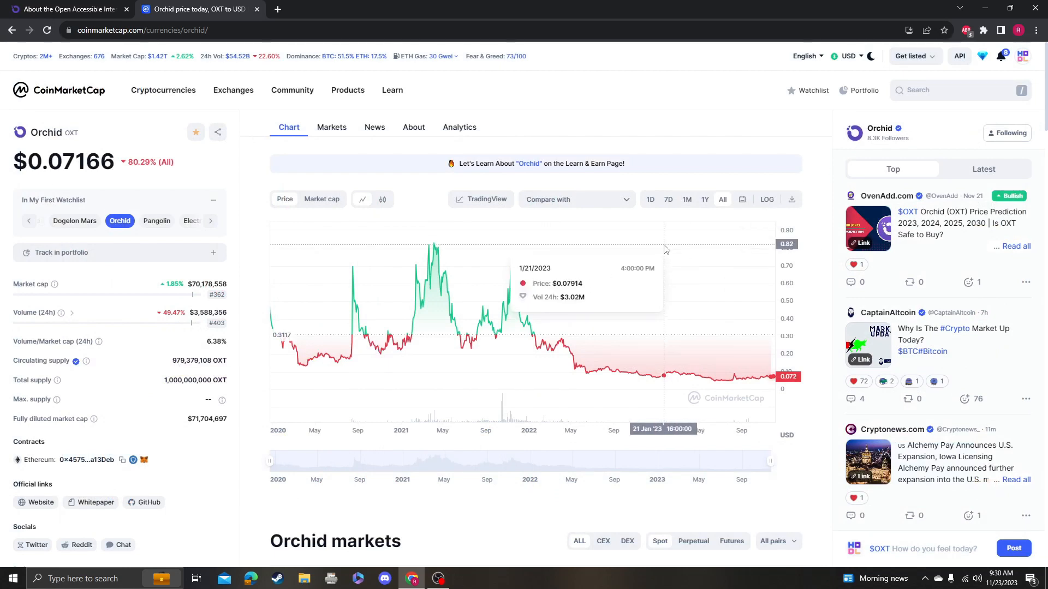
mouse_move(659, 285)
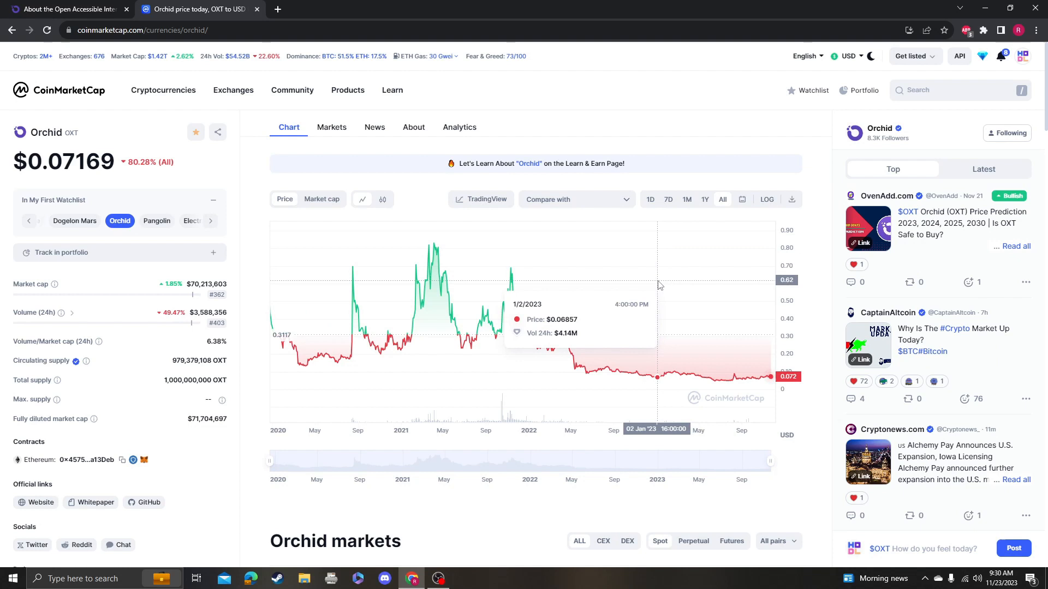
mouse_move(456, 292)
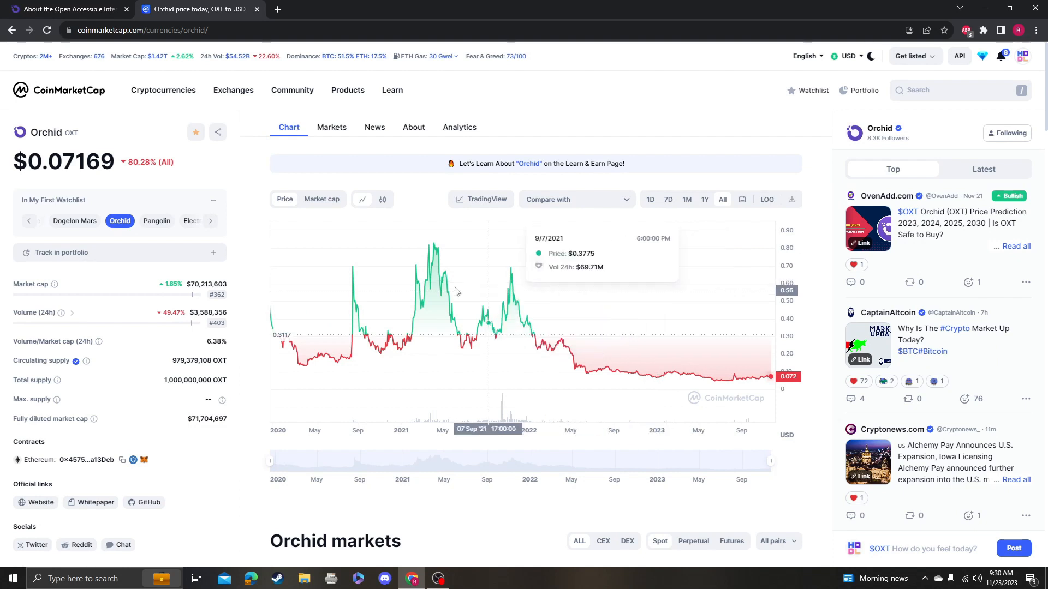
mouse_move(491, 262)
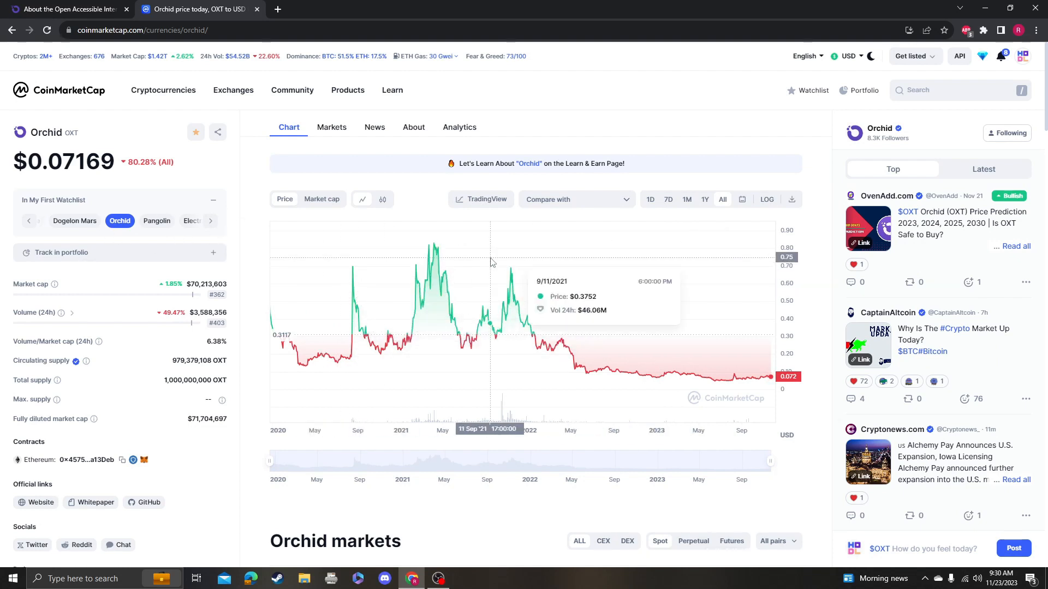
mouse_move(508, 500)
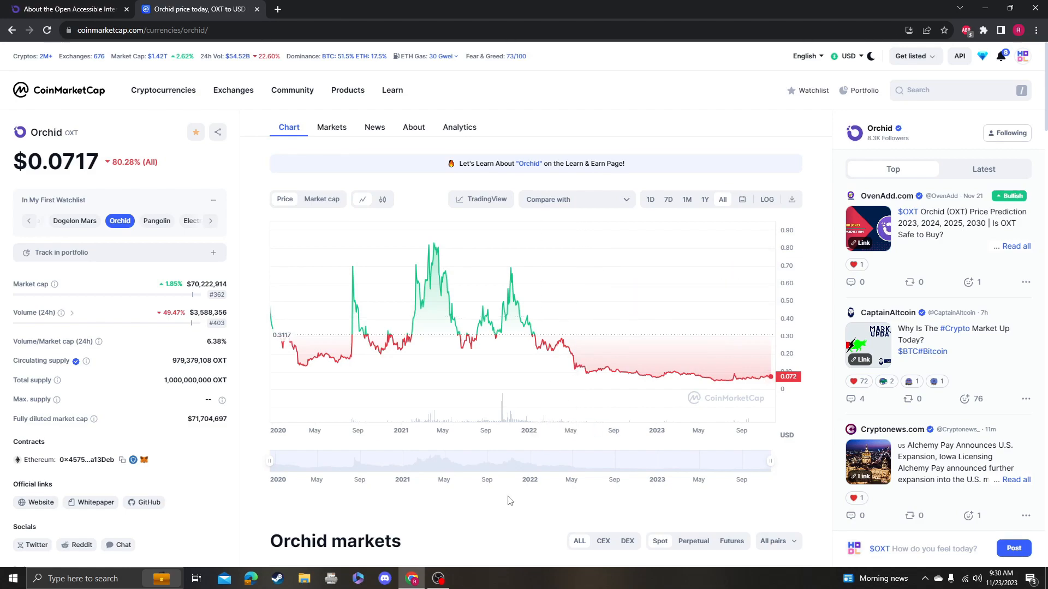